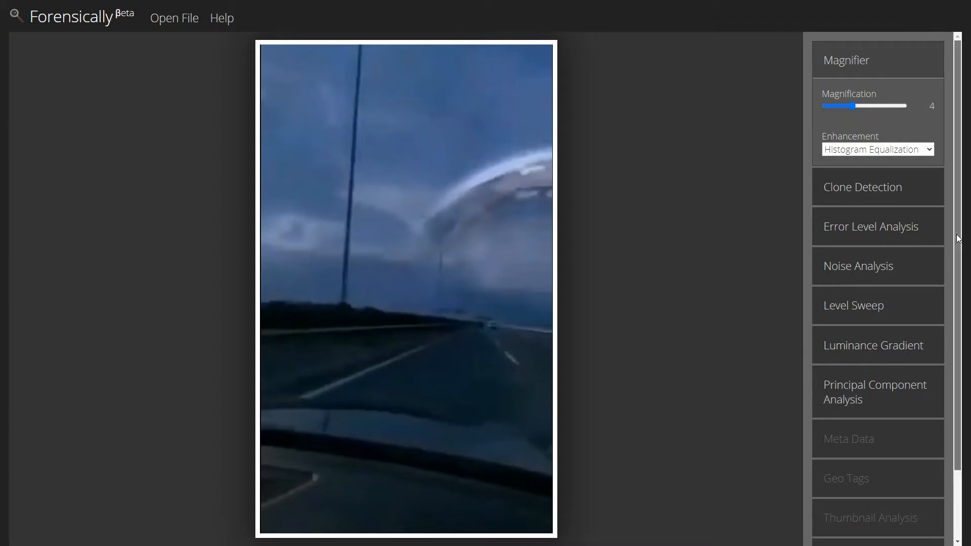
- Show JPEG Analysis of the road photo: no comment, standard quantization tables, quality 90
{"action": "scroll", "scroll_direction": "down", "scroll_amount": 3}
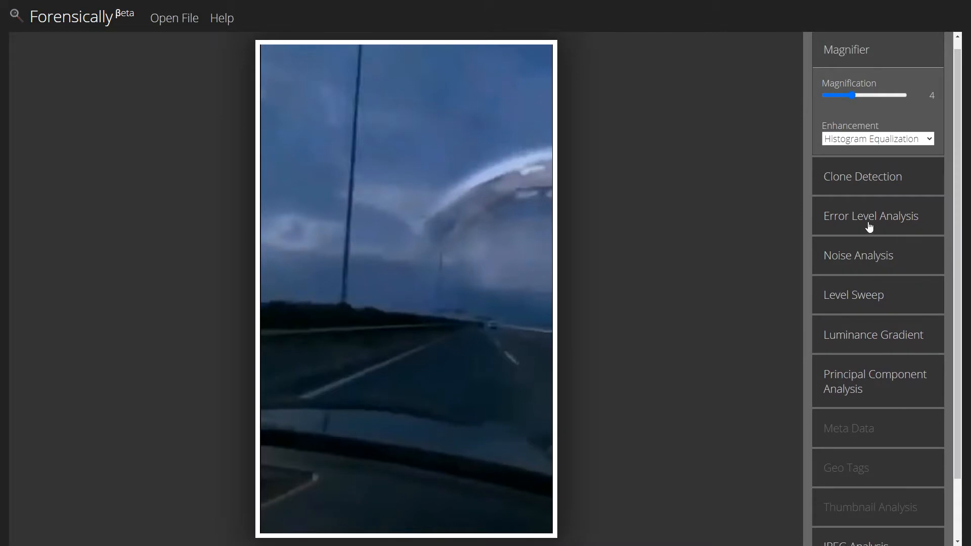
{"action": "mouse_move", "coordinate": [960, 210]}
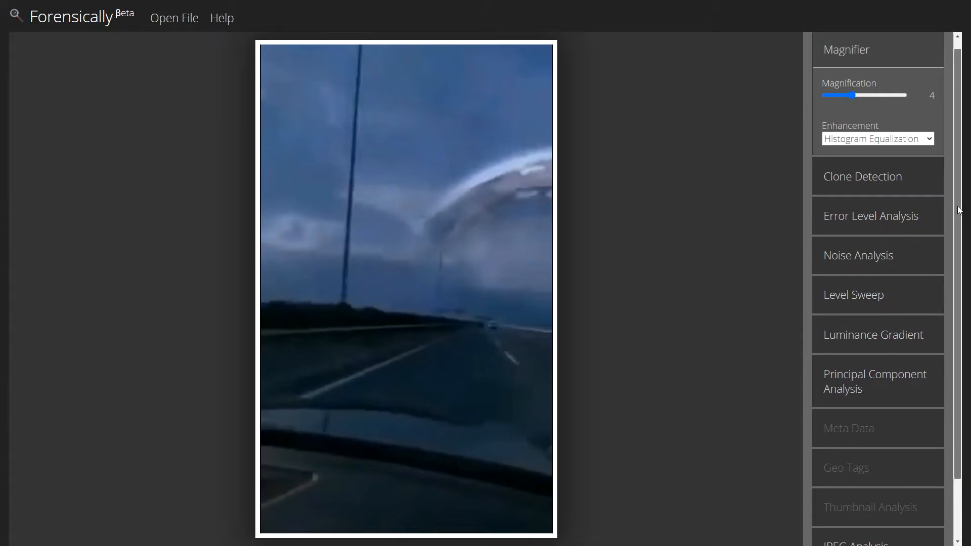
{"action": "scroll", "scroll_direction": "up", "scroll_amount": 3}
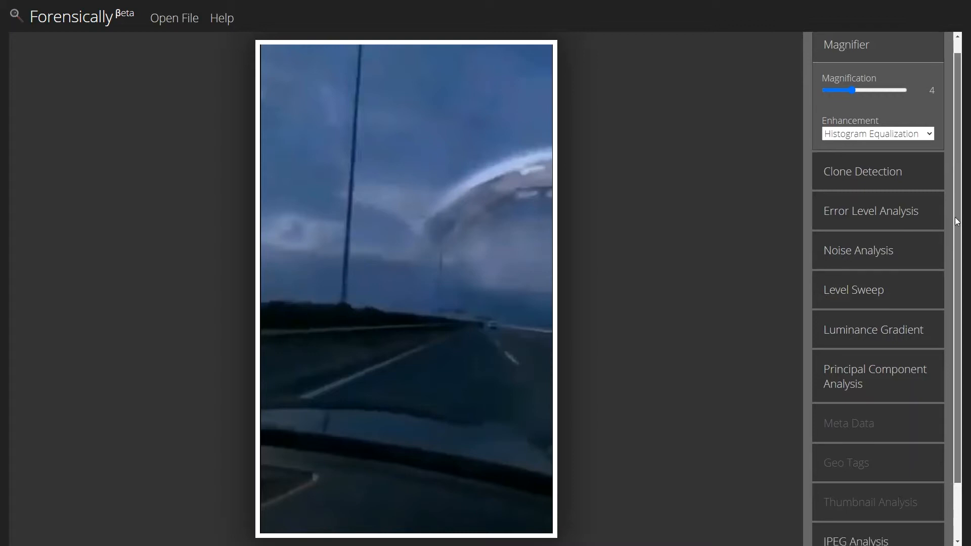
{"action": "left_click", "coordinate": [856, 470]}
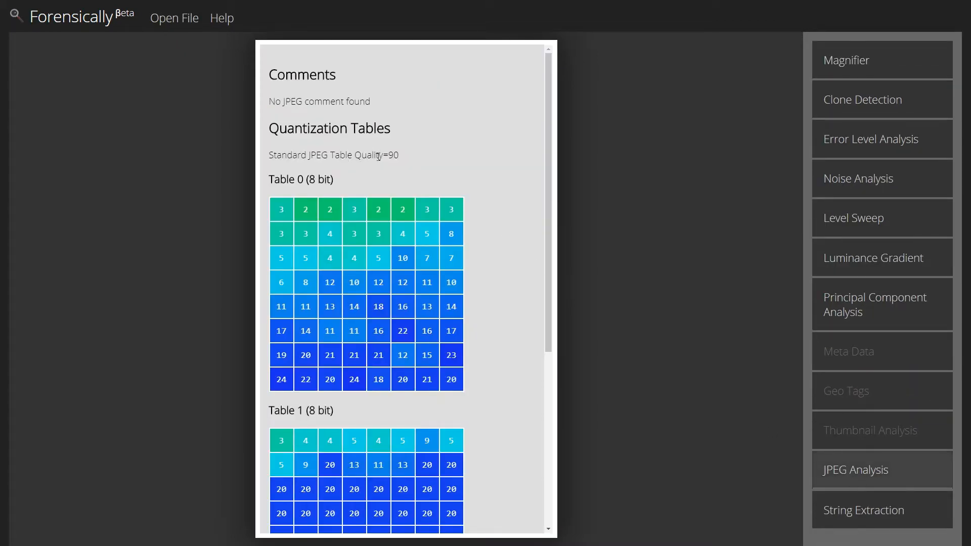
{"action": "mouse_move", "coordinate": [894, 144]}
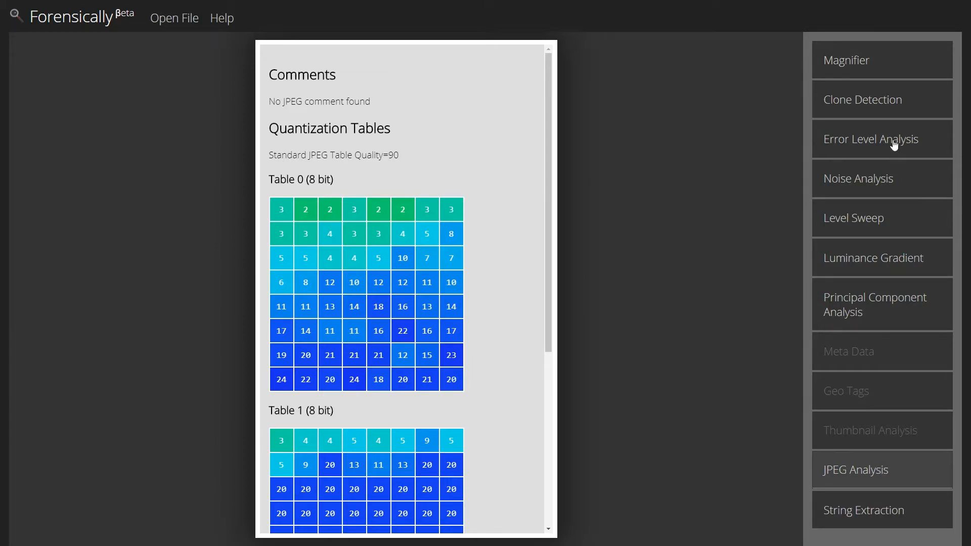
{"action": "mouse_move", "coordinate": [894, 151]}
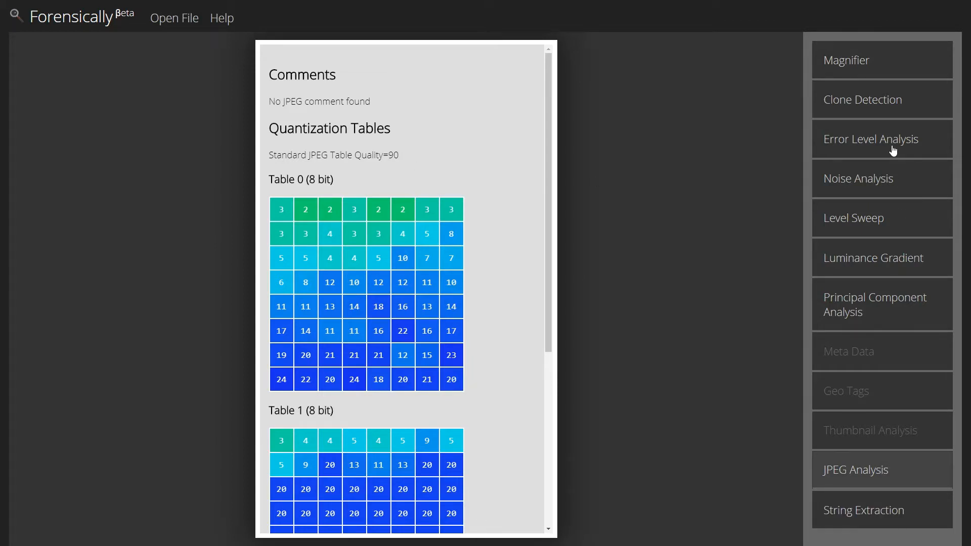
- Run Error Level Analysis on the road photo at JPEG quality 90 and error scale 52
{"action": "left_click", "coordinate": [869, 138]}
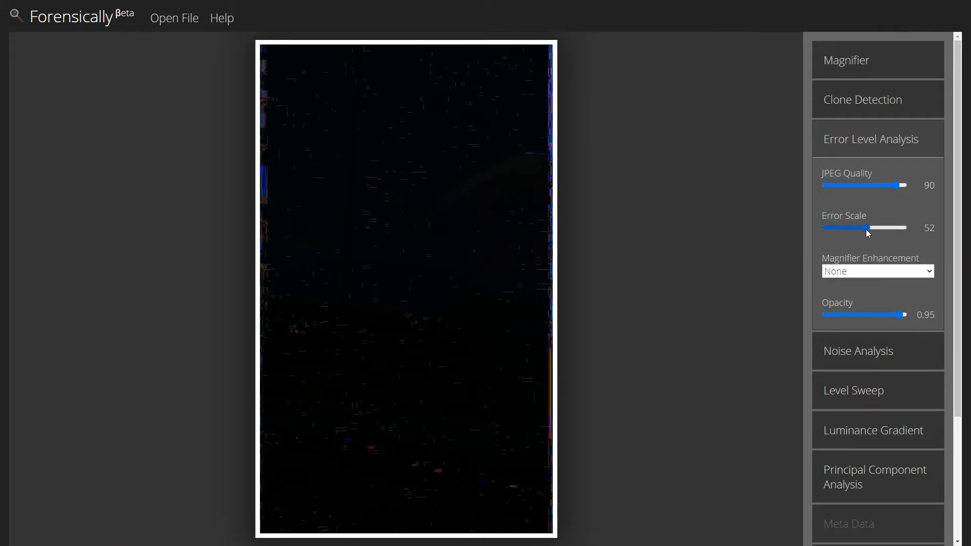
{"action": "mouse_move", "coordinate": [720, 190]}
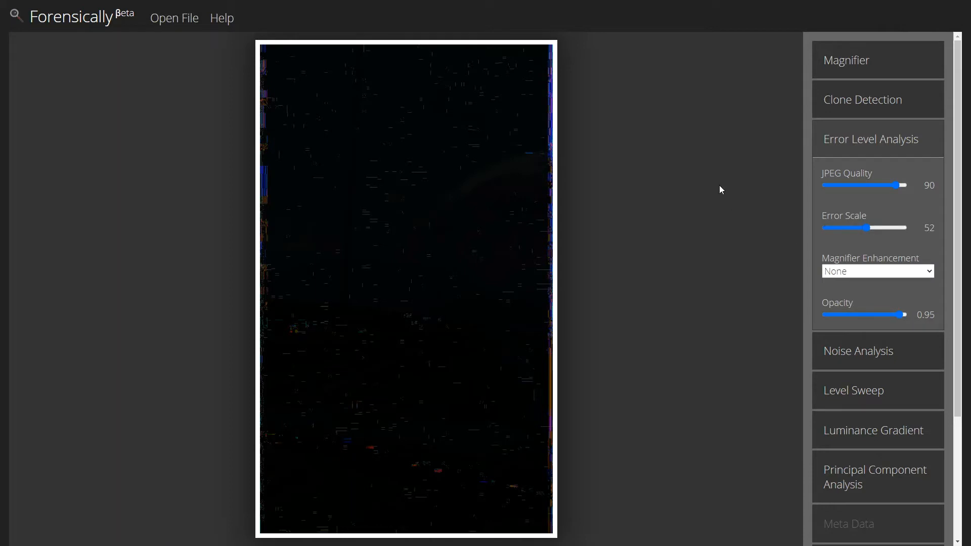
{"action": "mouse_move", "coordinate": [457, 480]}
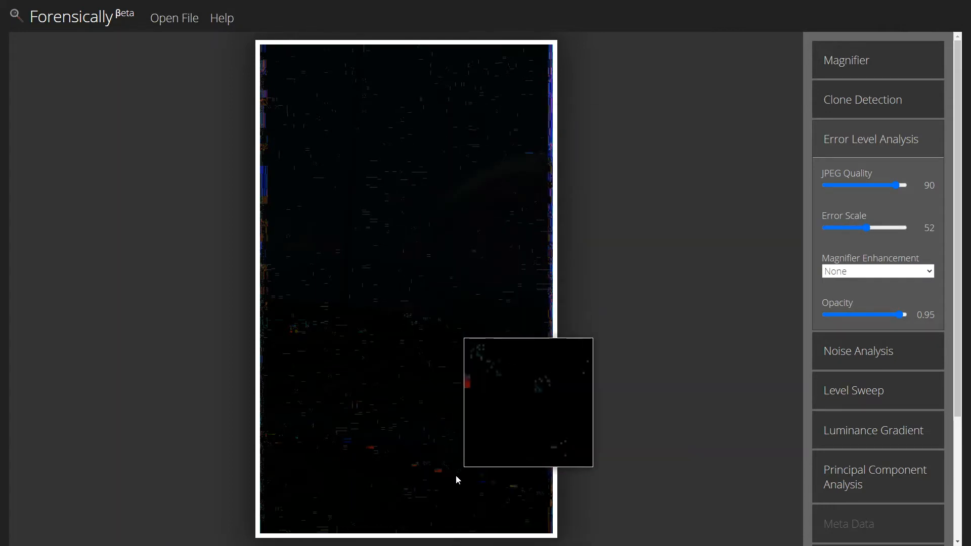
{"action": "mouse_move", "coordinate": [409, 469]}
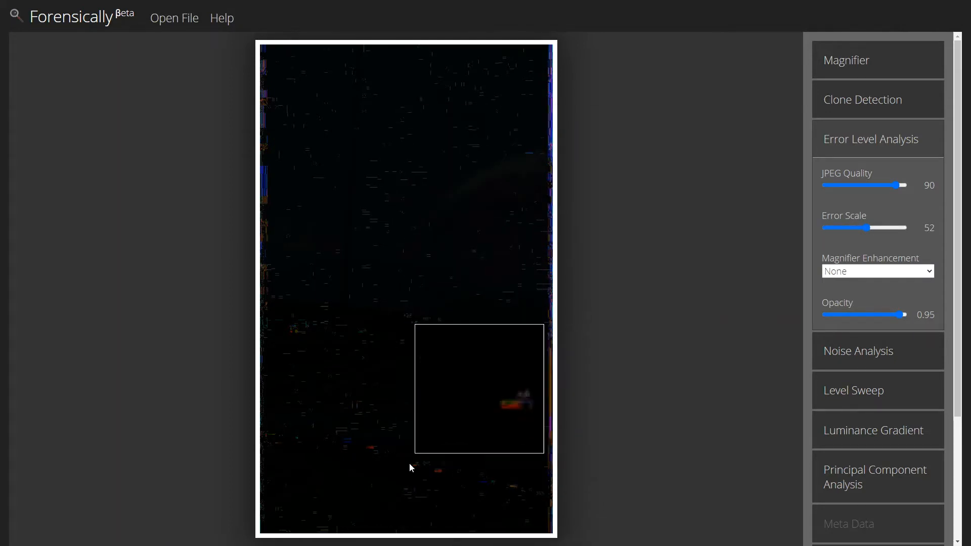
{"action": "mouse_move", "coordinate": [373, 456]}
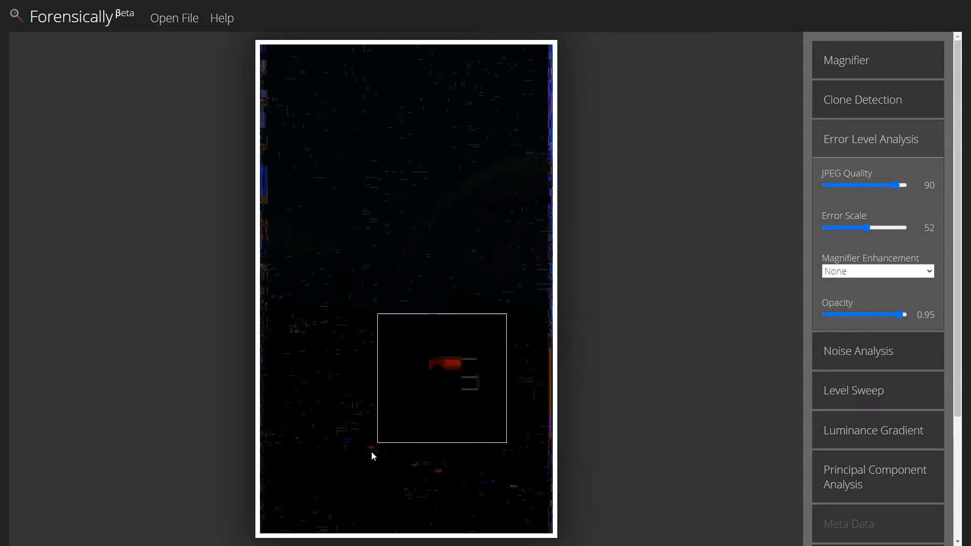
{"action": "mouse_move", "coordinate": [363, 457]}
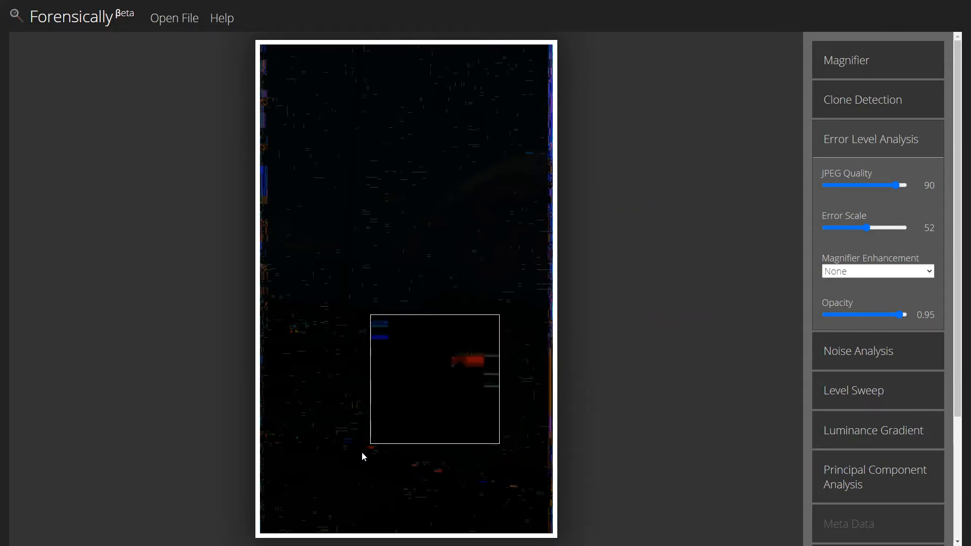
{"action": "mouse_move", "coordinate": [502, 492]}
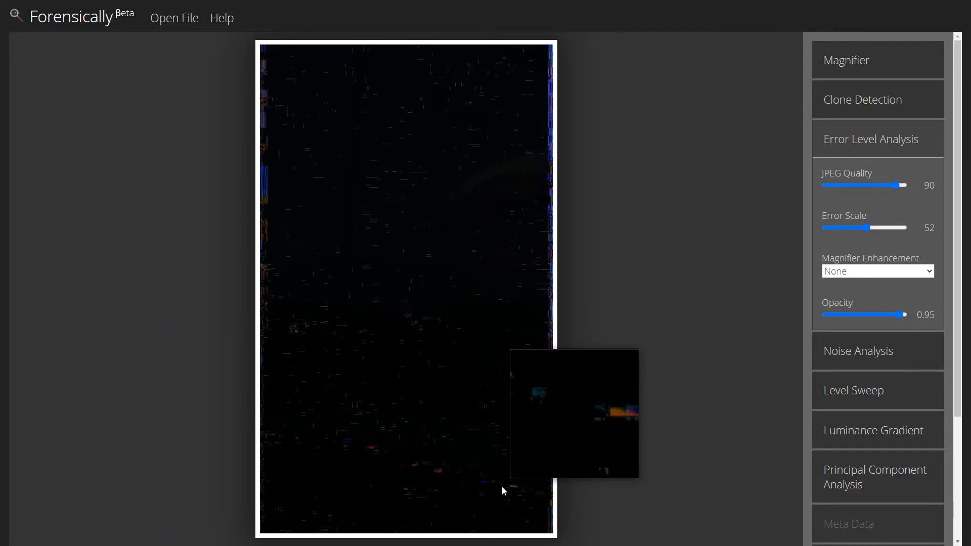
{"action": "mouse_move", "coordinate": [460, 465]}
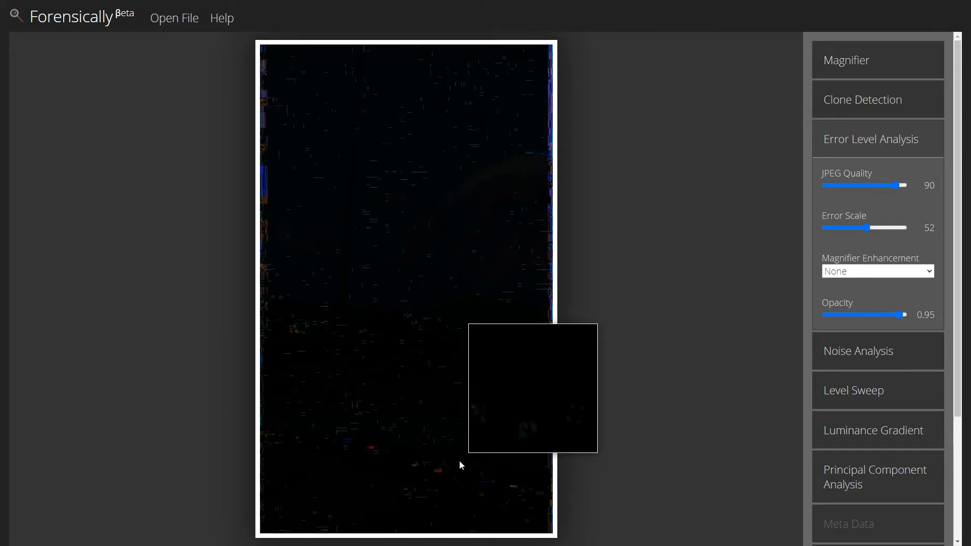
{"action": "mouse_move", "coordinate": [267, 180]}
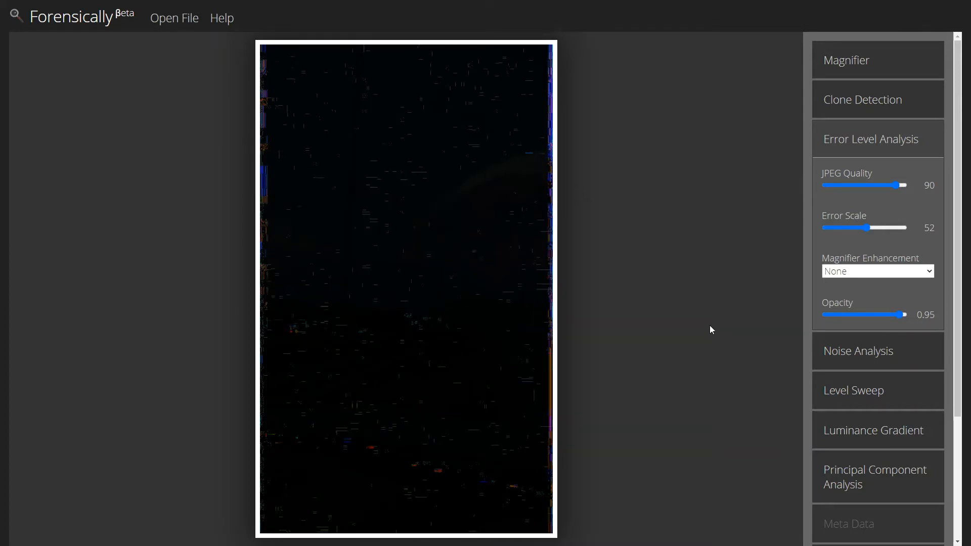
{"action": "mouse_move", "coordinate": [668, 265]}
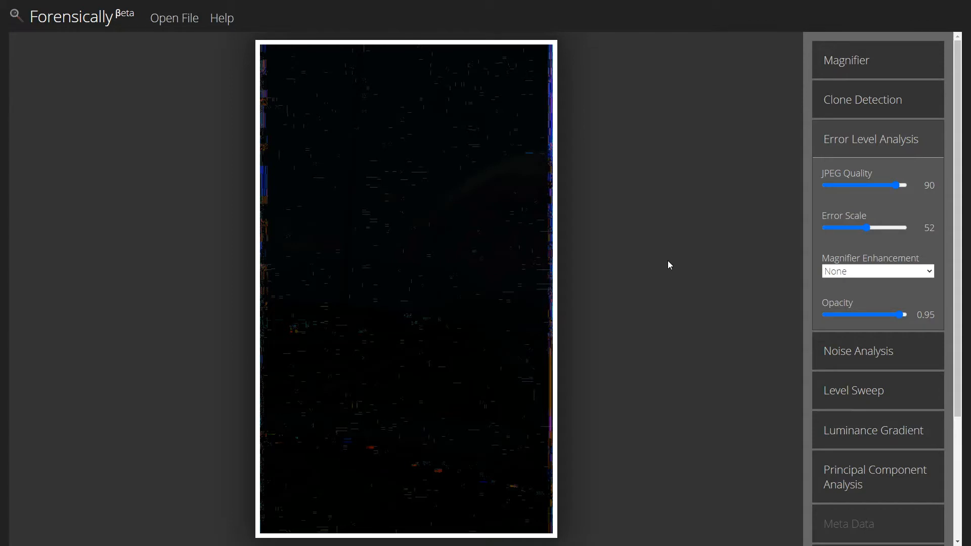
{"action": "mouse_move", "coordinate": [547, 204]}
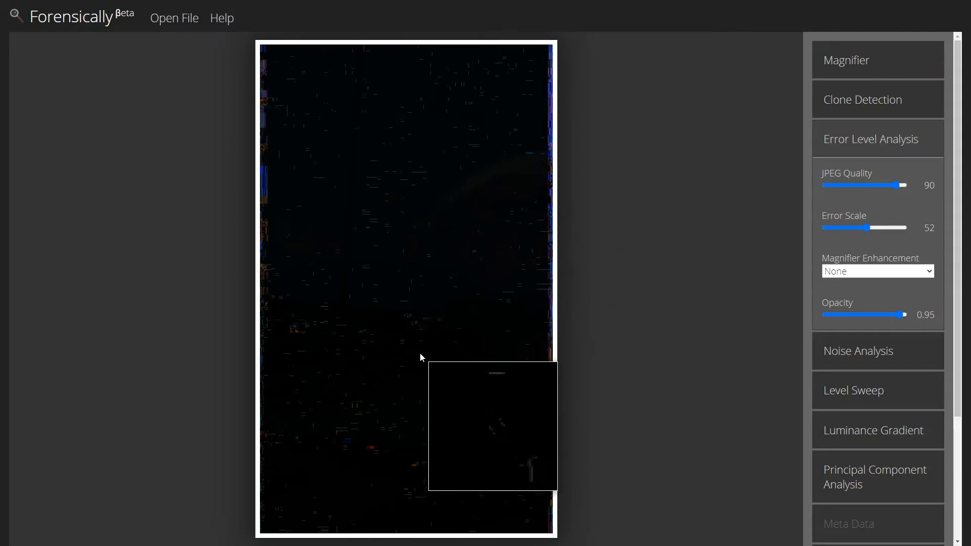
{"action": "mouse_move", "coordinate": [465, 127]}
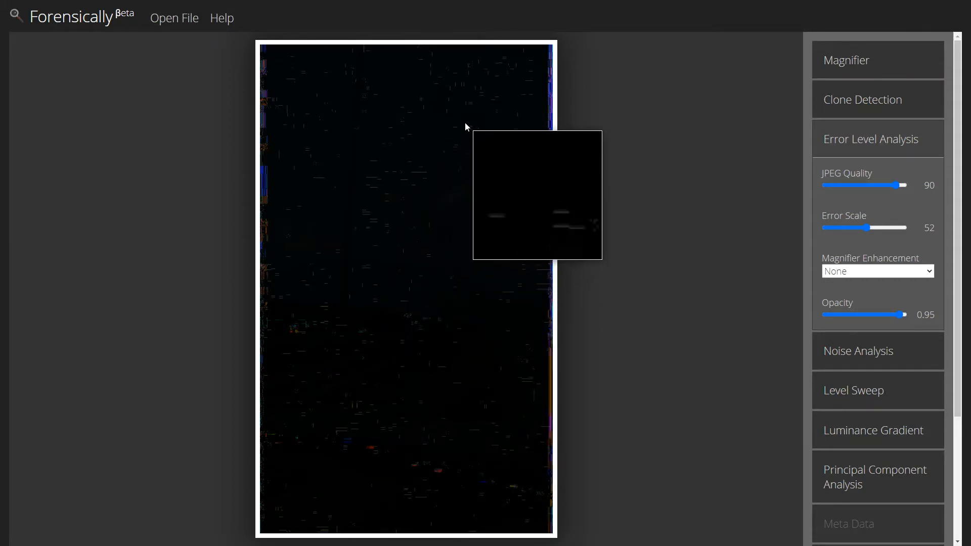
{"action": "mouse_move", "coordinate": [365, 234]}
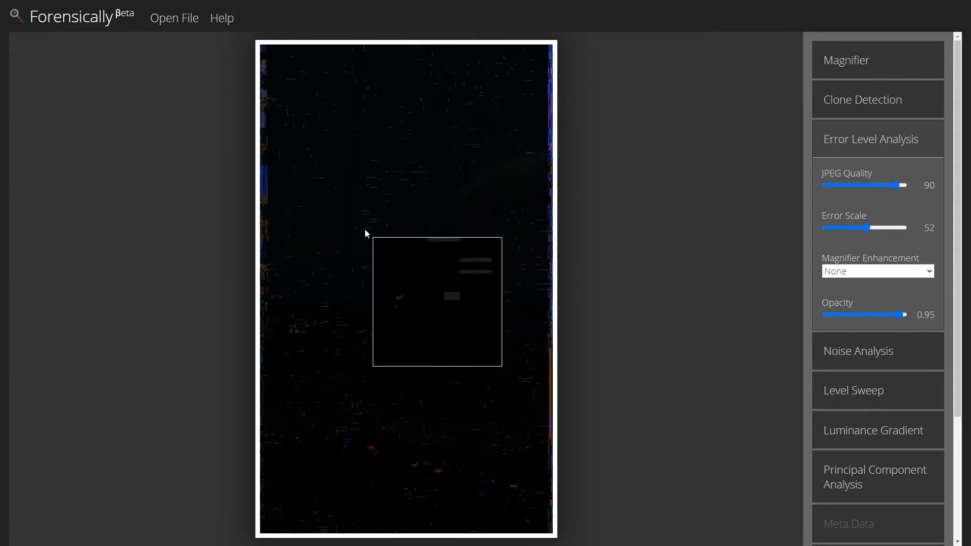
{"action": "mouse_move", "coordinate": [487, 403]}
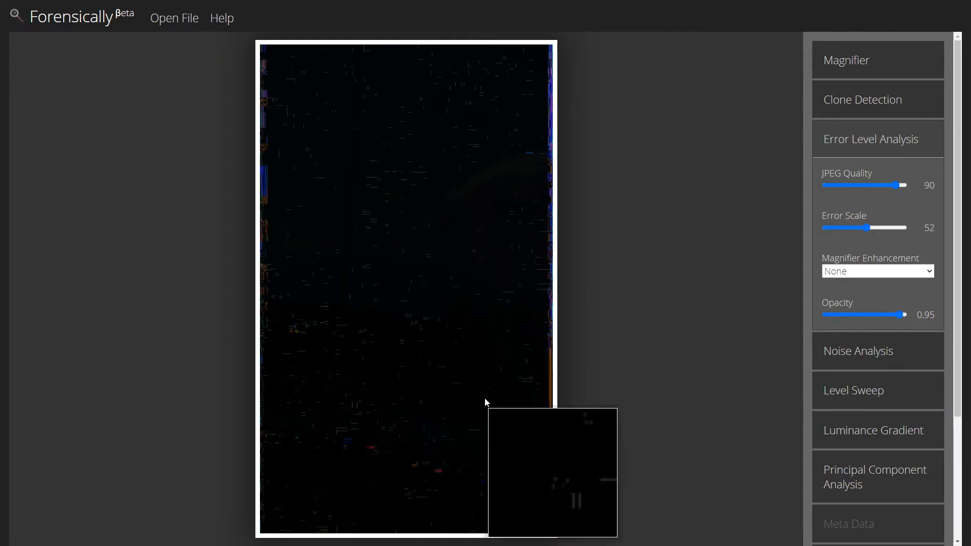
{"action": "mouse_move", "coordinate": [594, 323]}
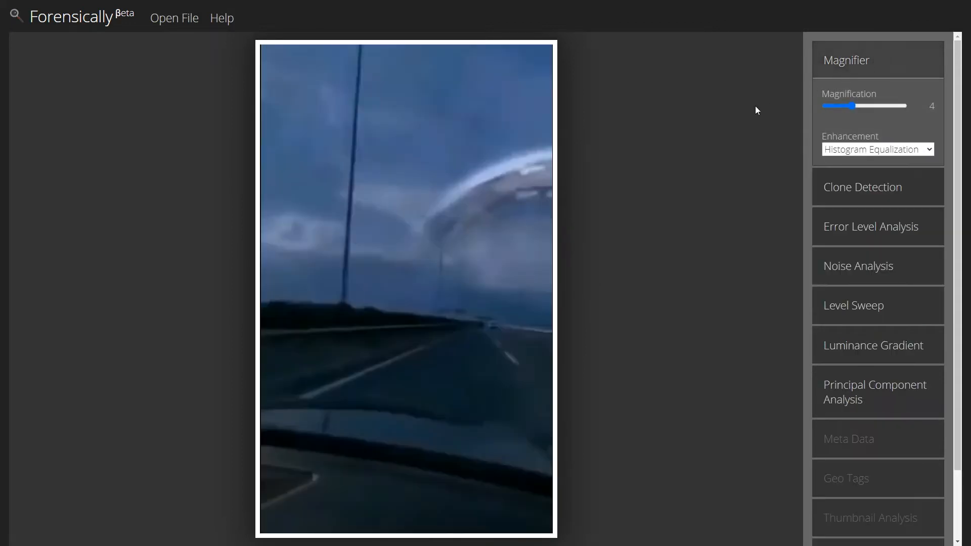
{"action": "mouse_move", "coordinate": [446, 309]}
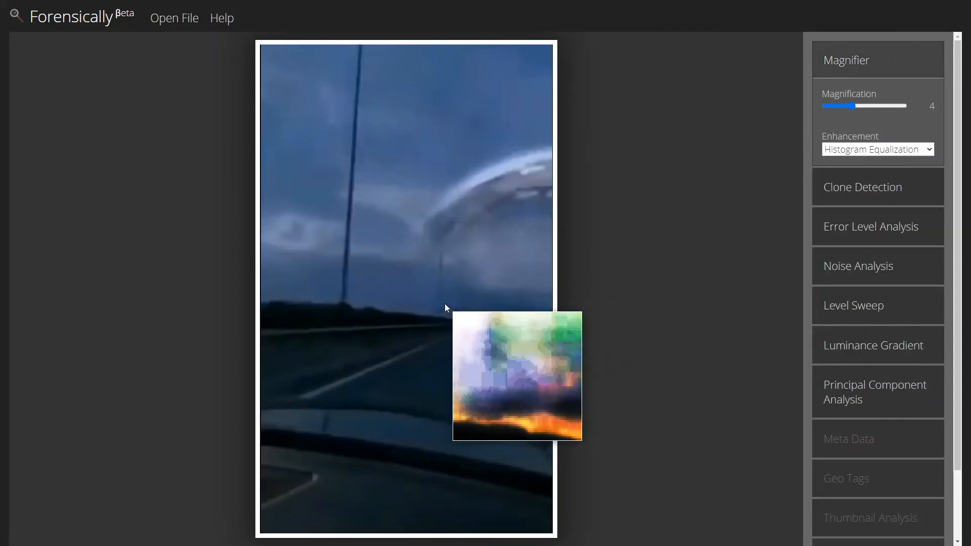
{"action": "mouse_move", "coordinate": [444, 260]}
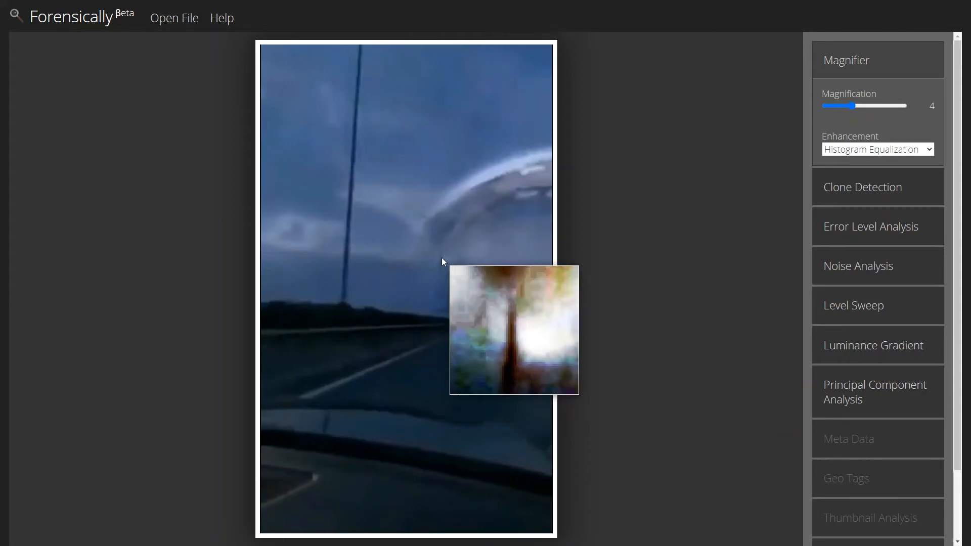
{"action": "mouse_move", "coordinate": [461, 251]}
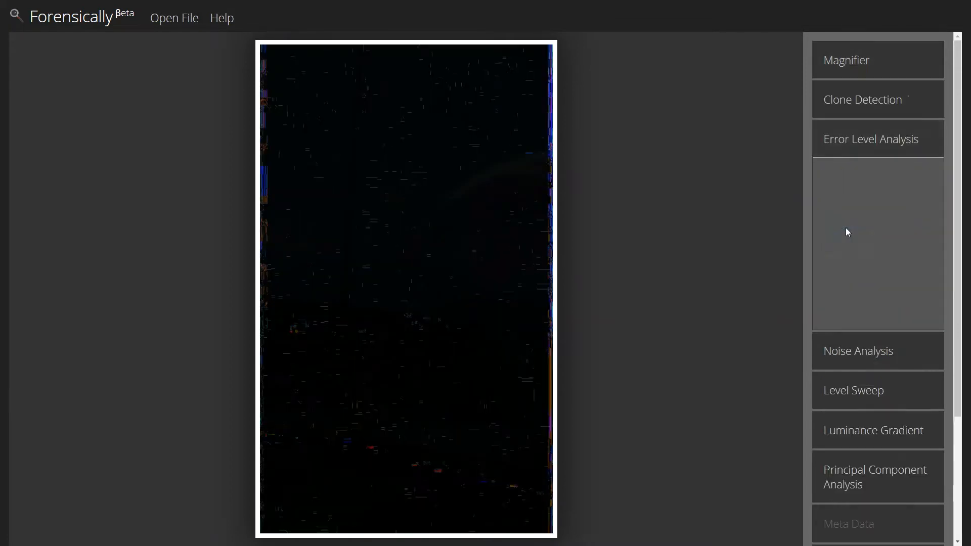
- Switch between the magnified arc and horizon close-ups and the error level map, ending on the map
{"action": "left_click", "coordinate": [870, 139]}
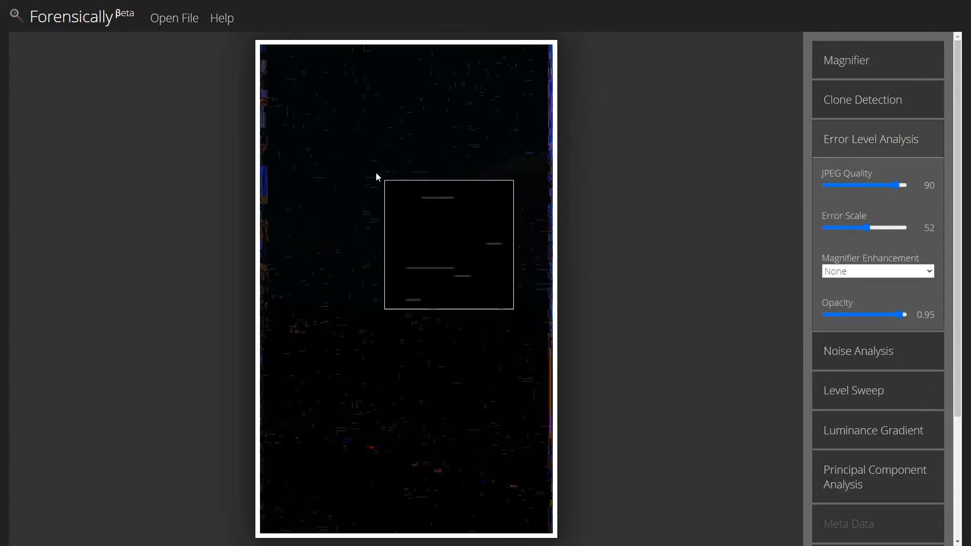
{"action": "mouse_move", "coordinate": [408, 423]}
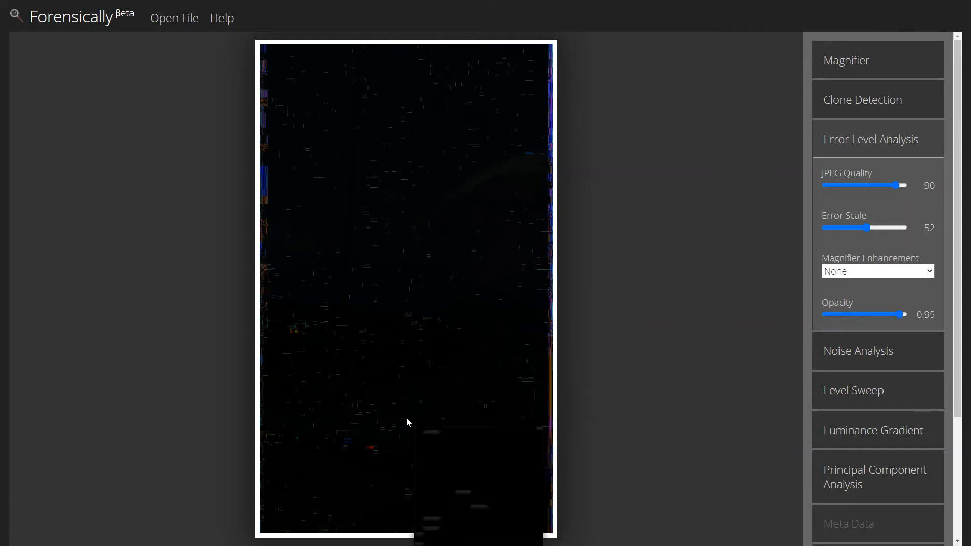
{"action": "mouse_move", "coordinate": [455, 112]}
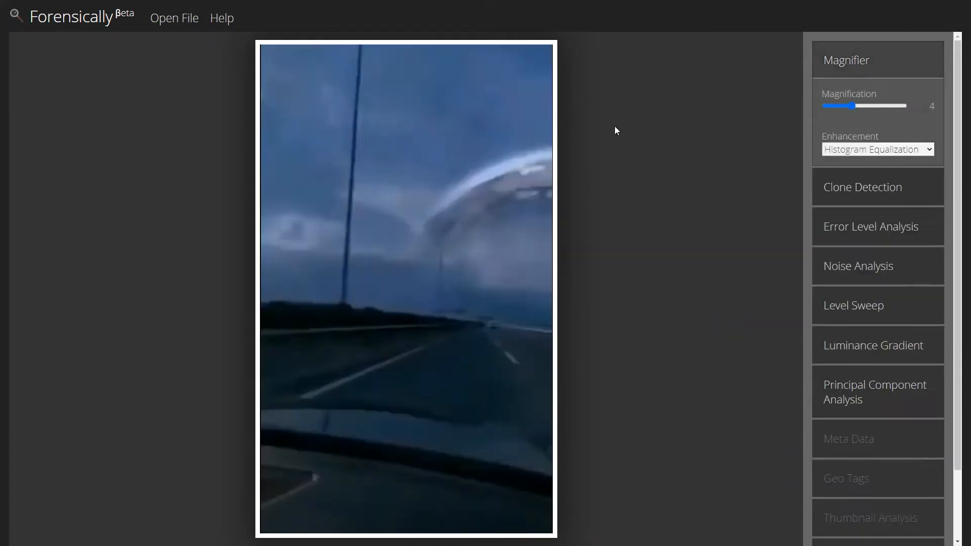
{"action": "mouse_move", "coordinate": [534, 194]}
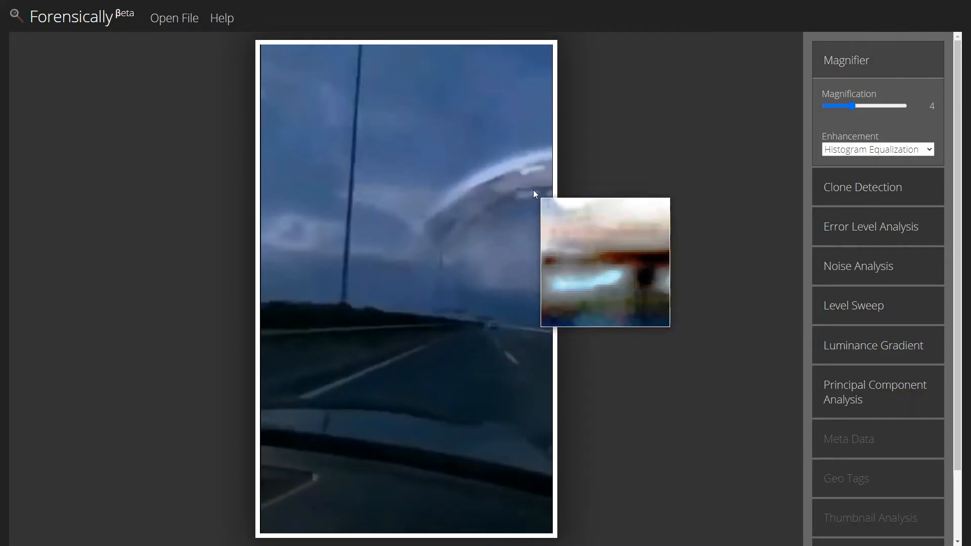
{"action": "mouse_move", "coordinate": [844, 248]}
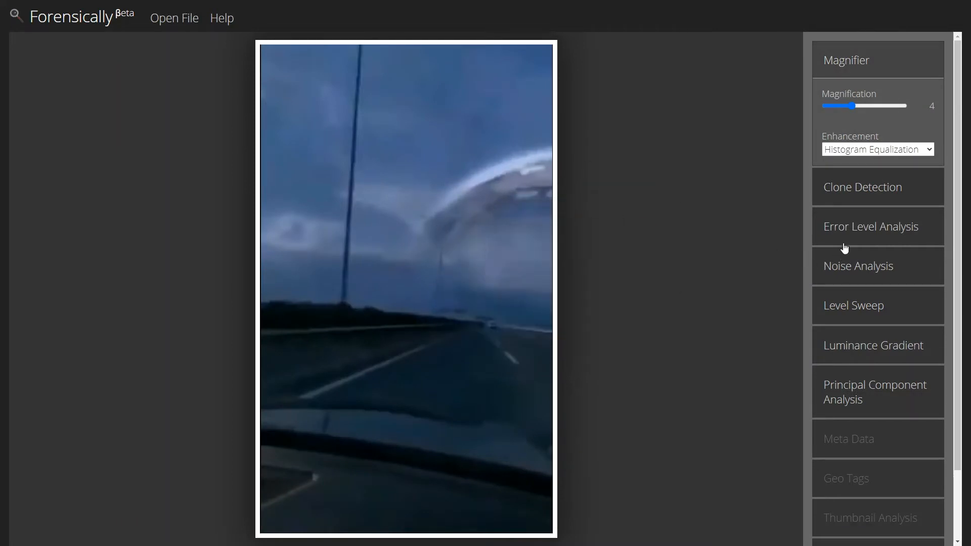
{"action": "left_click", "coordinate": [869, 226]}
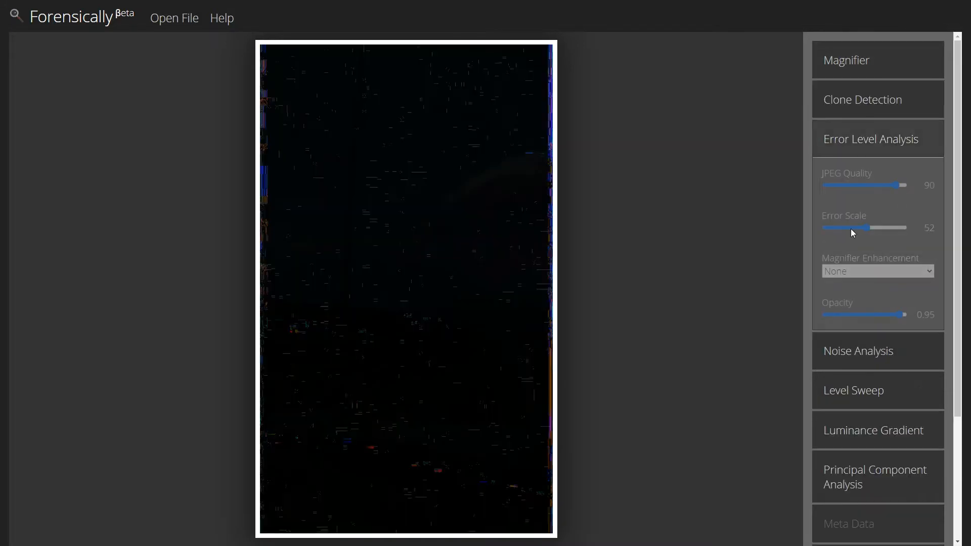
{"action": "mouse_move", "coordinate": [485, 135]}
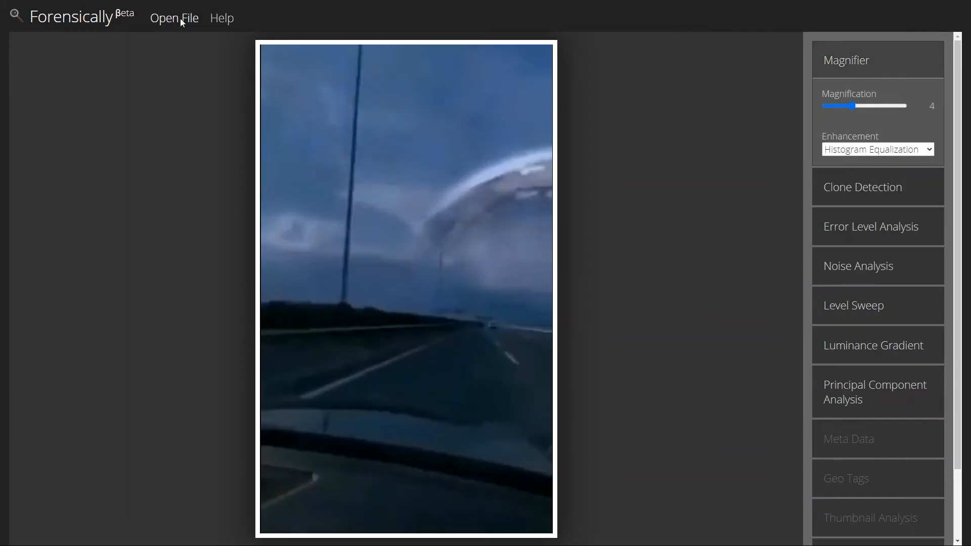
{"action": "mouse_move", "coordinate": [399, 265]}
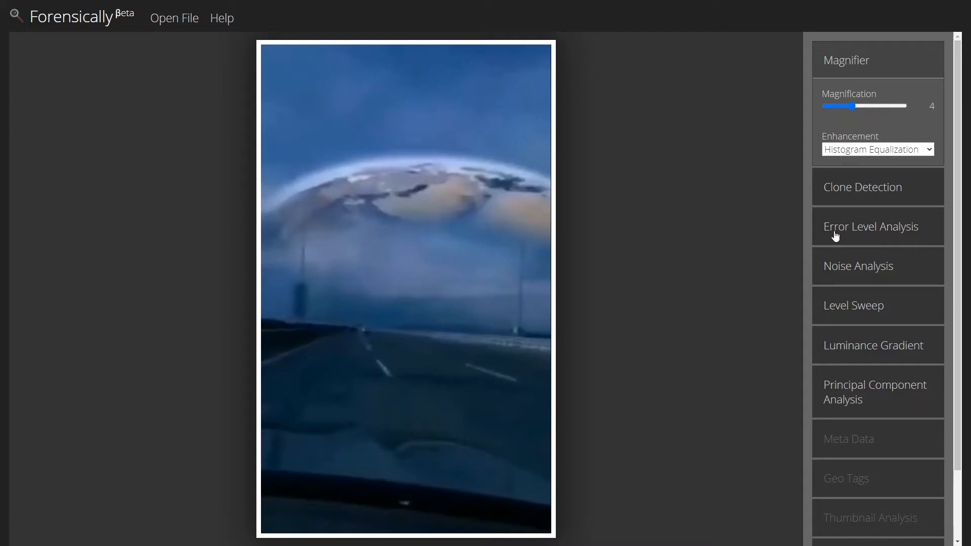
{"action": "mouse_move", "coordinate": [859, 242]}
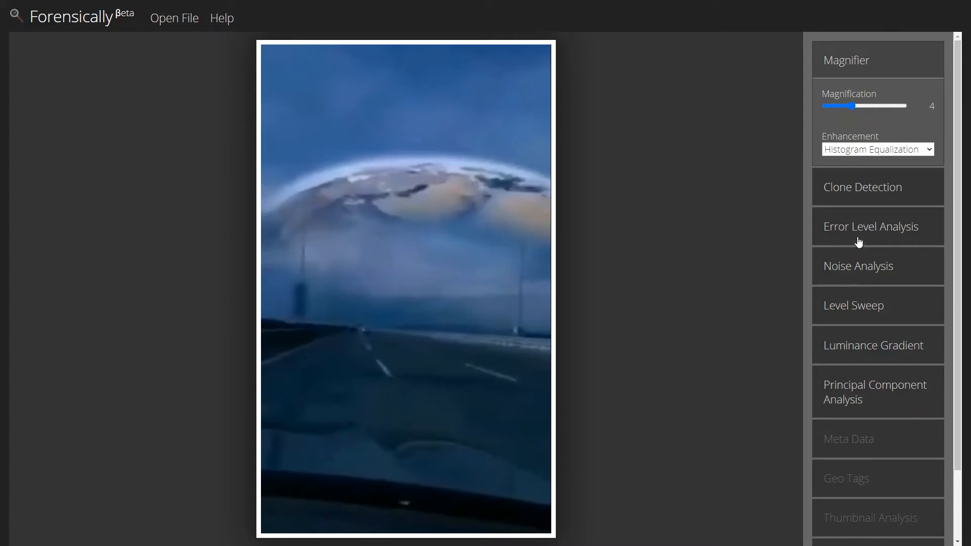
- Toggle back to Error Level Analysis repeatedly to compare the giant-planet photo's error map
{"action": "left_click", "coordinate": [869, 226]}
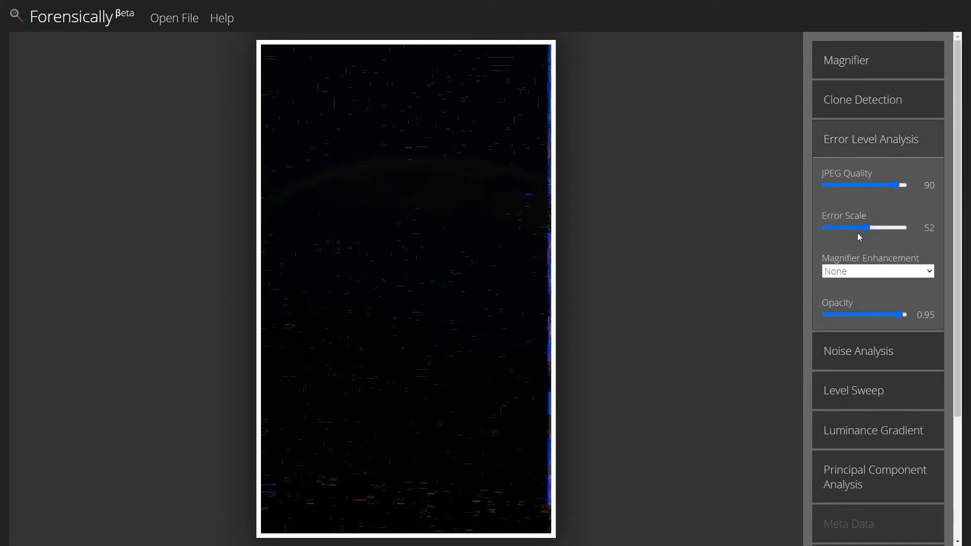
{"action": "mouse_move", "coordinate": [762, 240]}
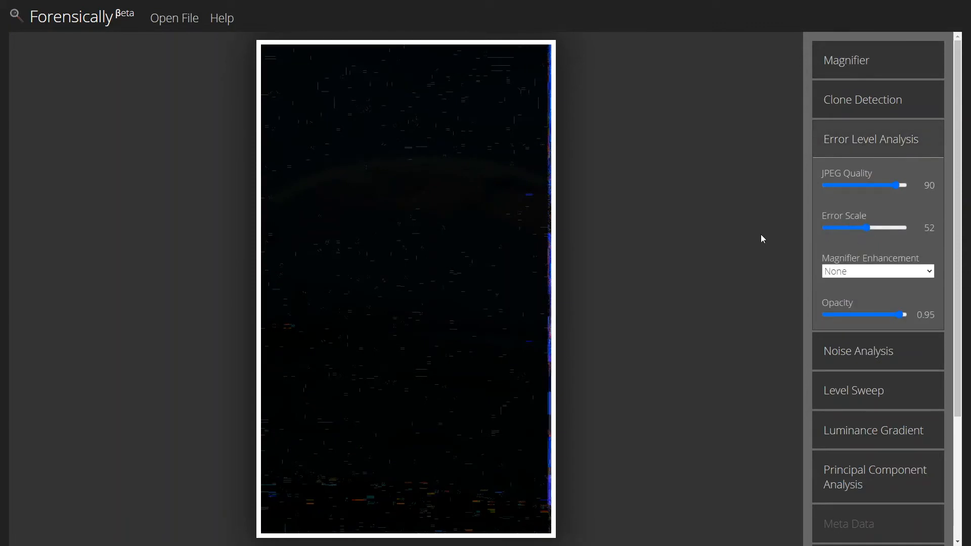
{"action": "mouse_move", "coordinate": [371, 498]}
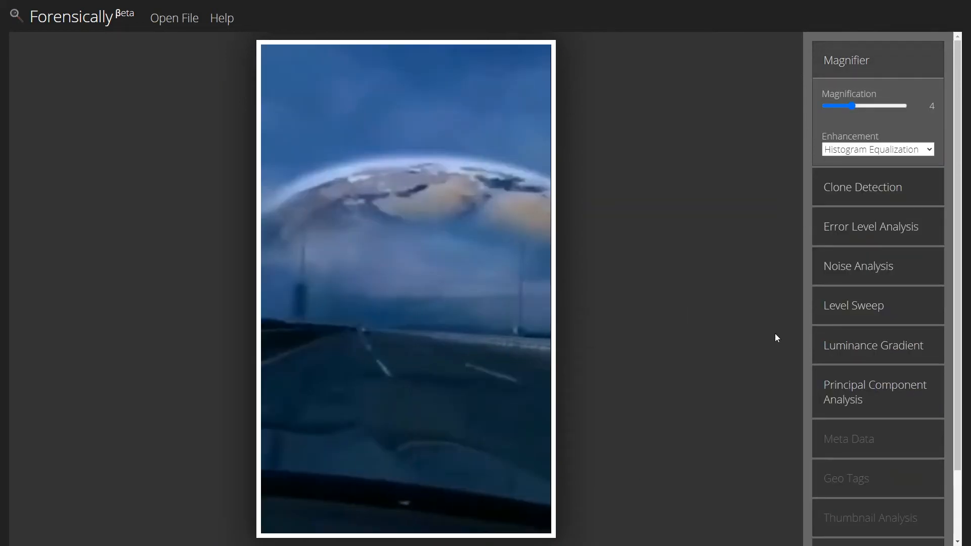
{"action": "left_click", "coordinate": [869, 226]}
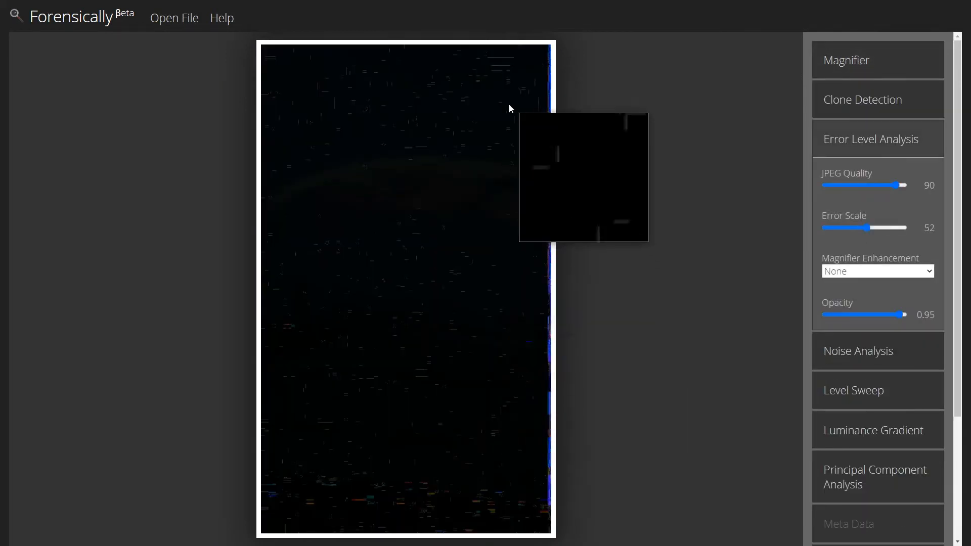
{"action": "mouse_move", "coordinate": [417, 417]}
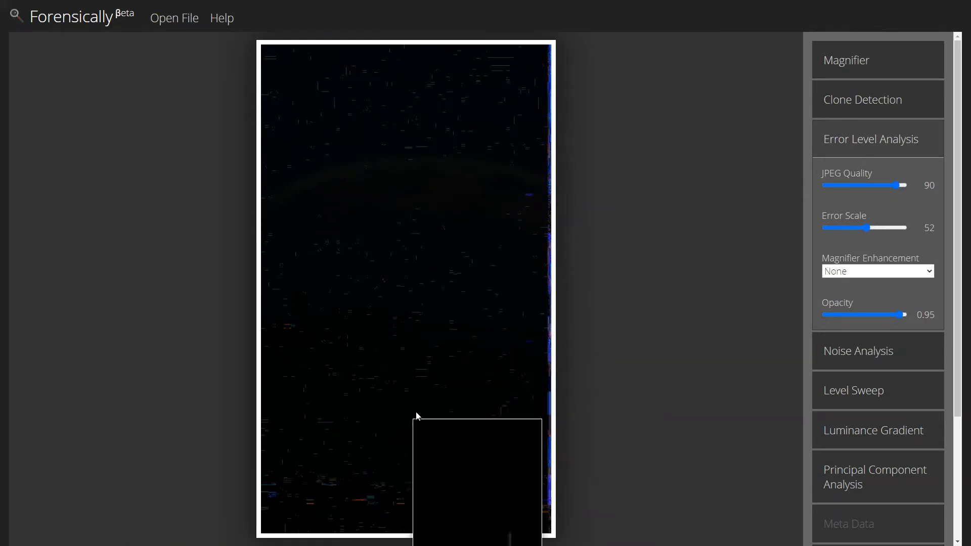
{"action": "mouse_move", "coordinate": [345, 278]}
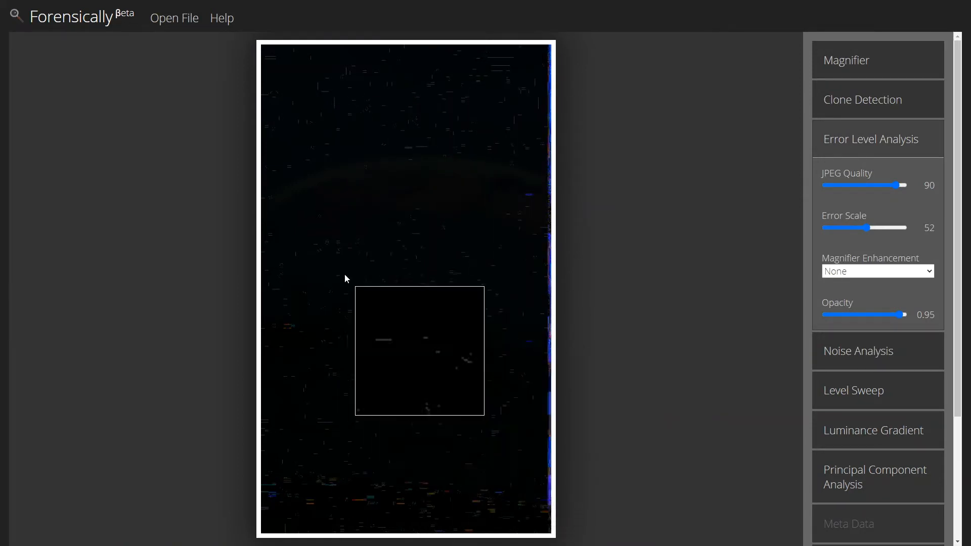
{"action": "mouse_move", "coordinate": [372, 211]}
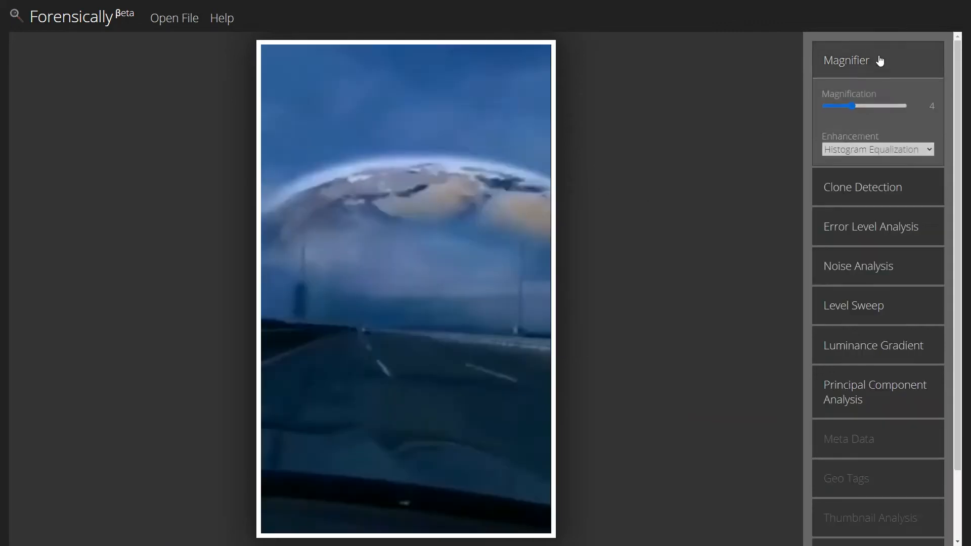
{"action": "mouse_move", "coordinate": [525, 222]}
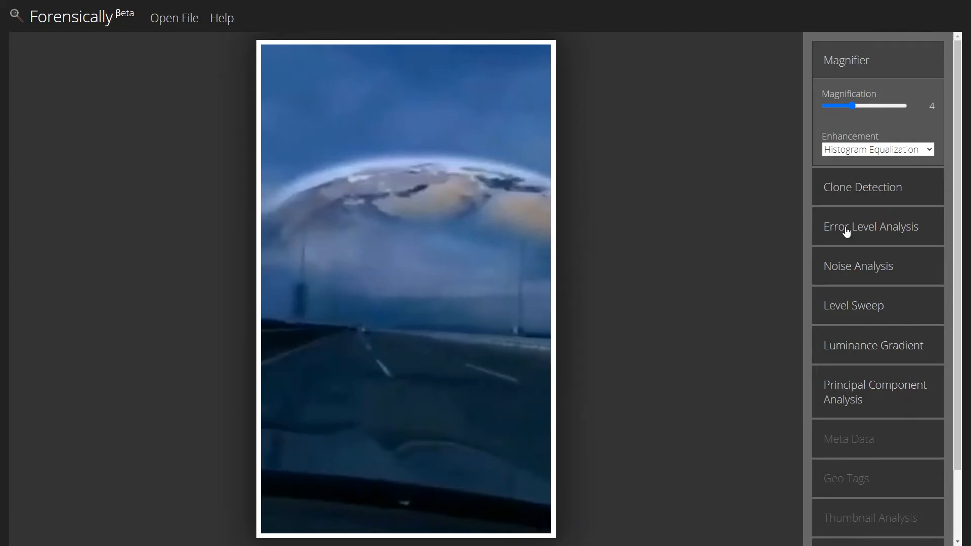
{"action": "left_click", "coordinate": [870, 226]}
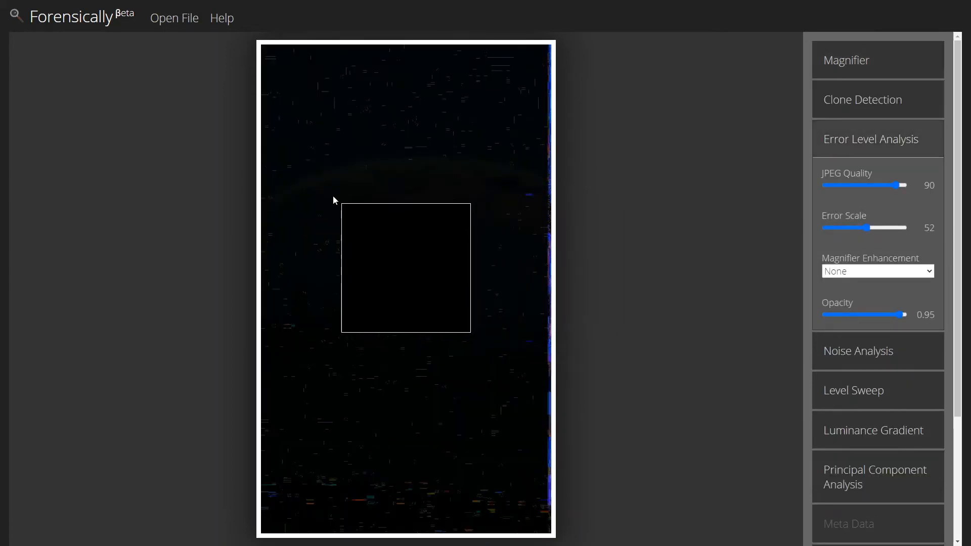
{"action": "mouse_move", "coordinate": [477, 191]}
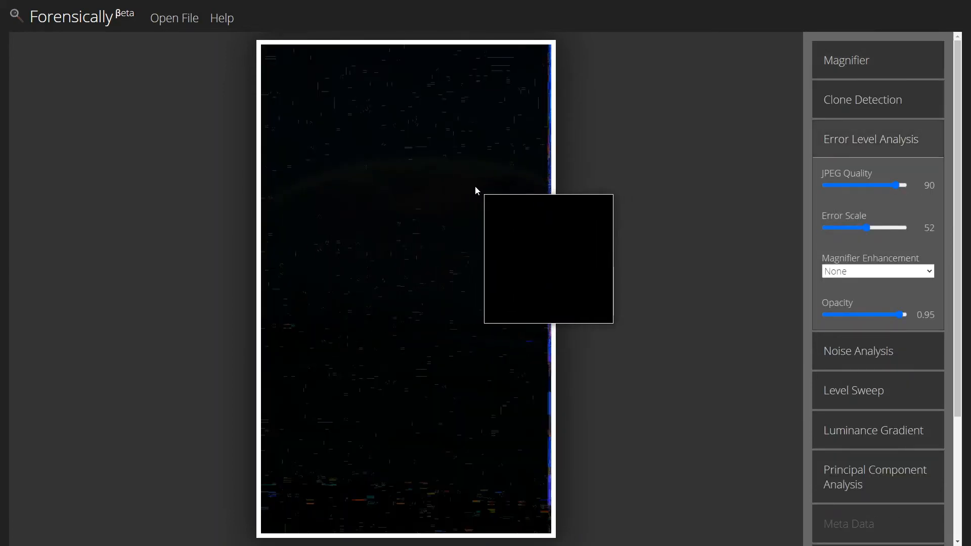
{"action": "mouse_move", "coordinate": [426, 125]}
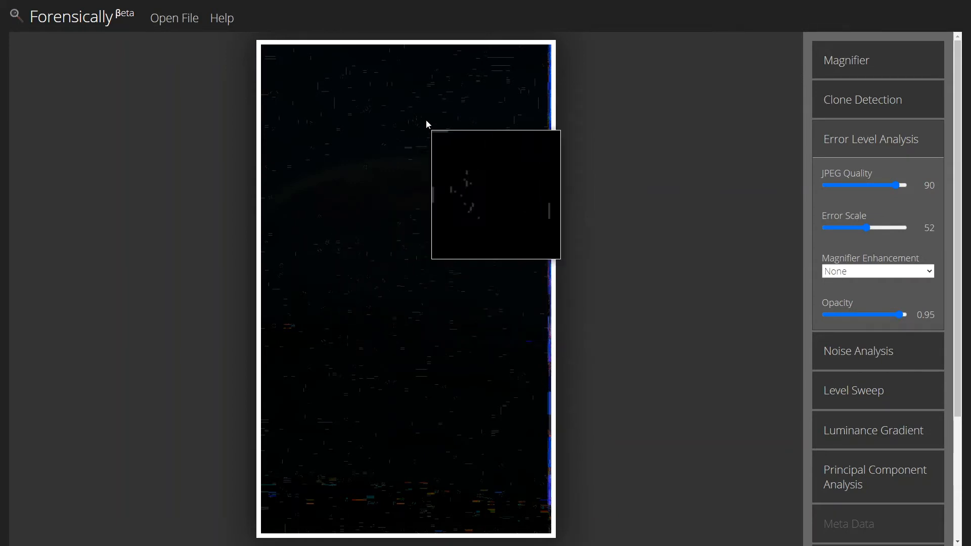
{"action": "mouse_move", "coordinate": [397, 301]}
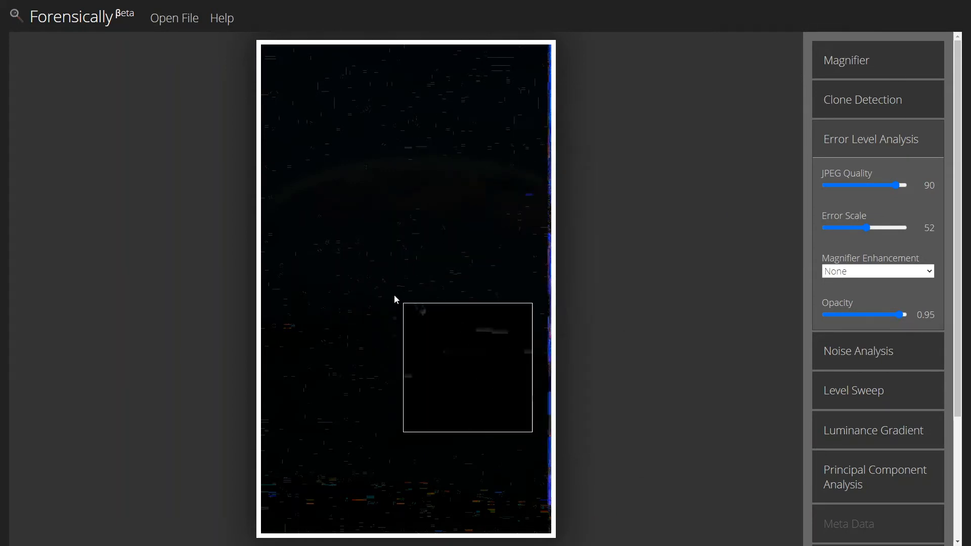
{"action": "mouse_move", "coordinate": [348, 301]}
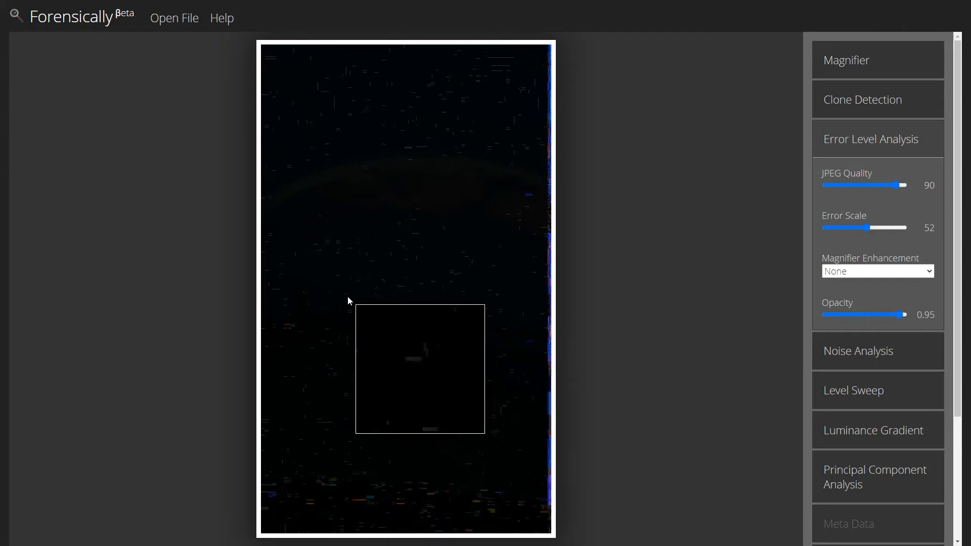
{"action": "mouse_move", "coordinate": [320, 198]}
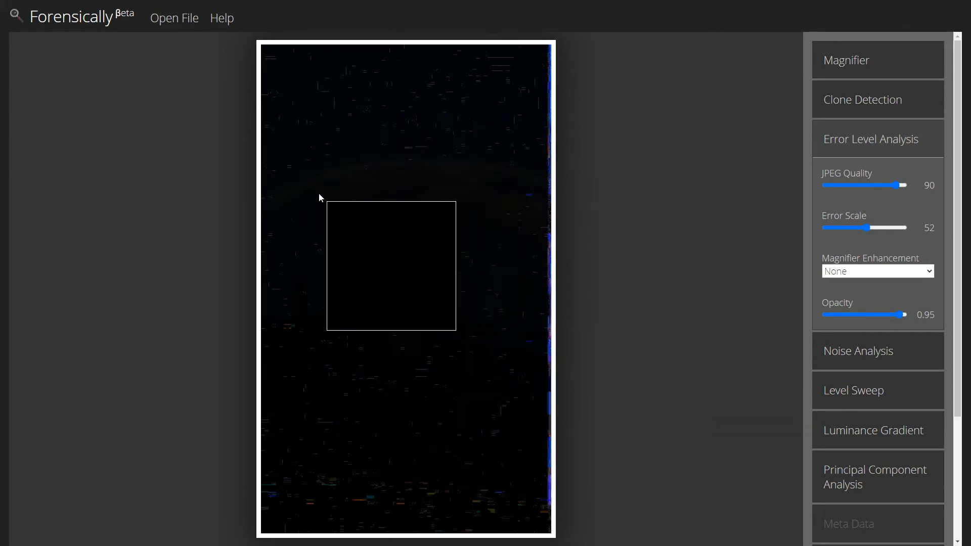
{"action": "mouse_move", "coordinate": [334, 196]}
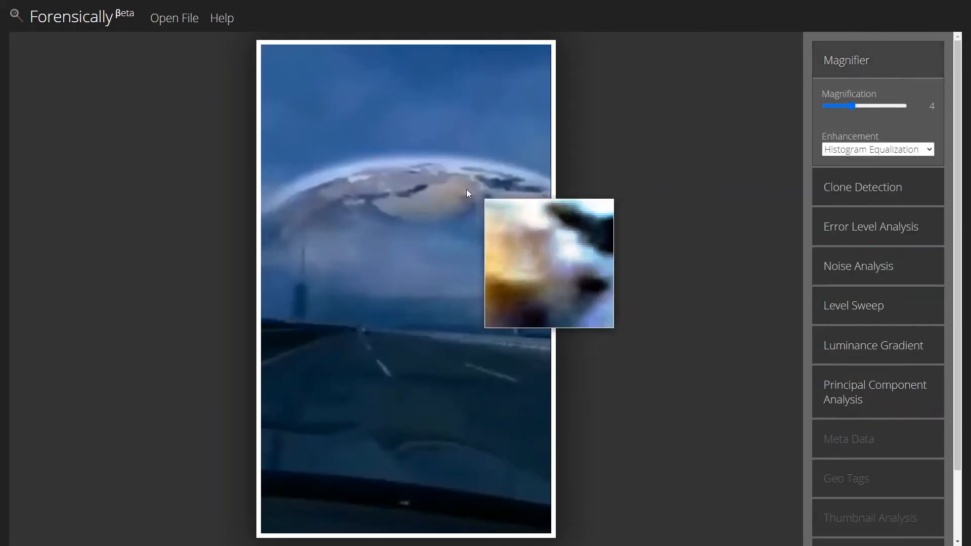
{"action": "mouse_move", "coordinate": [599, 224]}
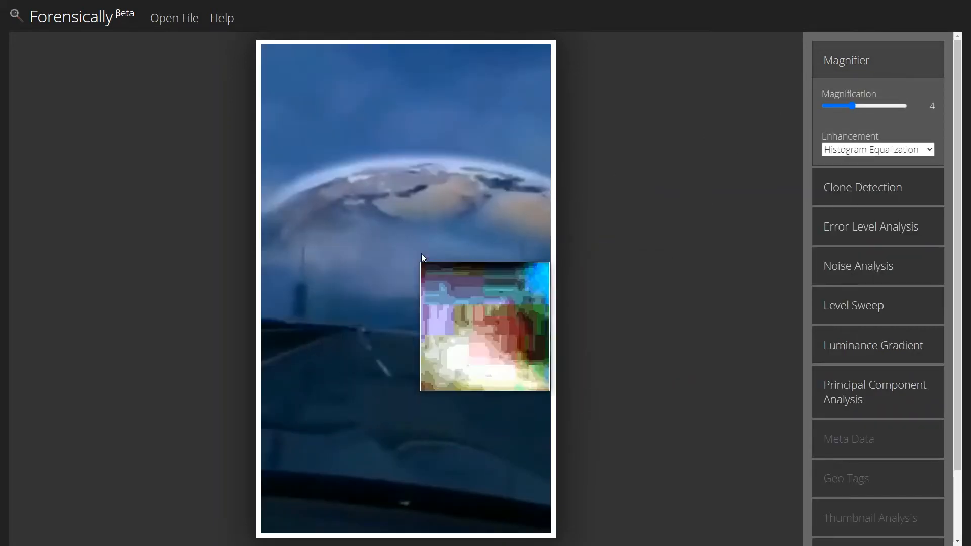
{"action": "mouse_move", "coordinate": [304, 254]}
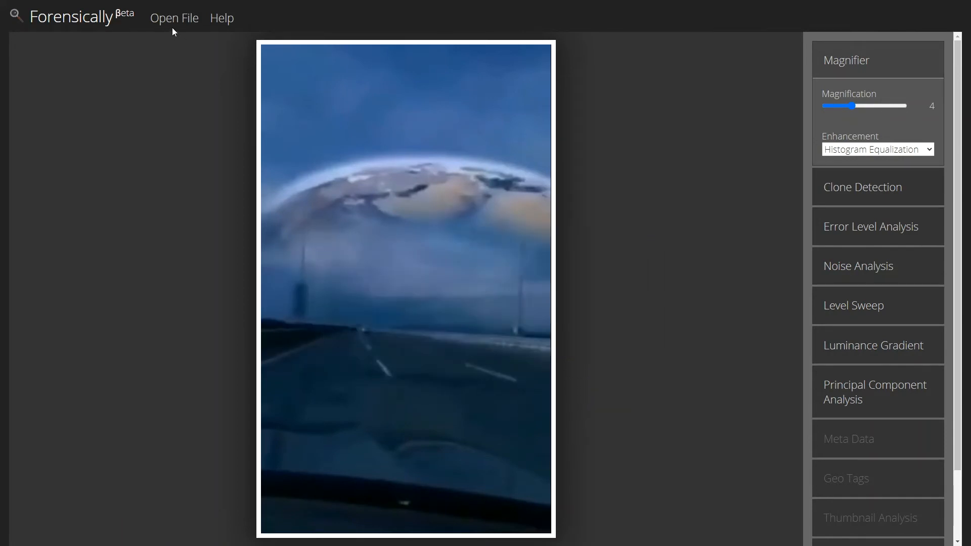
{"action": "mouse_move", "coordinate": [156, 20]}
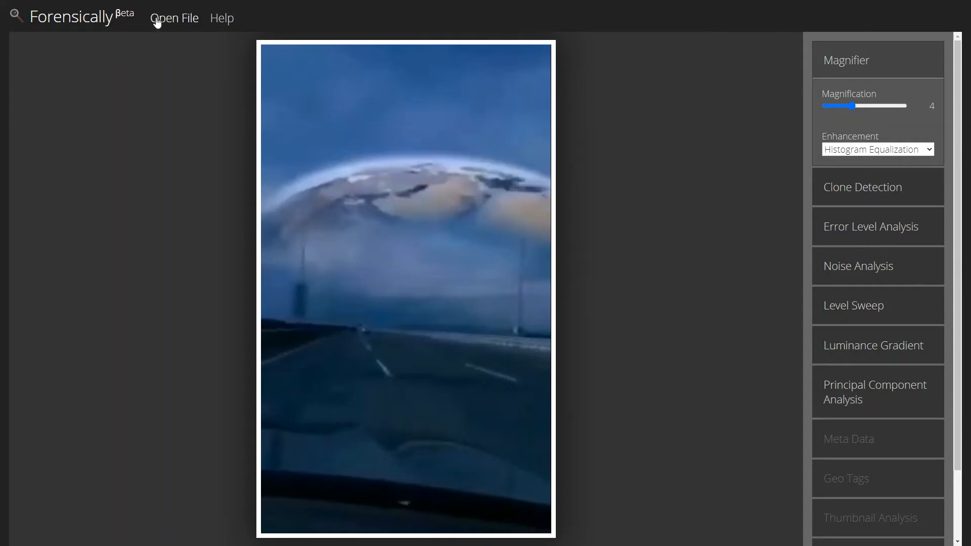
{"action": "mouse_move", "coordinate": [217, 97]}
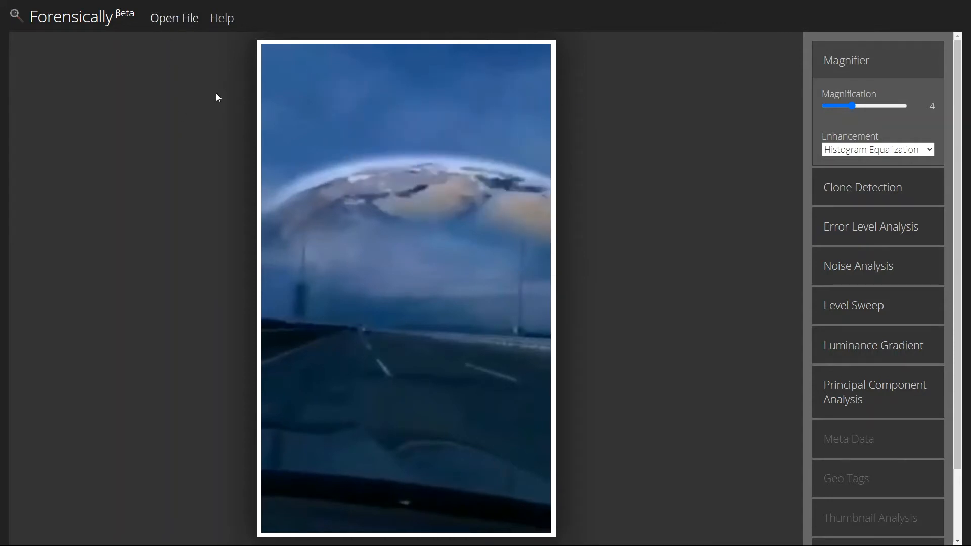
{"action": "mouse_move", "coordinate": [397, 260]}
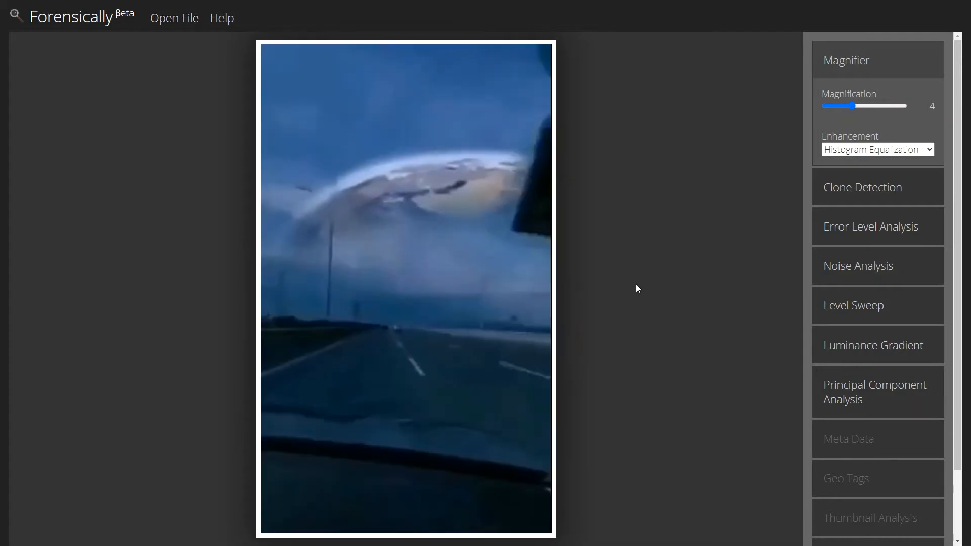
{"action": "mouse_move", "coordinate": [518, 209]}
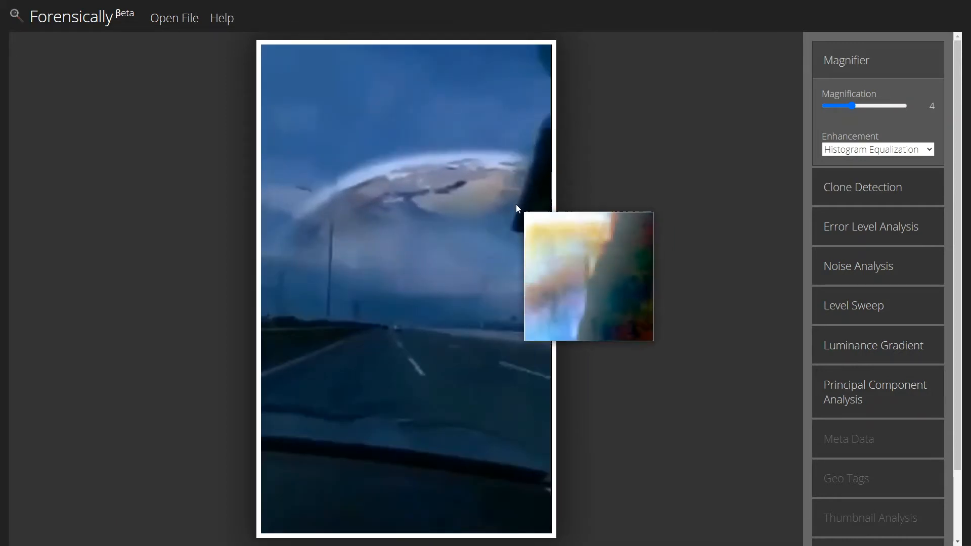
{"action": "mouse_move", "coordinate": [528, 246]}
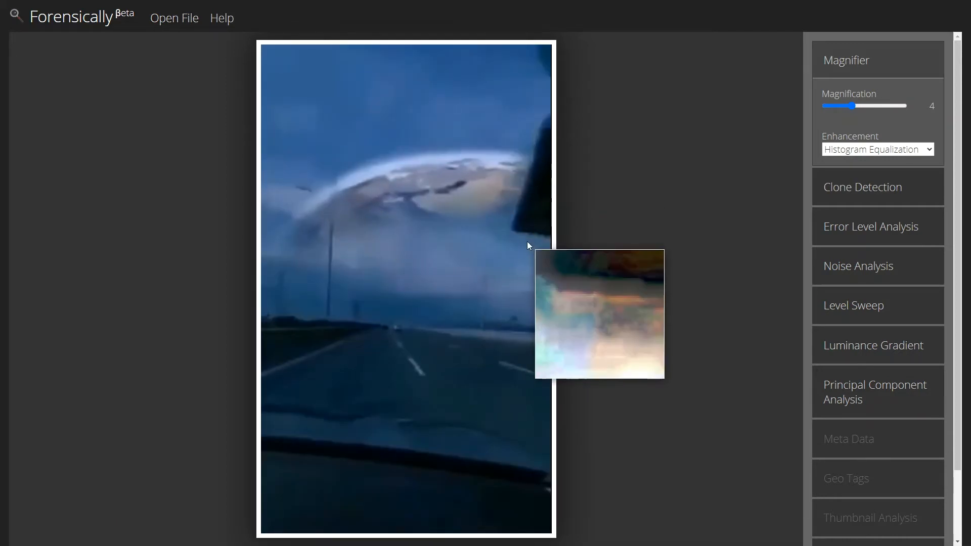
{"action": "mouse_move", "coordinate": [542, 182]}
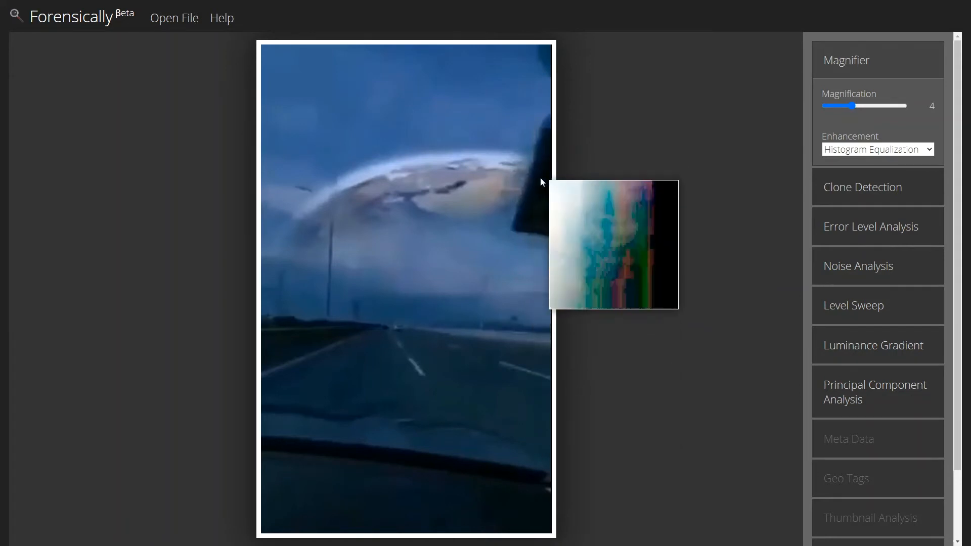
{"action": "mouse_move", "coordinate": [334, 224]}
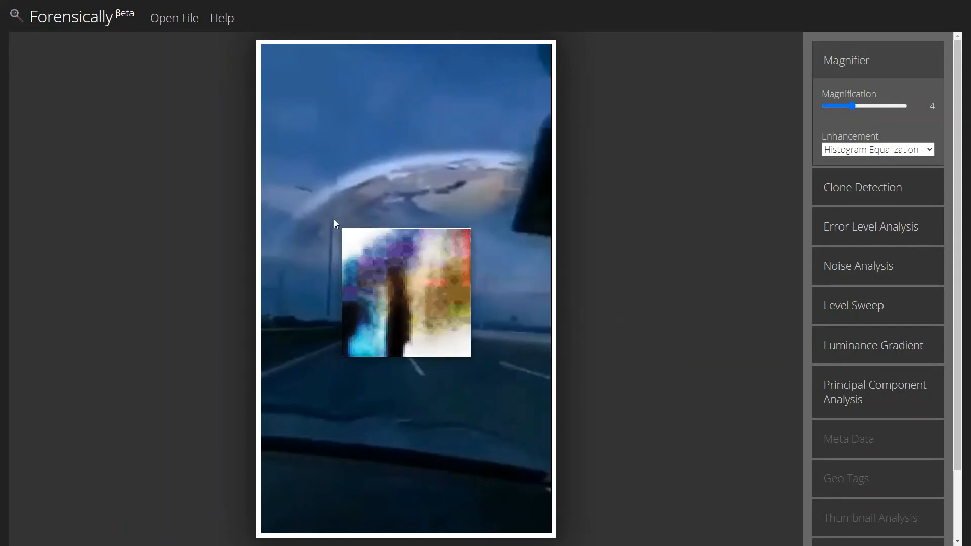
{"action": "mouse_move", "coordinate": [301, 192]}
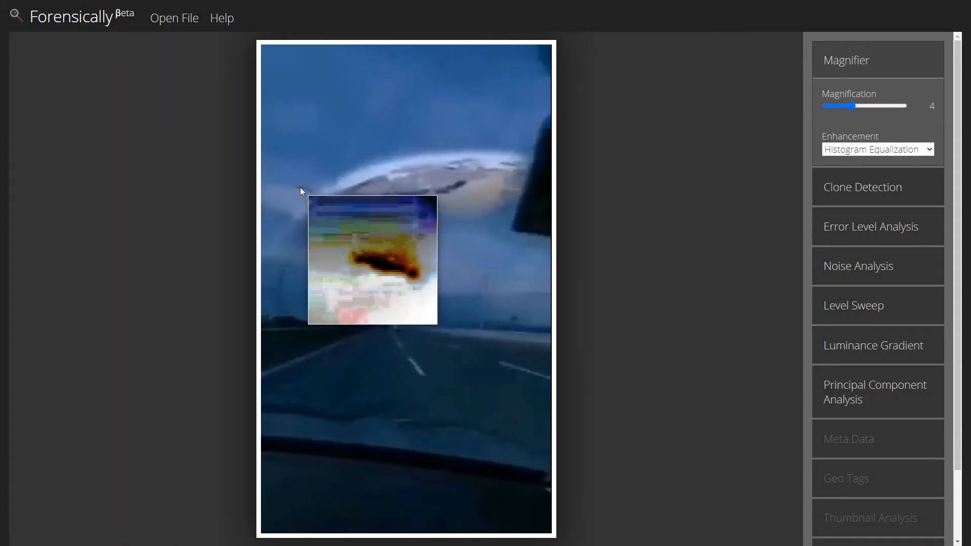
{"action": "mouse_move", "coordinate": [313, 195]}
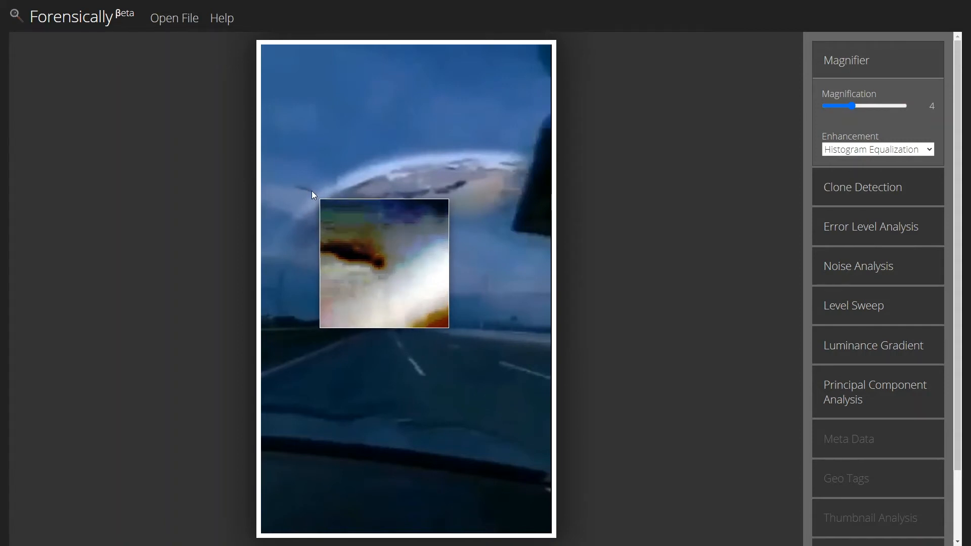
{"action": "mouse_move", "coordinate": [333, 224]}
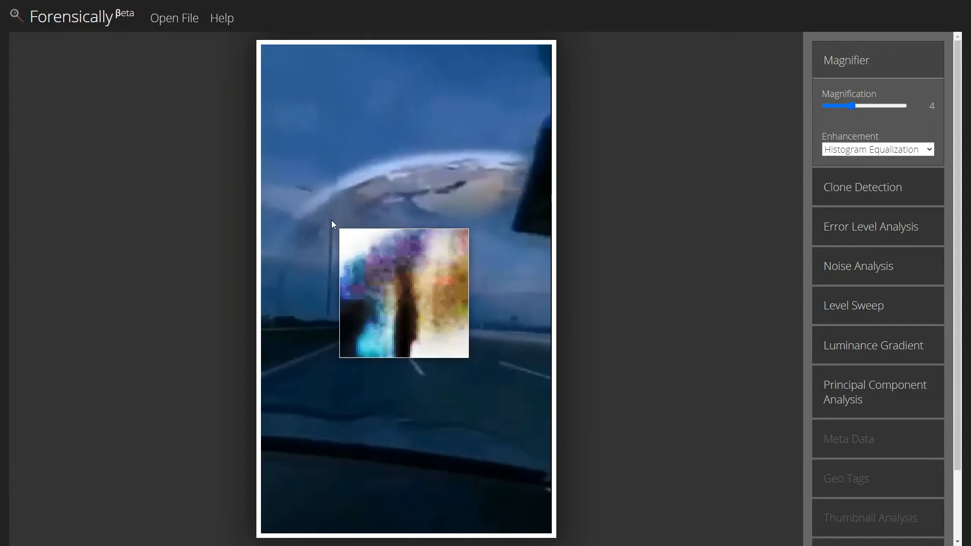
{"action": "mouse_move", "coordinate": [329, 212]}
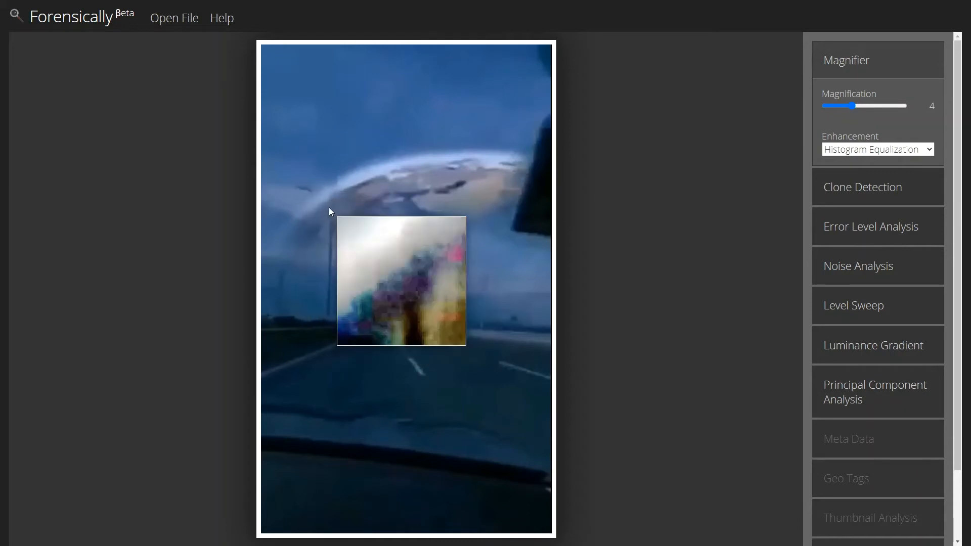
{"action": "mouse_move", "coordinate": [325, 237]}
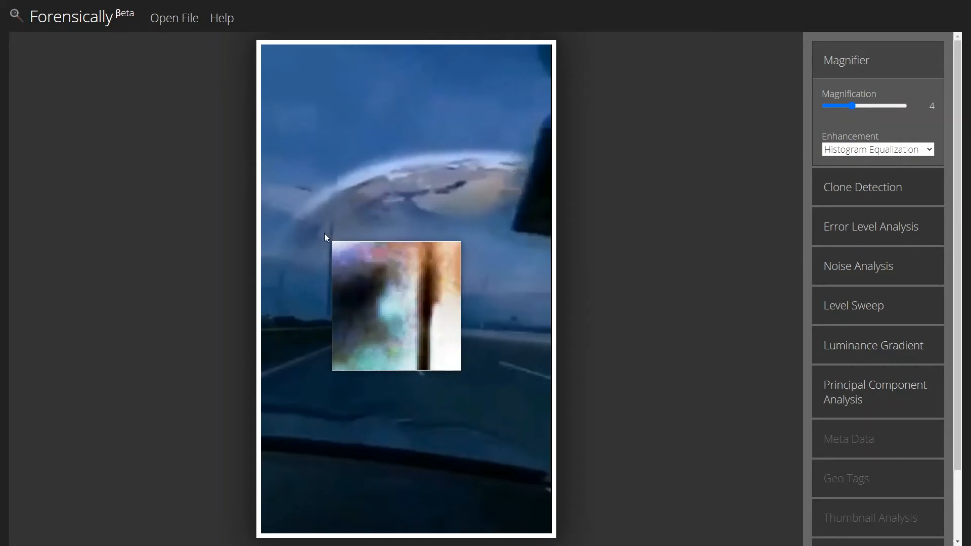
{"action": "mouse_move", "coordinate": [673, 254]}
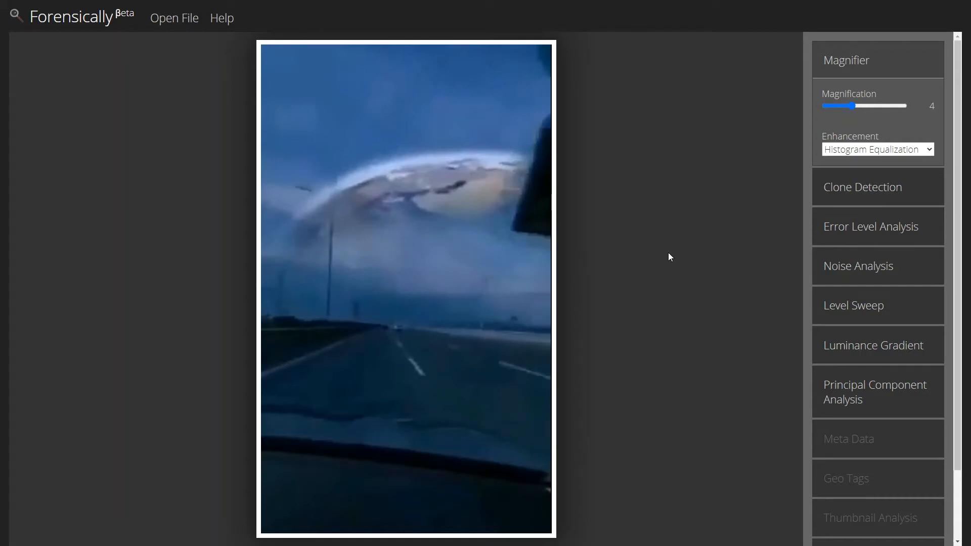
{"action": "left_click", "coordinate": [870, 226]}
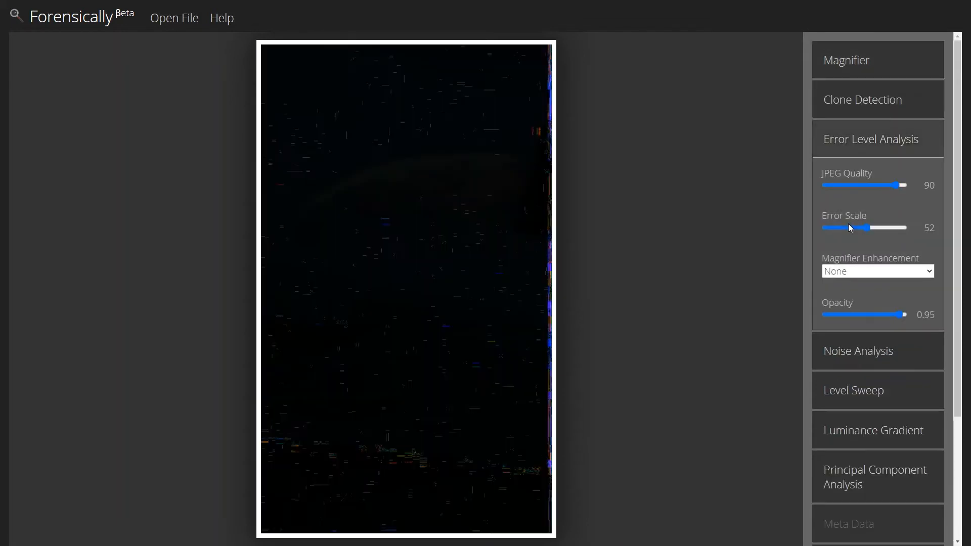
{"action": "mouse_move", "coordinate": [515, 500]}
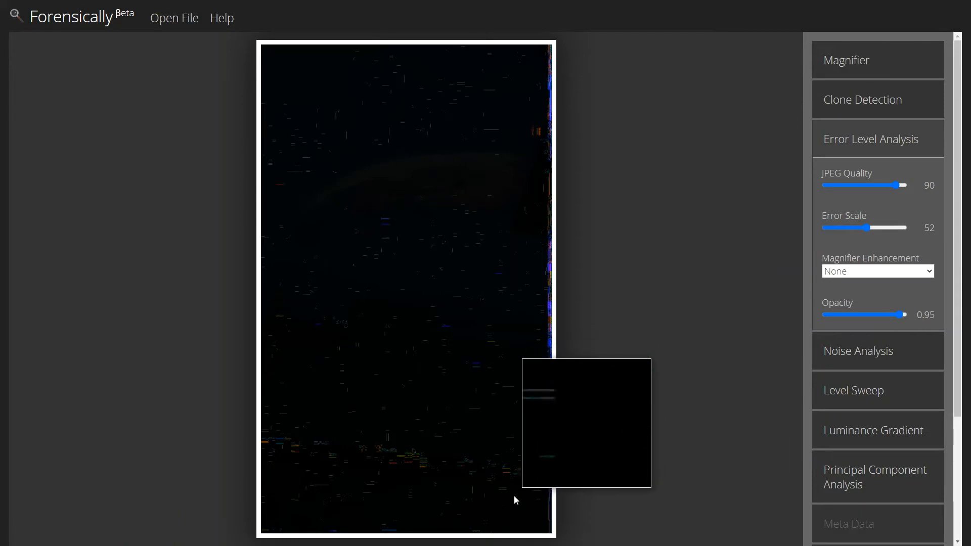
{"action": "mouse_move", "coordinate": [522, 476]}
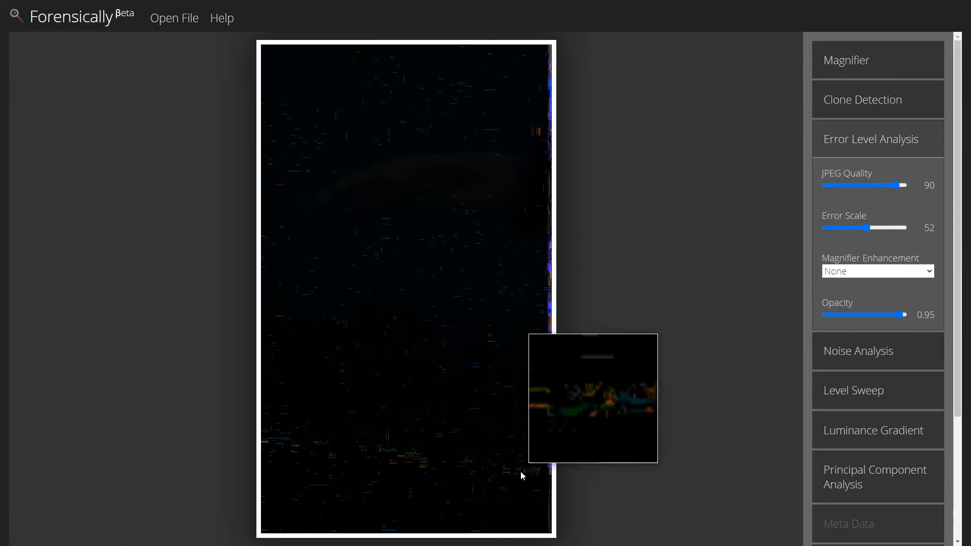
{"action": "mouse_move", "coordinate": [552, 138]}
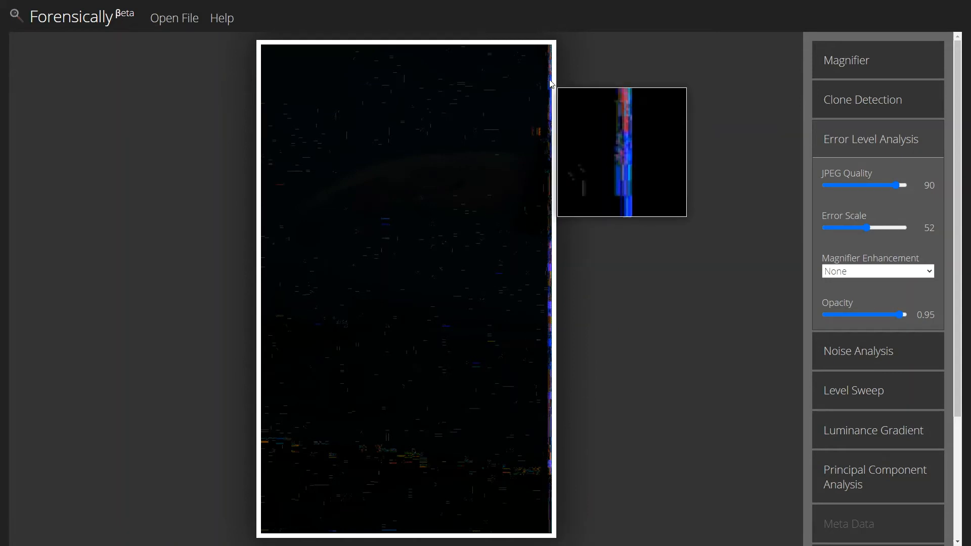
{"action": "mouse_move", "coordinate": [291, 283]}
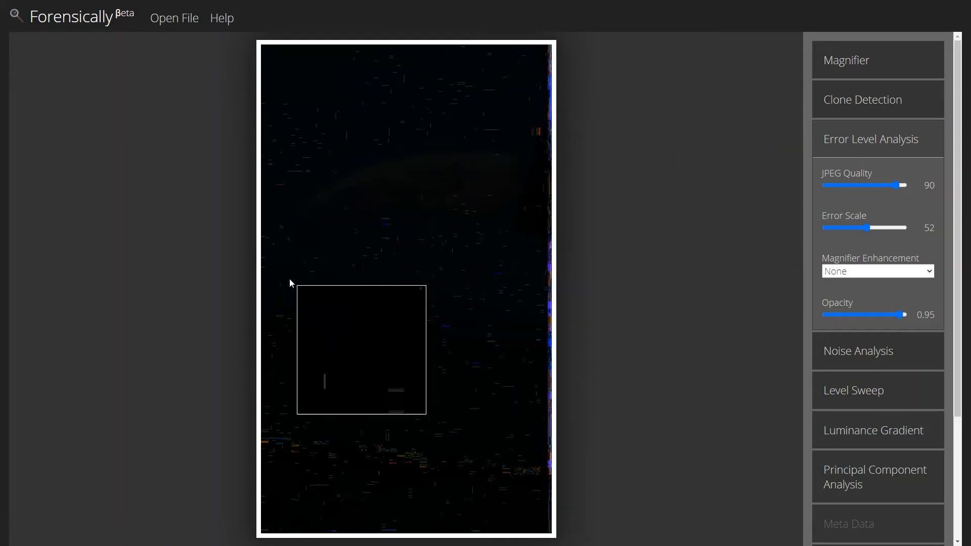
{"action": "mouse_move", "coordinate": [398, 110]}
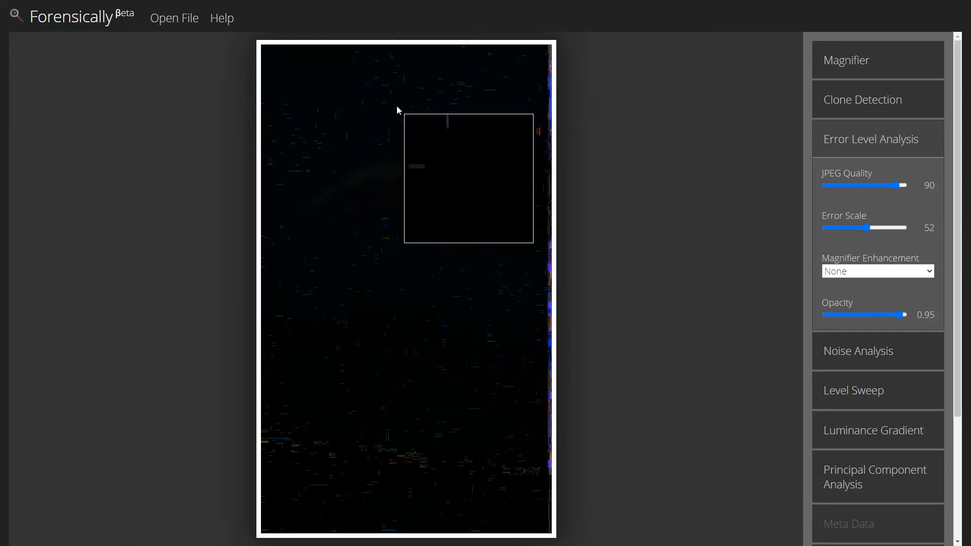
{"action": "mouse_move", "coordinate": [299, 170]}
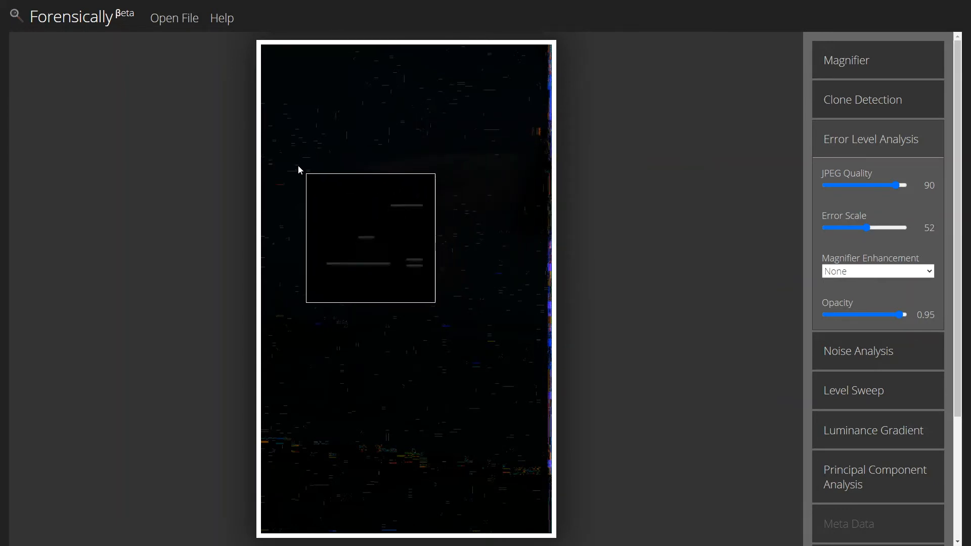
{"action": "mouse_move", "coordinate": [331, 203]}
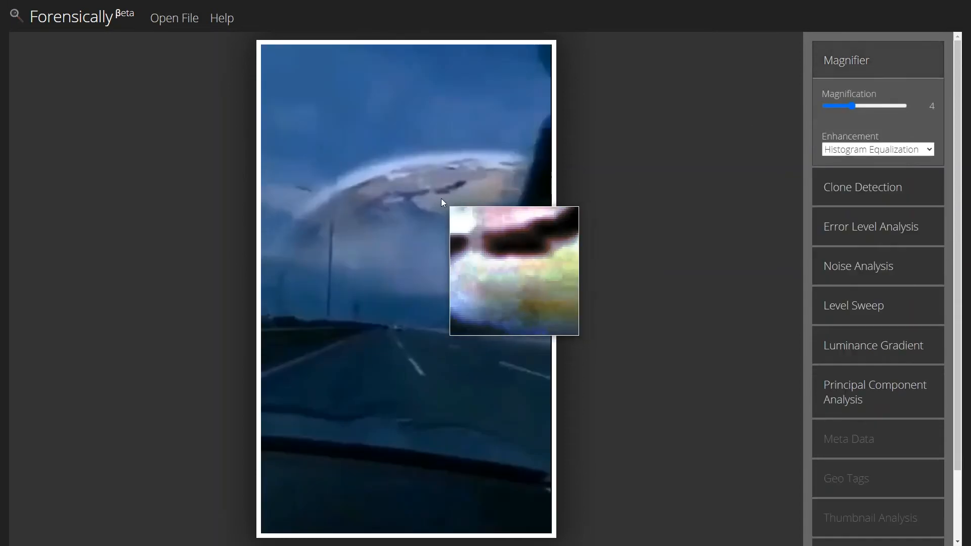
{"action": "left_click", "coordinate": [870, 226]}
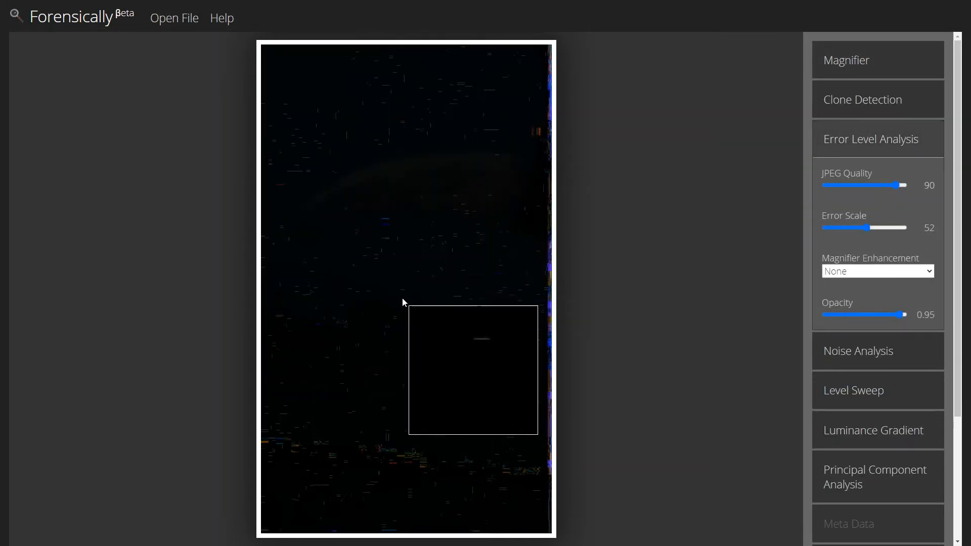
{"action": "mouse_move", "coordinate": [513, 177]}
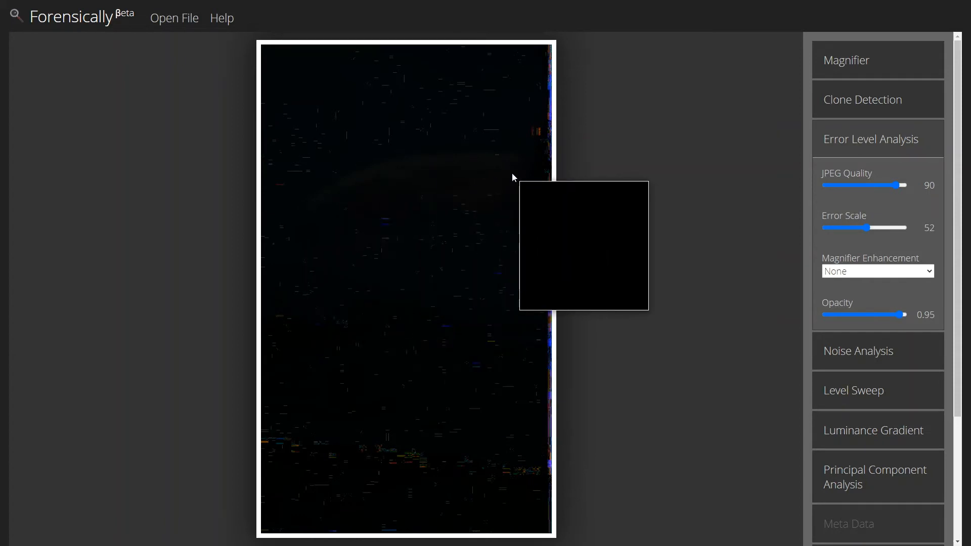
{"action": "mouse_move", "coordinate": [415, 177]}
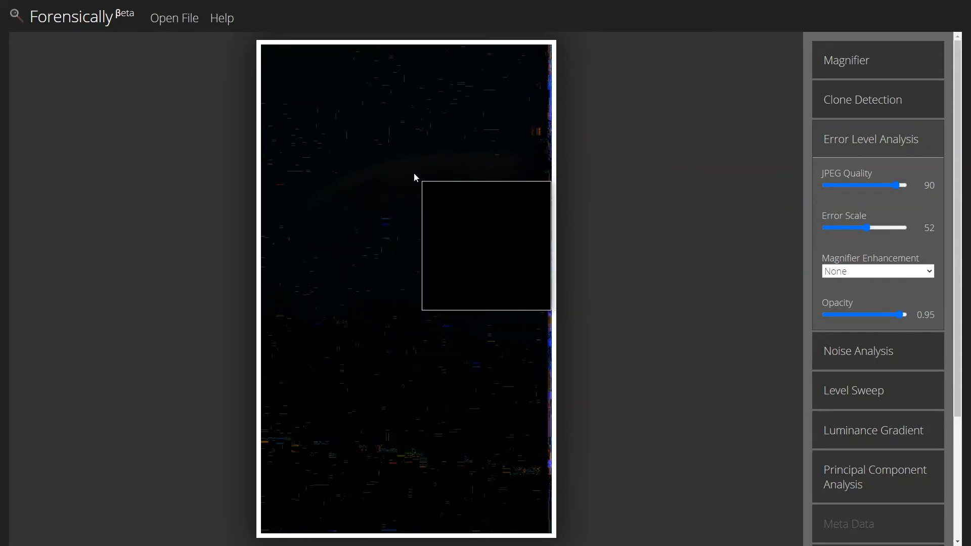
{"action": "mouse_move", "coordinate": [406, 176]}
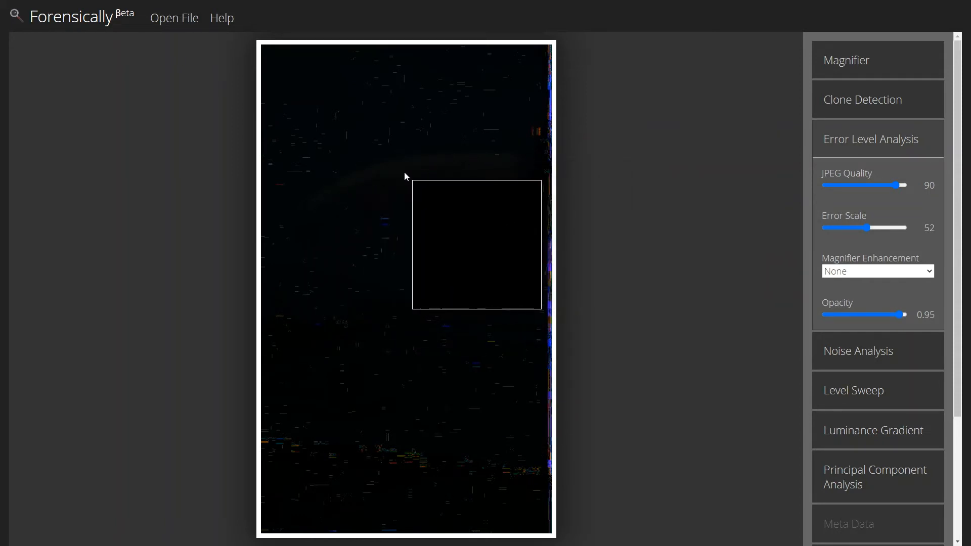
{"action": "mouse_move", "coordinate": [865, 100]}
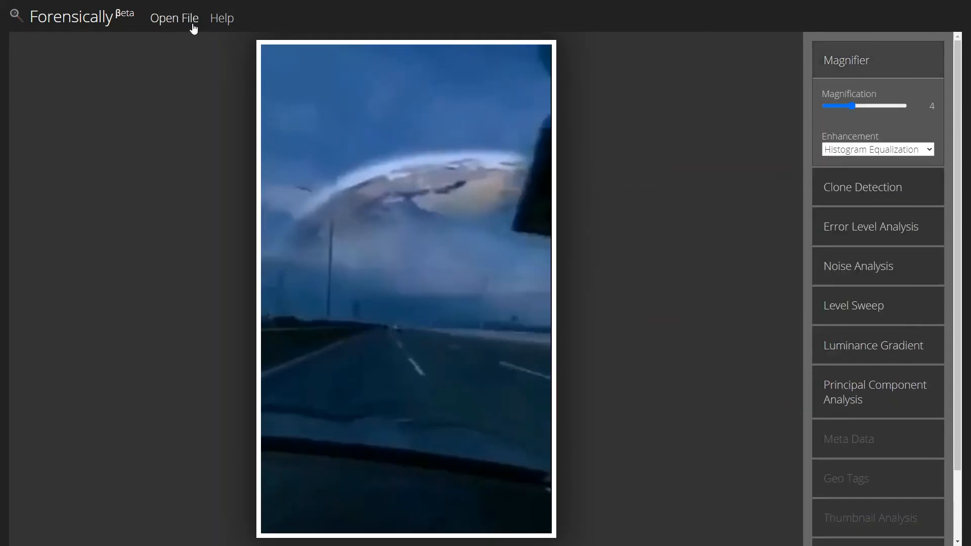
{"action": "mouse_move", "coordinate": [285, 89]}
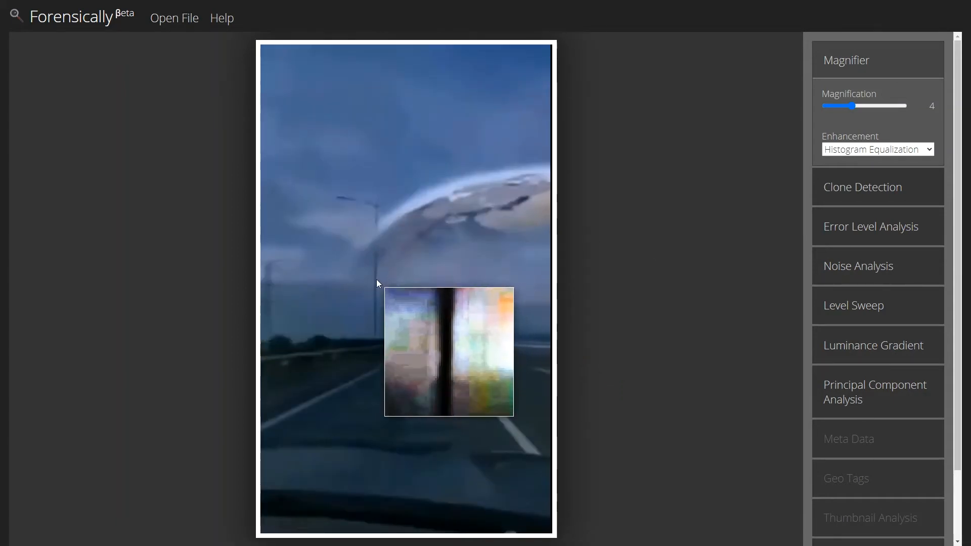
{"action": "mouse_move", "coordinate": [429, 216]}
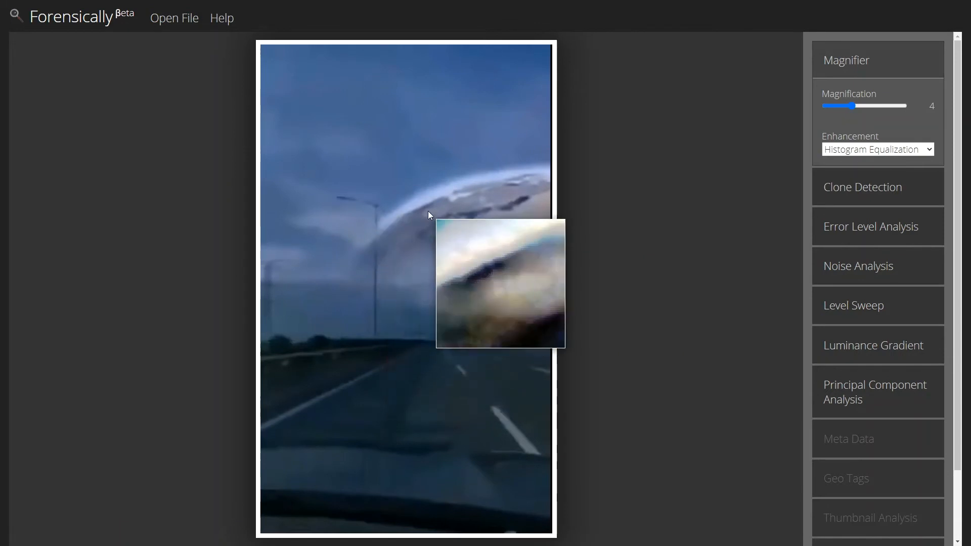
{"action": "mouse_move", "coordinate": [355, 259]}
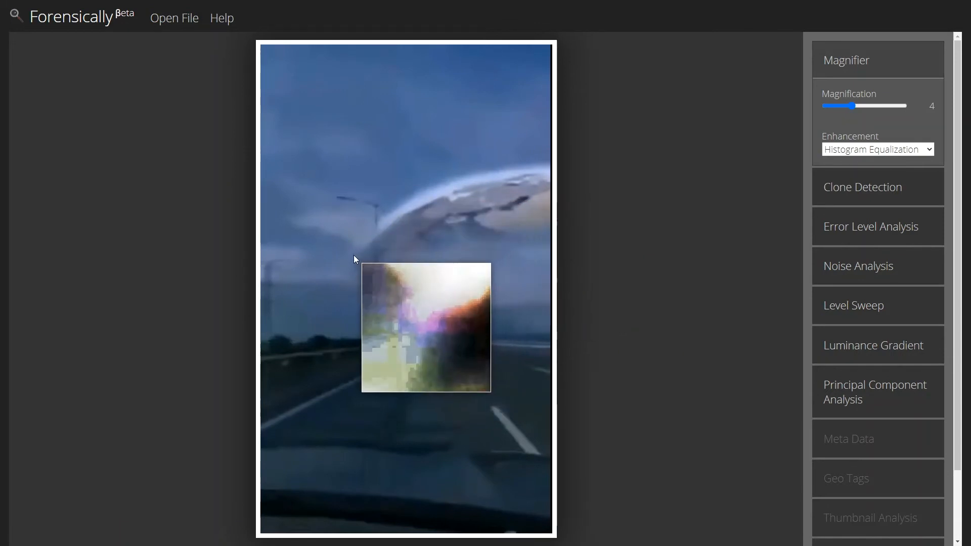
{"action": "mouse_move", "coordinate": [381, 281]}
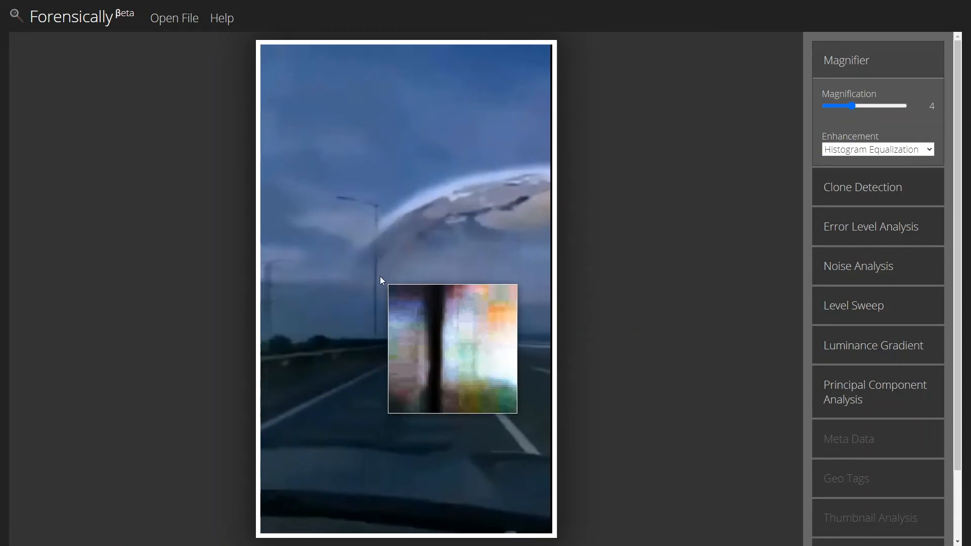
{"action": "mouse_move", "coordinate": [489, 210]}
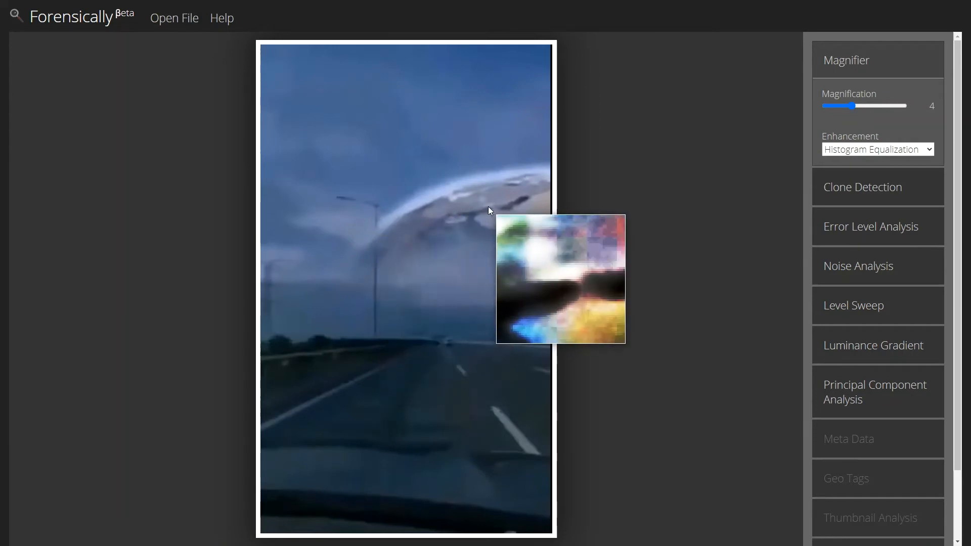
{"action": "mouse_move", "coordinate": [365, 248]}
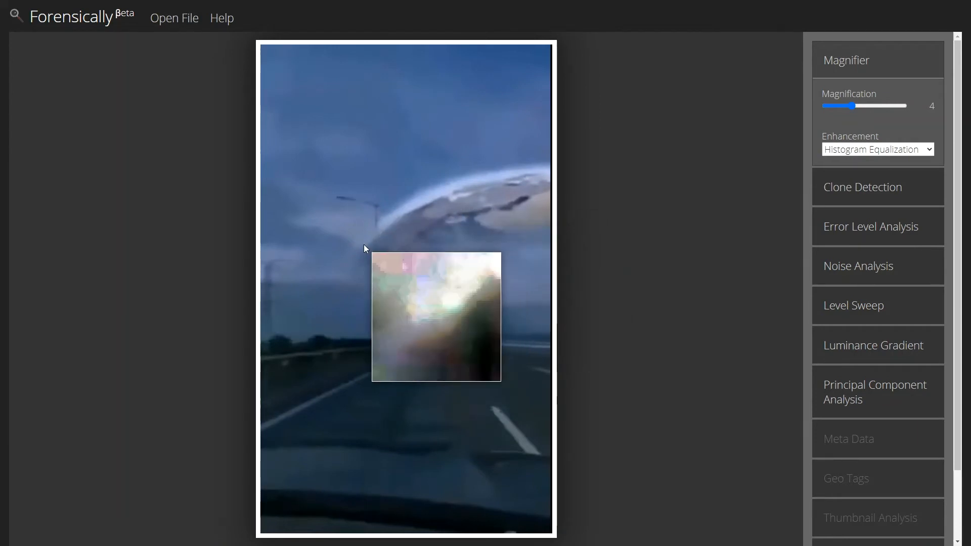
{"action": "mouse_move", "coordinate": [376, 239]}
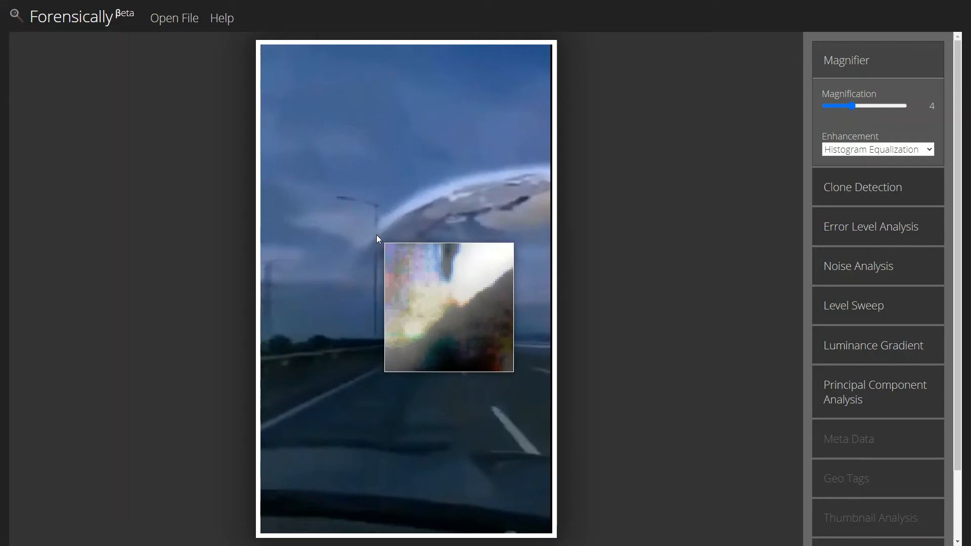
{"action": "mouse_move", "coordinate": [371, 214]}
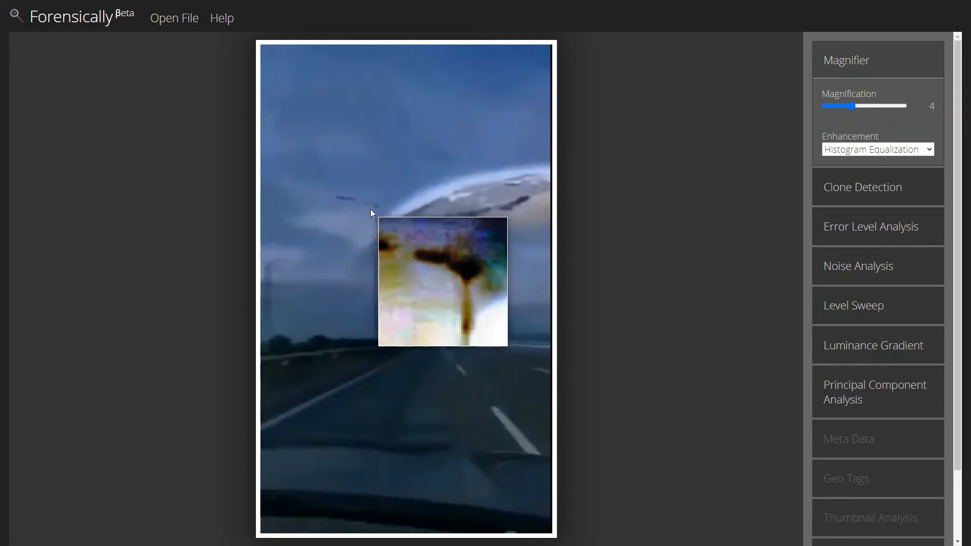
{"action": "mouse_move", "coordinate": [378, 254]}
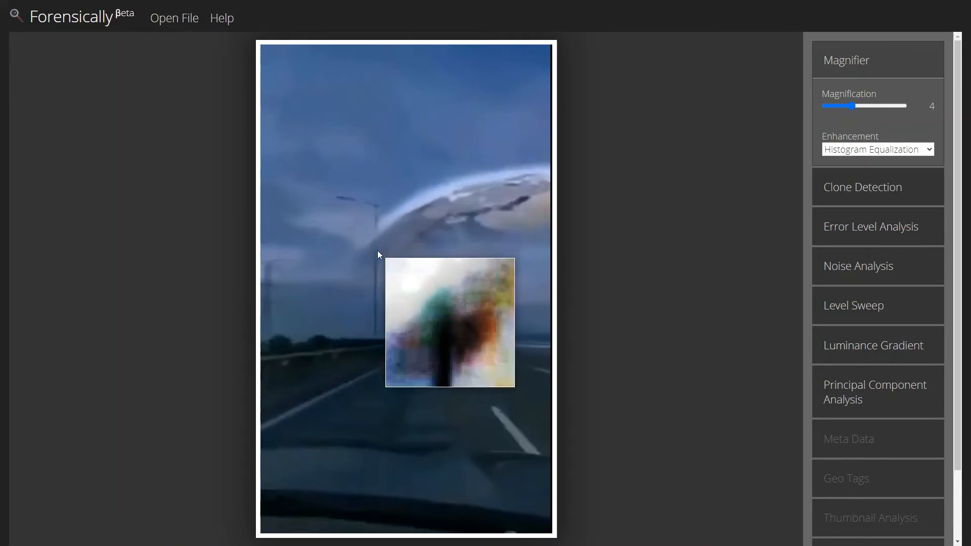
{"action": "mouse_move", "coordinate": [359, 259]}
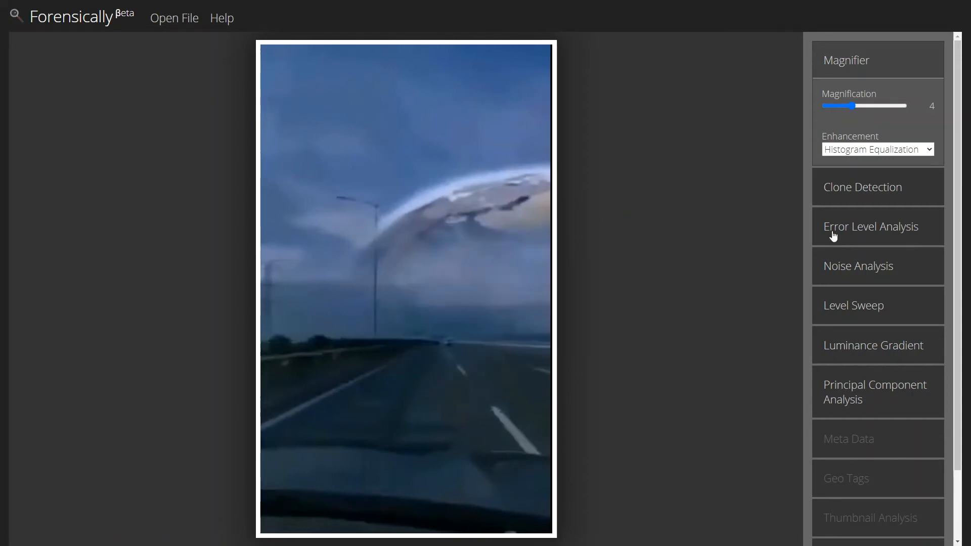
{"action": "left_click", "coordinate": [870, 226]}
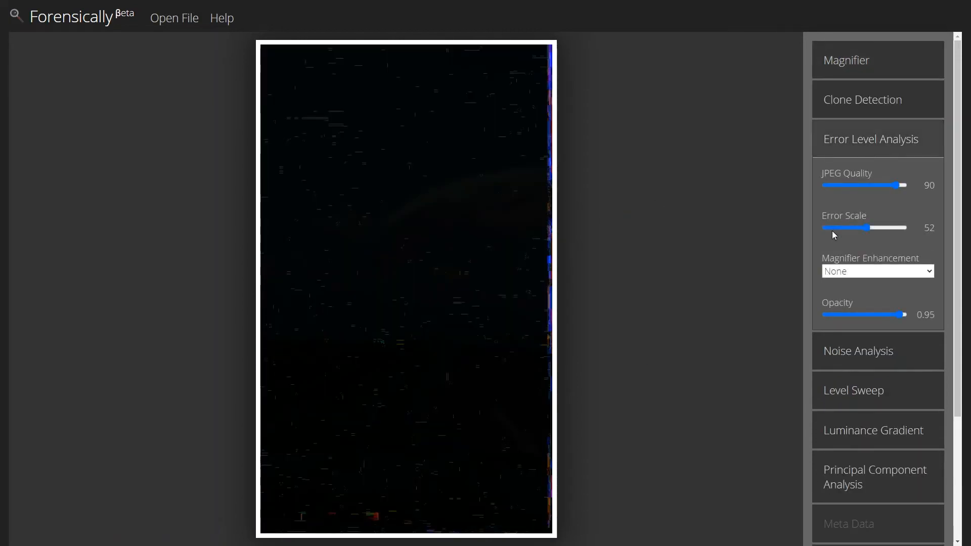
{"action": "mouse_move", "coordinate": [563, 220]}
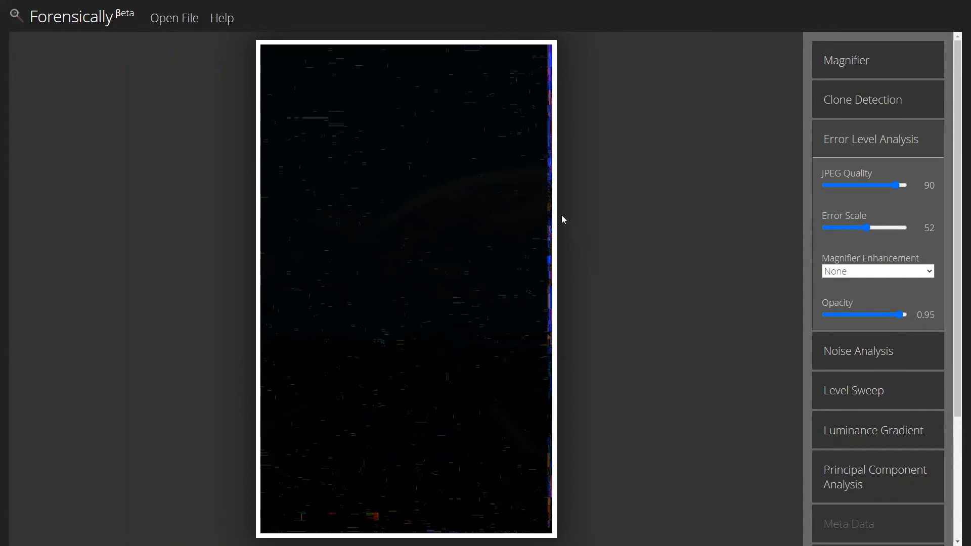
{"action": "mouse_move", "coordinate": [339, 119]}
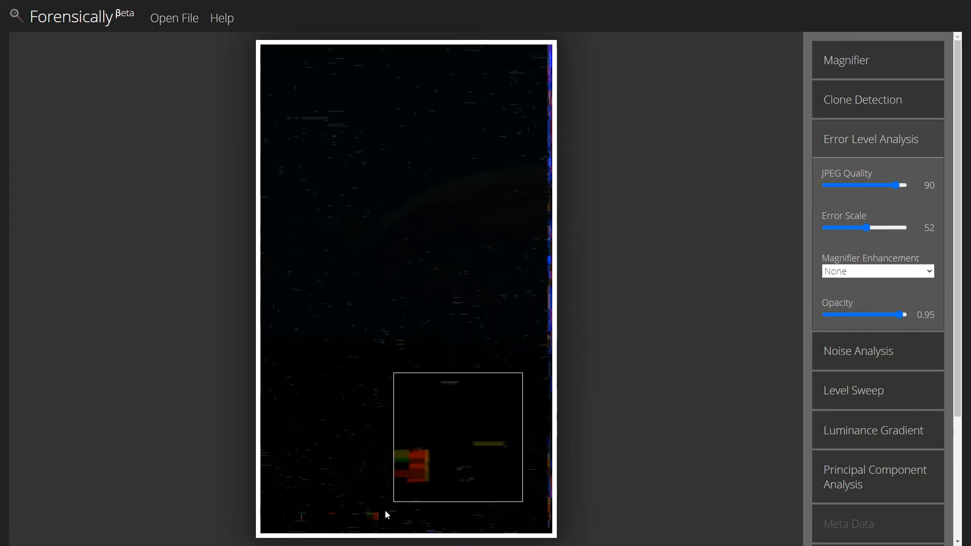
{"action": "mouse_move", "coordinate": [300, 226]}
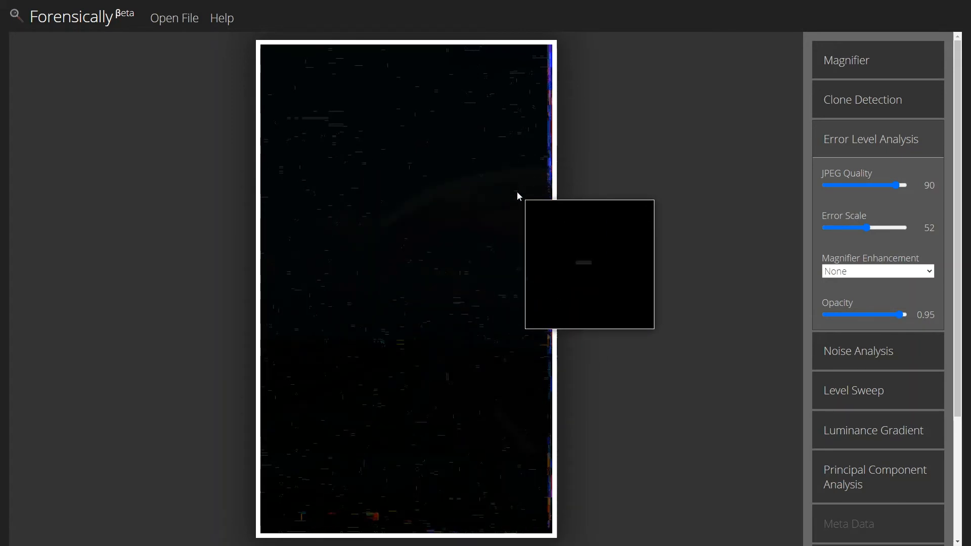
{"action": "mouse_move", "coordinate": [551, 205]}
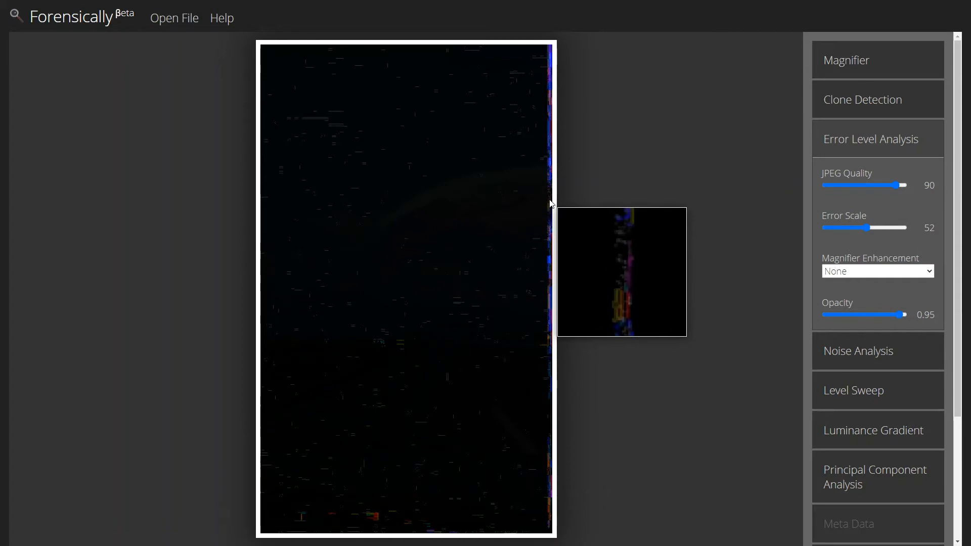
{"action": "mouse_move", "coordinate": [389, 232]}
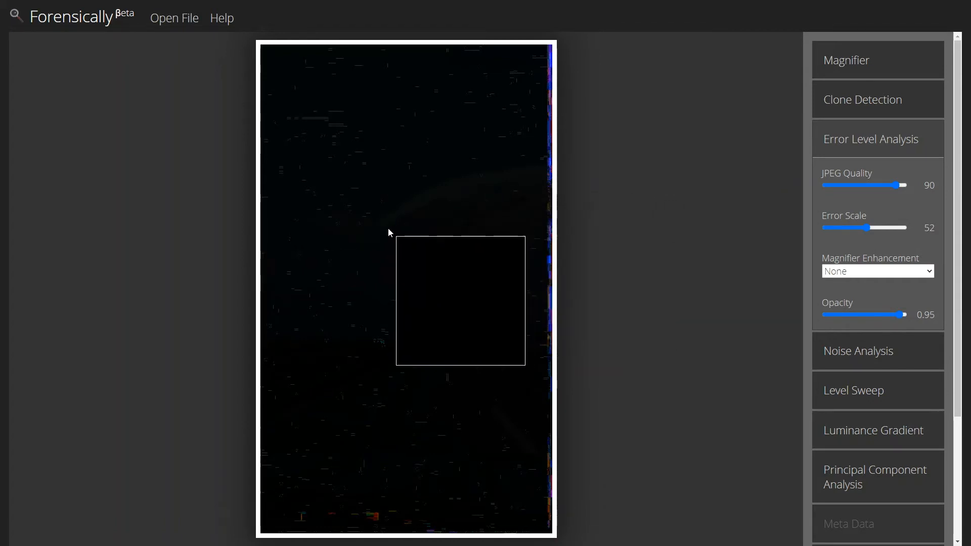
{"action": "mouse_move", "coordinate": [407, 225]}
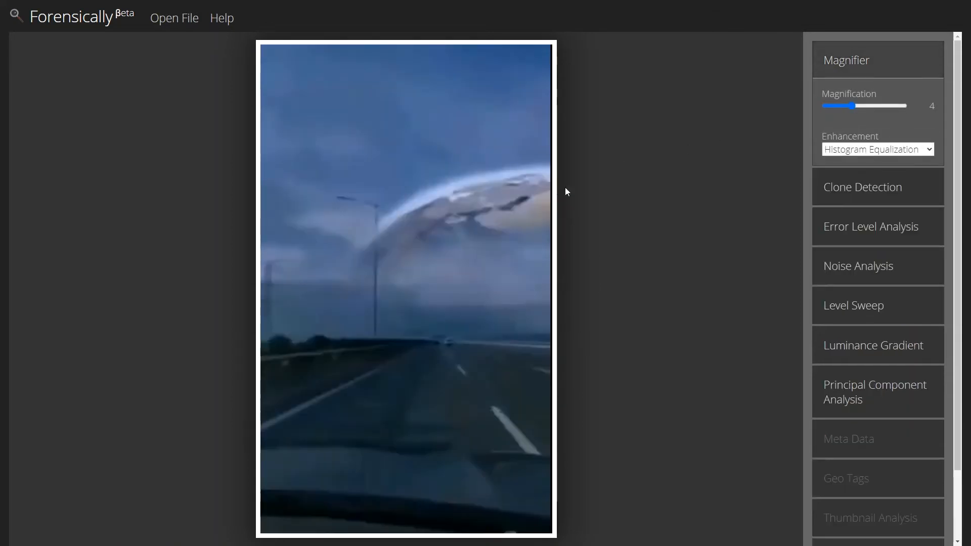
{"action": "mouse_move", "coordinate": [763, 221]}
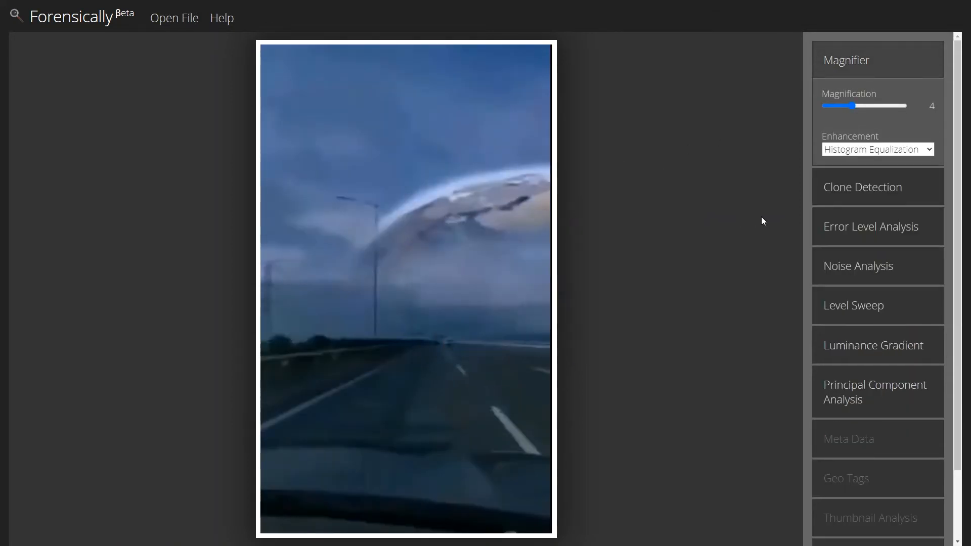
{"action": "left_click", "coordinate": [870, 226]}
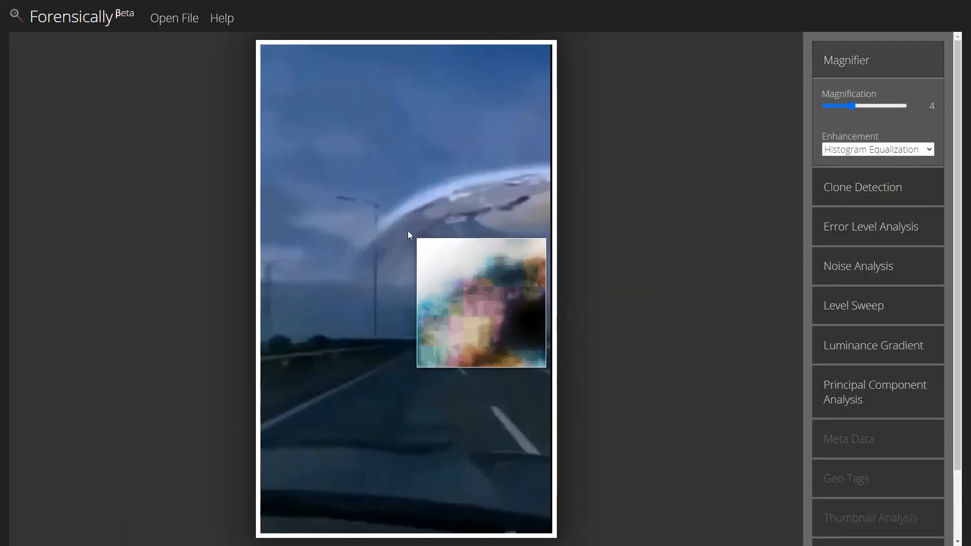
{"action": "mouse_move", "coordinate": [461, 222]}
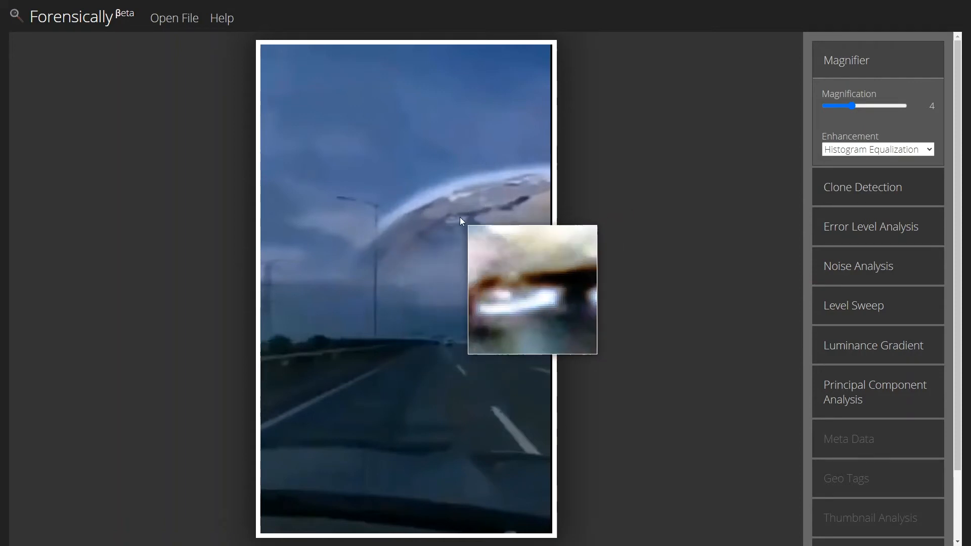
{"action": "mouse_move", "coordinate": [429, 232]}
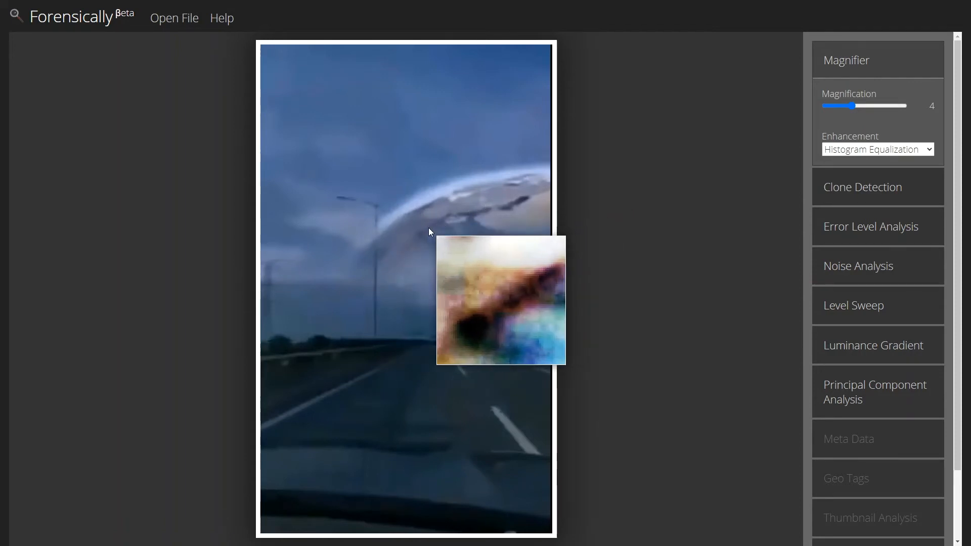
{"action": "mouse_move", "coordinate": [397, 240]}
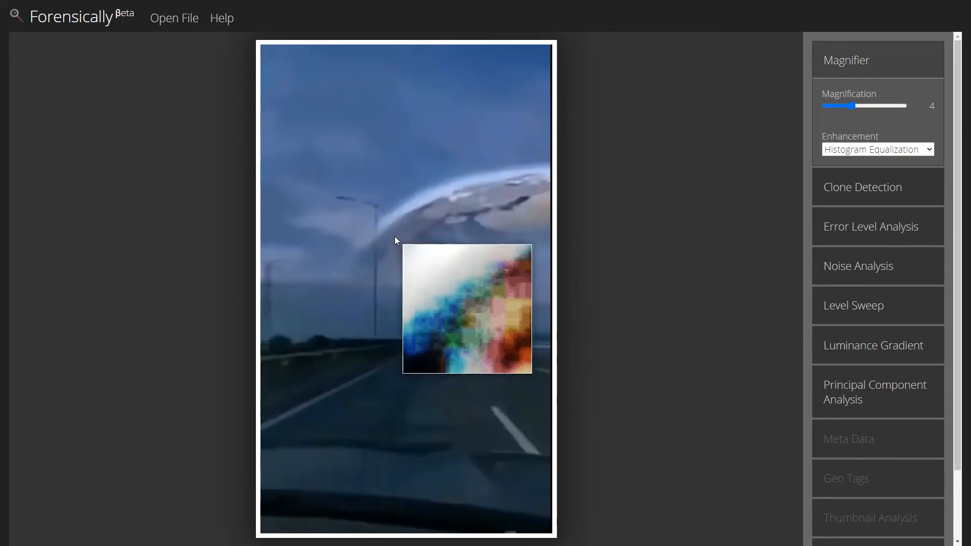
{"action": "mouse_move", "coordinate": [409, 237]}
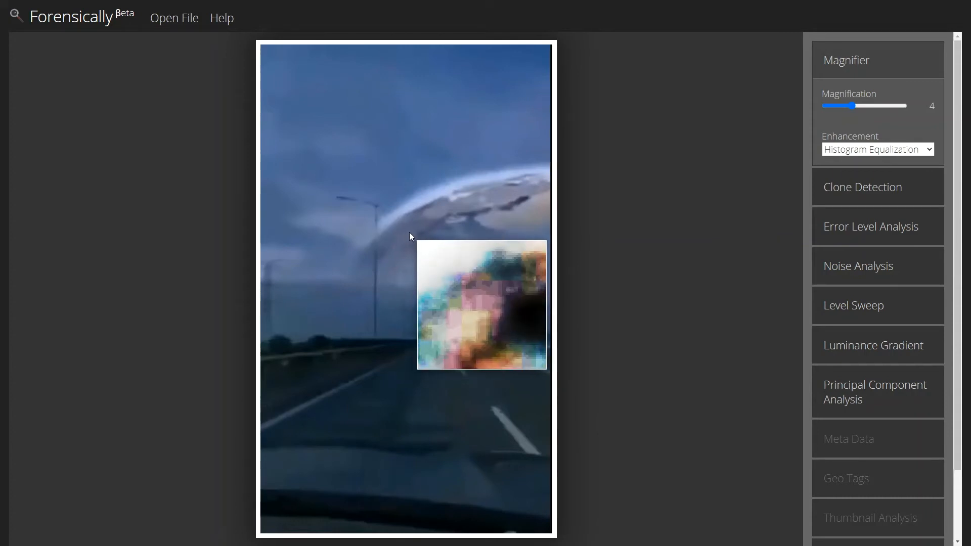
{"action": "mouse_move", "coordinate": [611, 214]}
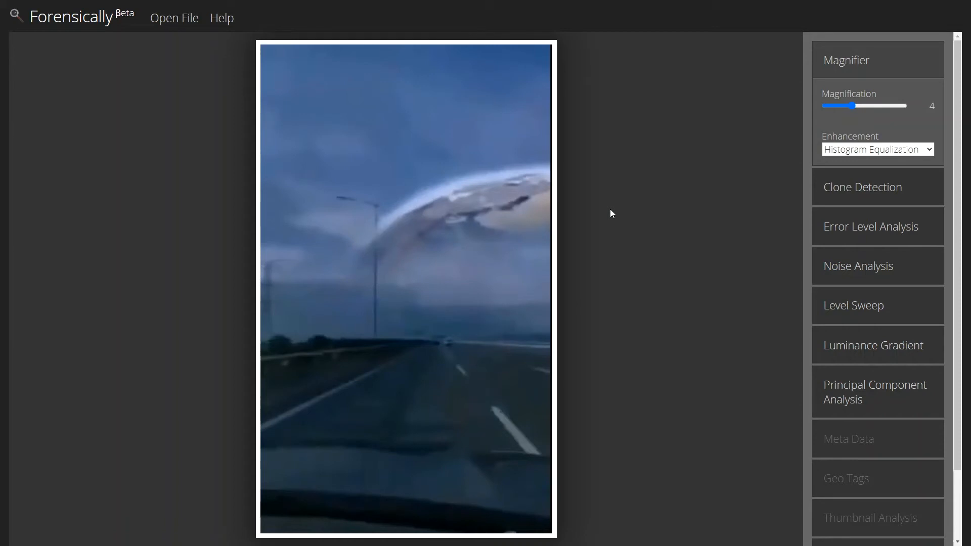
{"action": "mouse_move", "coordinate": [847, 60]}
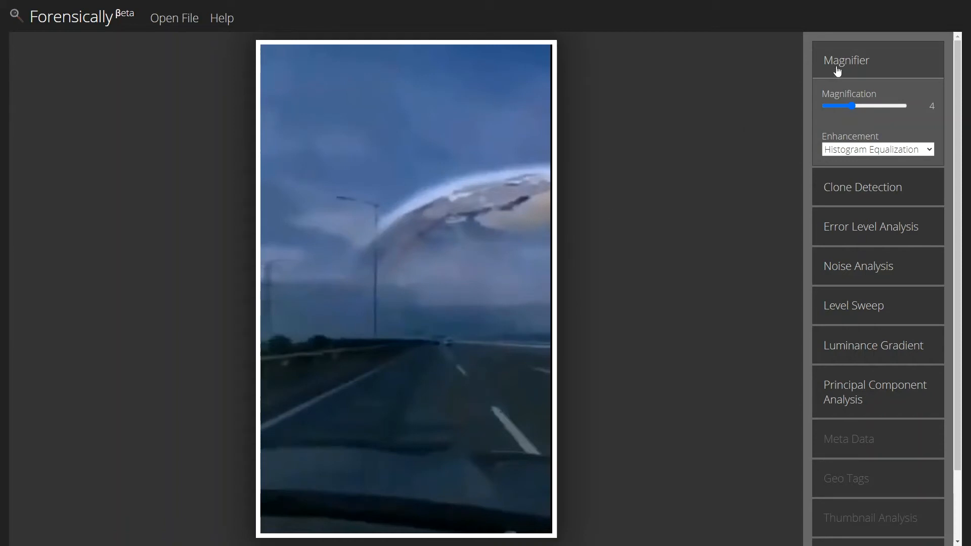
{"action": "mouse_move", "coordinate": [739, 124]}
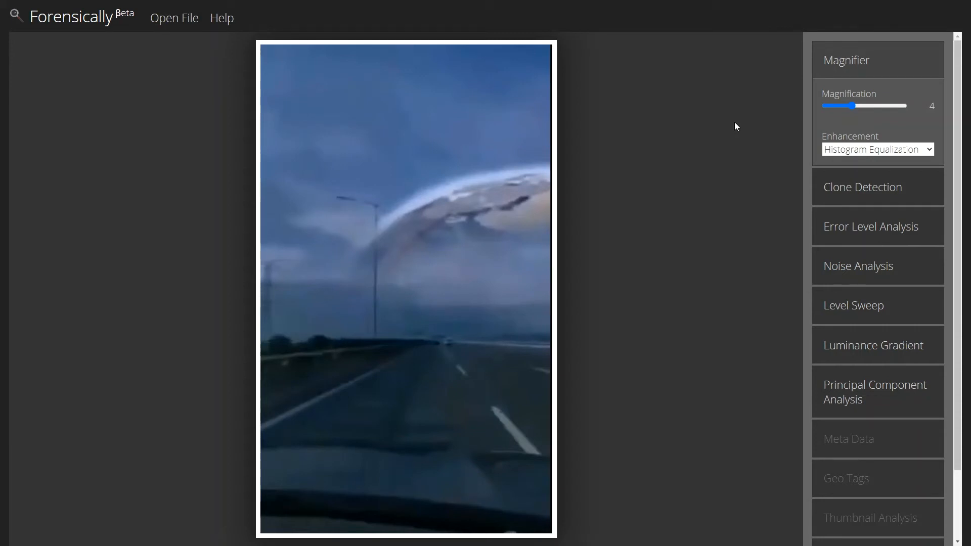
{"action": "mouse_move", "coordinate": [731, 130]}
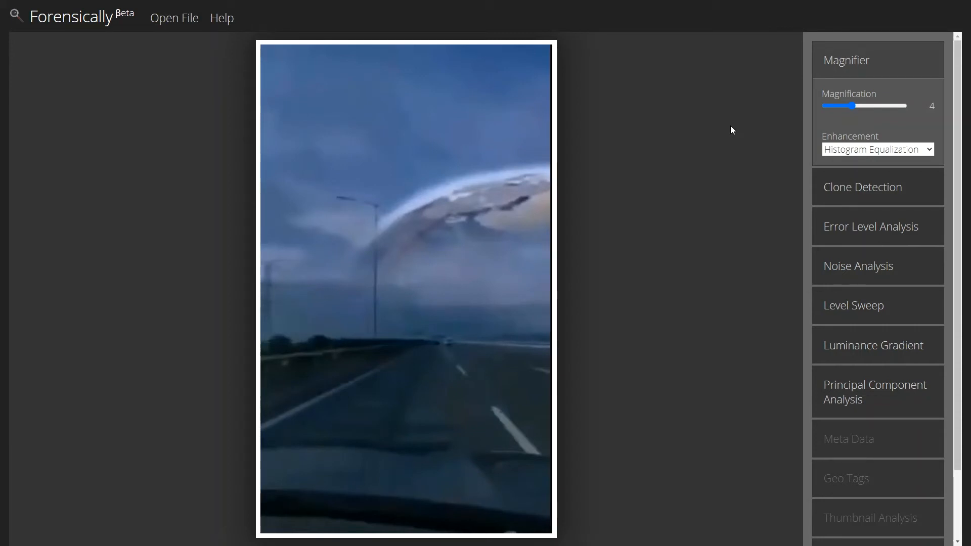
{"action": "mouse_move", "coordinate": [723, 139]}
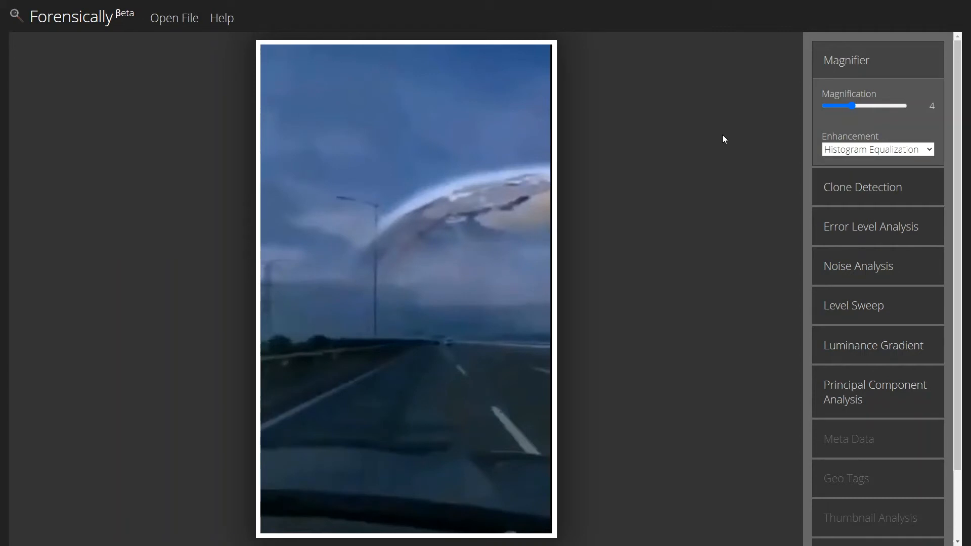
{"action": "mouse_move", "coordinate": [715, 143]}
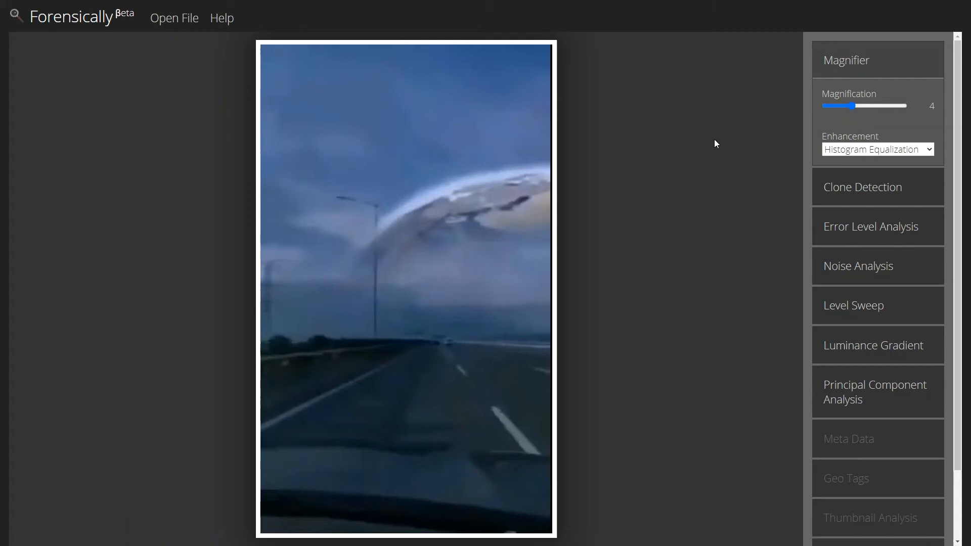
{"action": "mouse_move", "coordinate": [616, 237]}
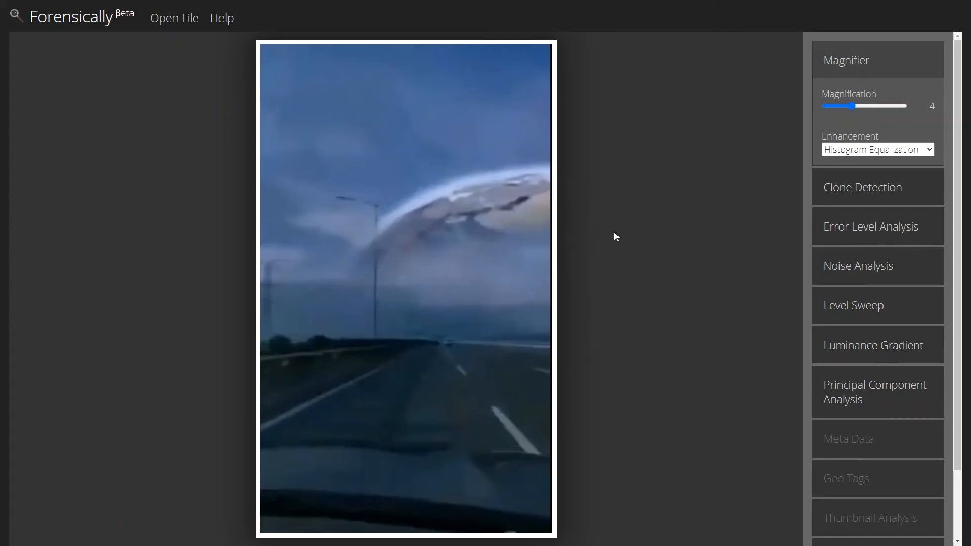
{"action": "mouse_move", "coordinate": [600, 212]}
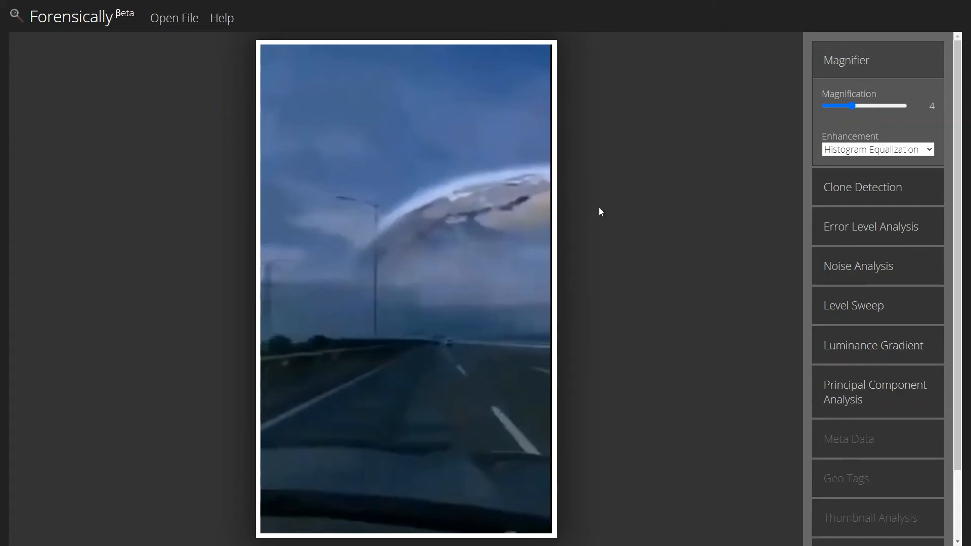
{"action": "mouse_move", "coordinate": [629, 223]}
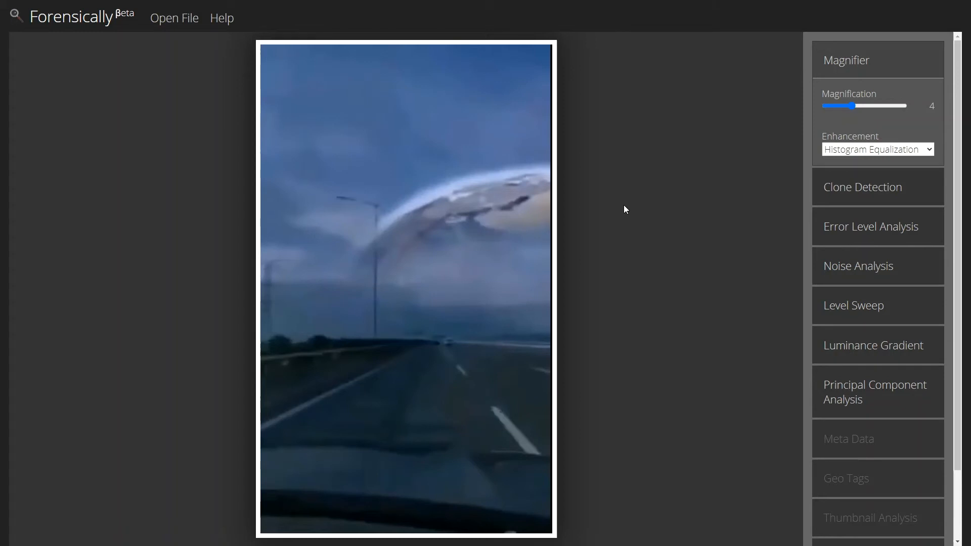
{"action": "mouse_move", "coordinate": [634, 244]}
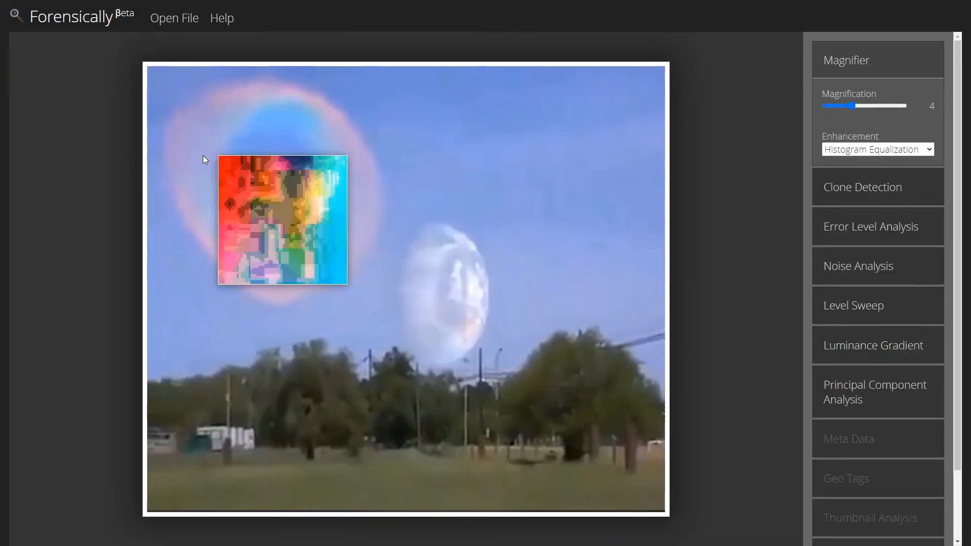
{"action": "mouse_move", "coordinate": [773, 333]}
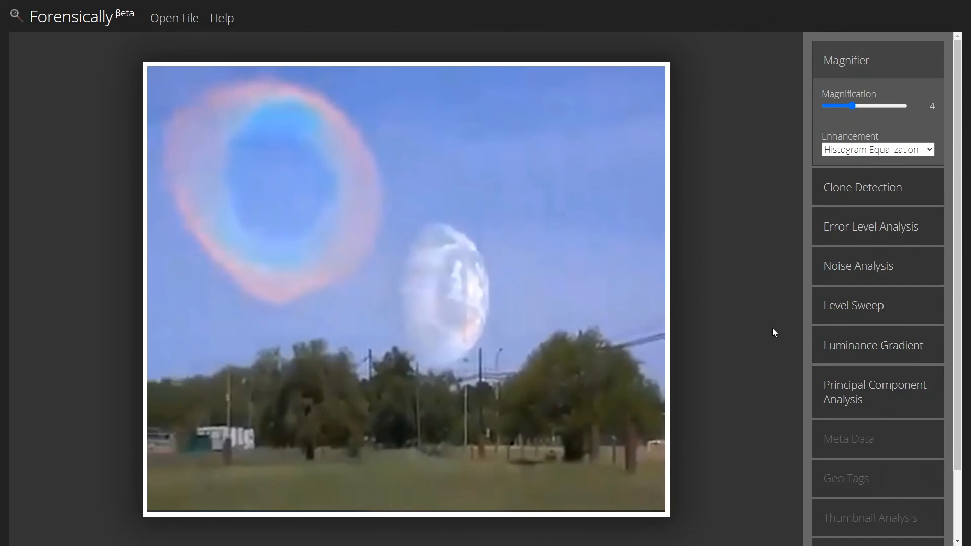
{"action": "mouse_move", "coordinate": [872, 230]}
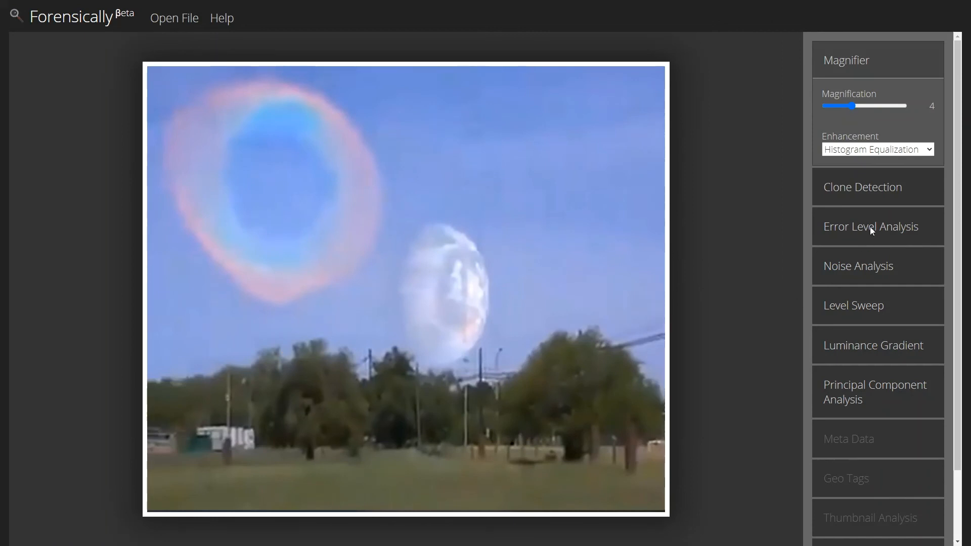
- Show the Error Level Analysis map of the orb-and-trees photo at quality 90, scale 52
{"action": "left_click", "coordinate": [870, 226]}
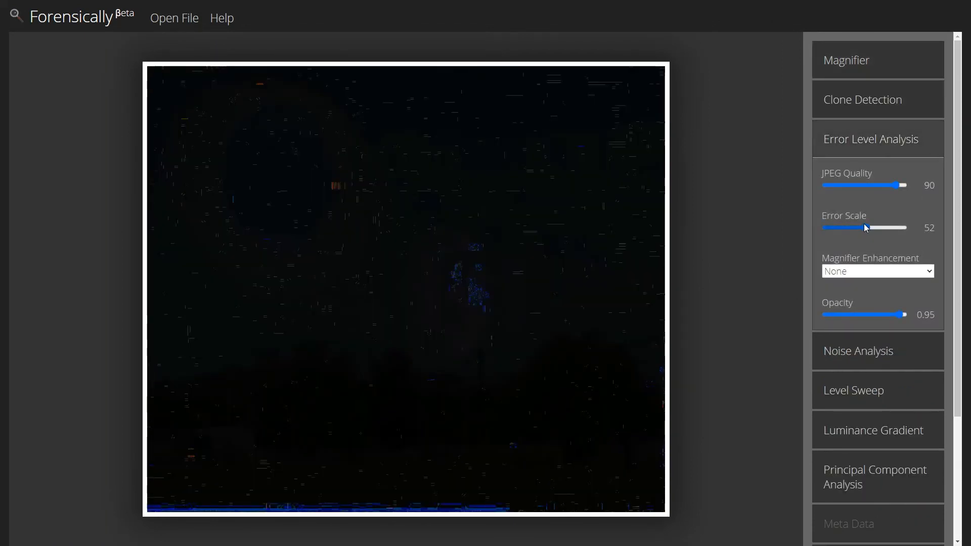
{"action": "mouse_move", "coordinate": [477, 293]}
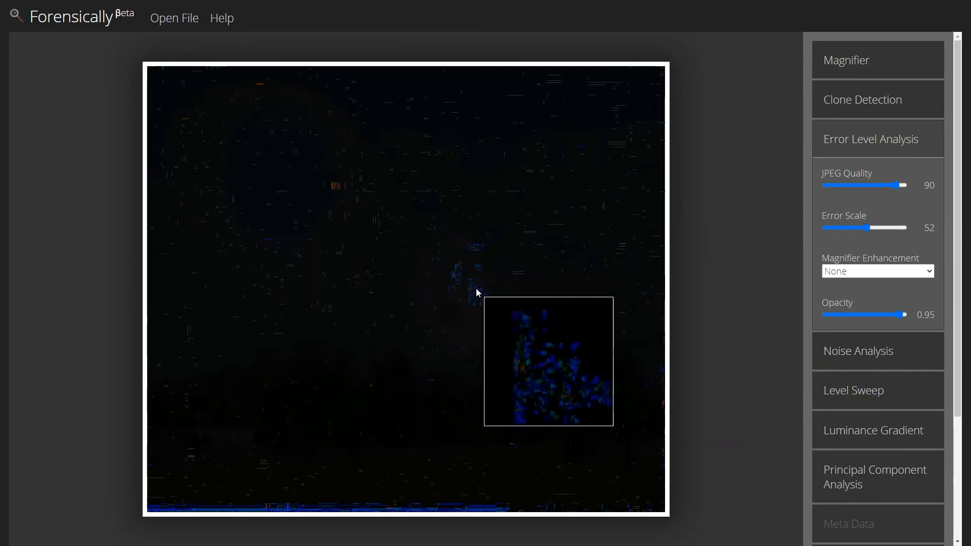
{"action": "mouse_move", "coordinate": [472, 259]}
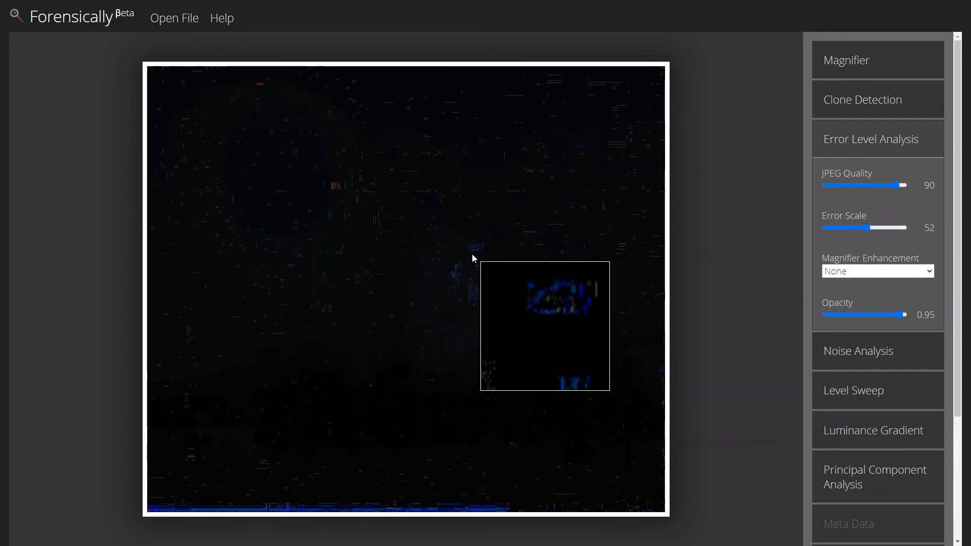
{"action": "mouse_move", "coordinate": [463, 285]}
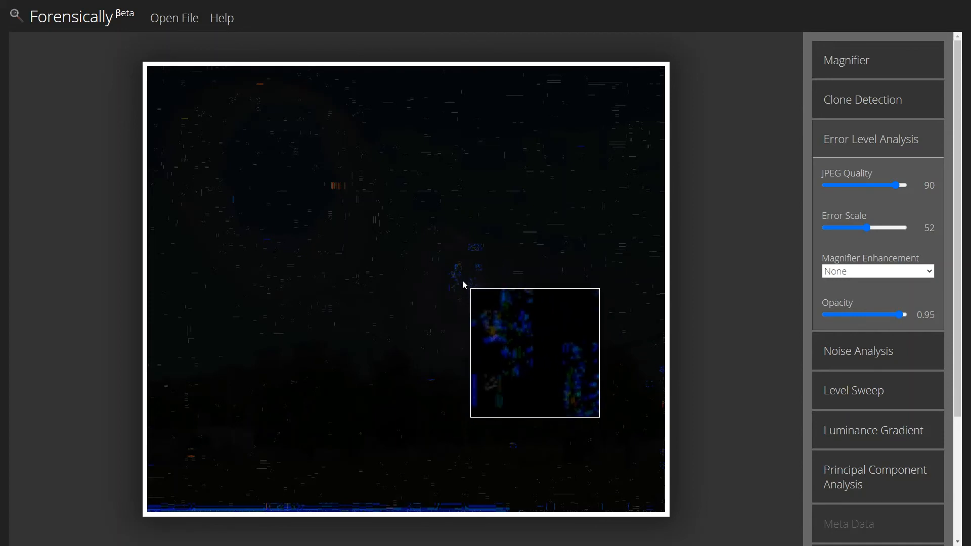
{"action": "mouse_move", "coordinate": [265, 91]}
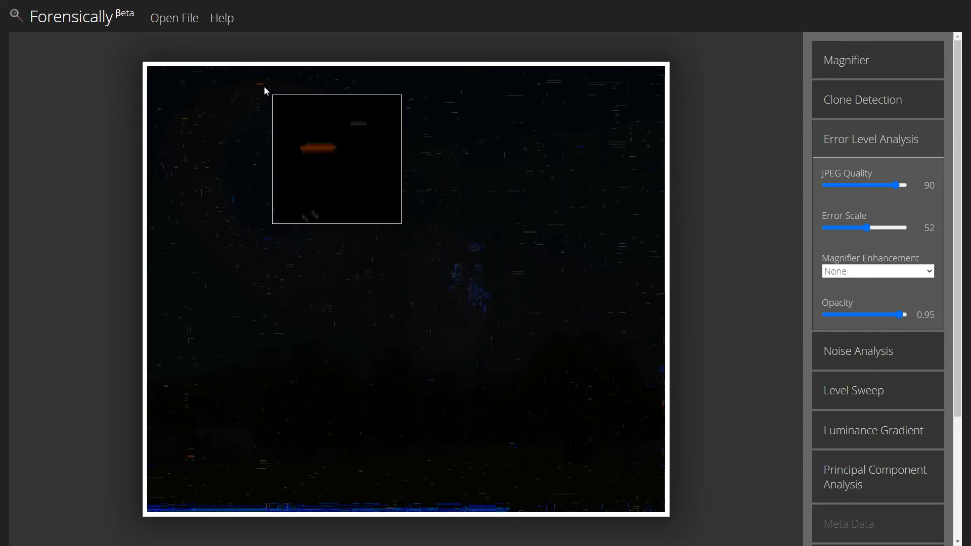
{"action": "mouse_move", "coordinate": [218, 195]}
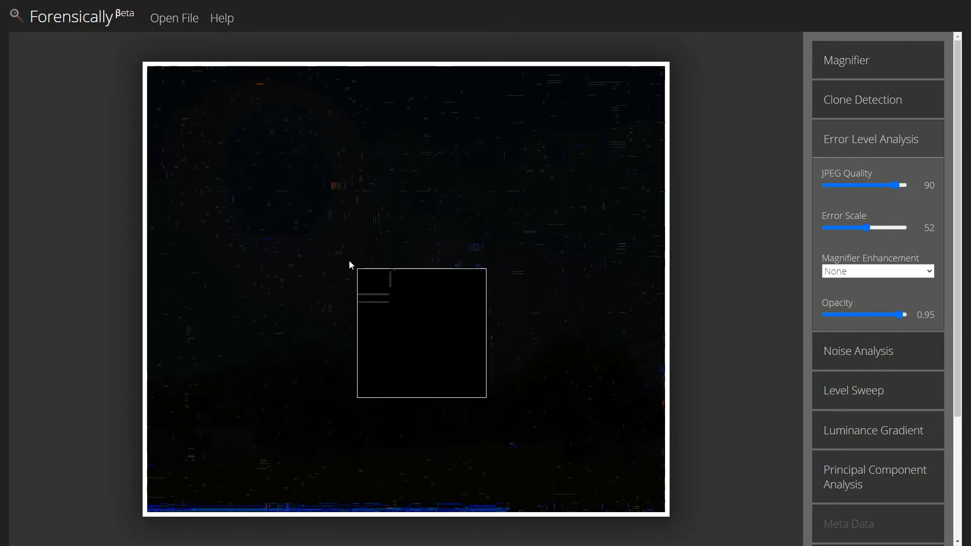
{"action": "mouse_move", "coordinate": [585, 118]}
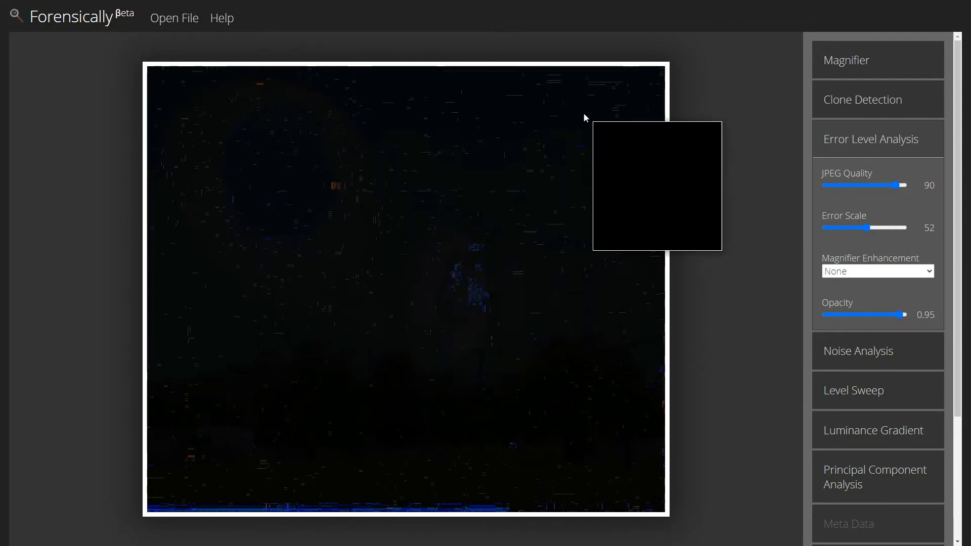
{"action": "mouse_move", "coordinate": [483, 370]}
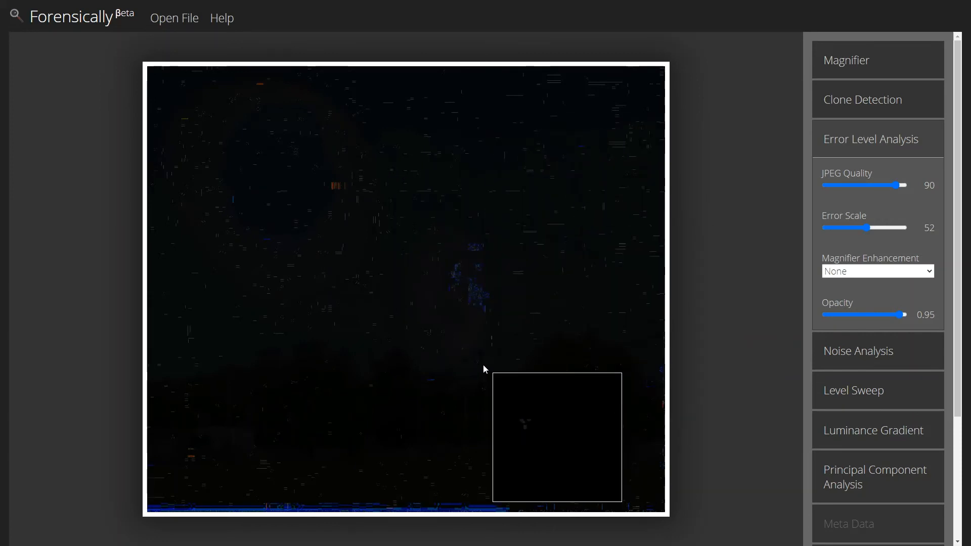
{"action": "mouse_move", "coordinate": [569, 382]}
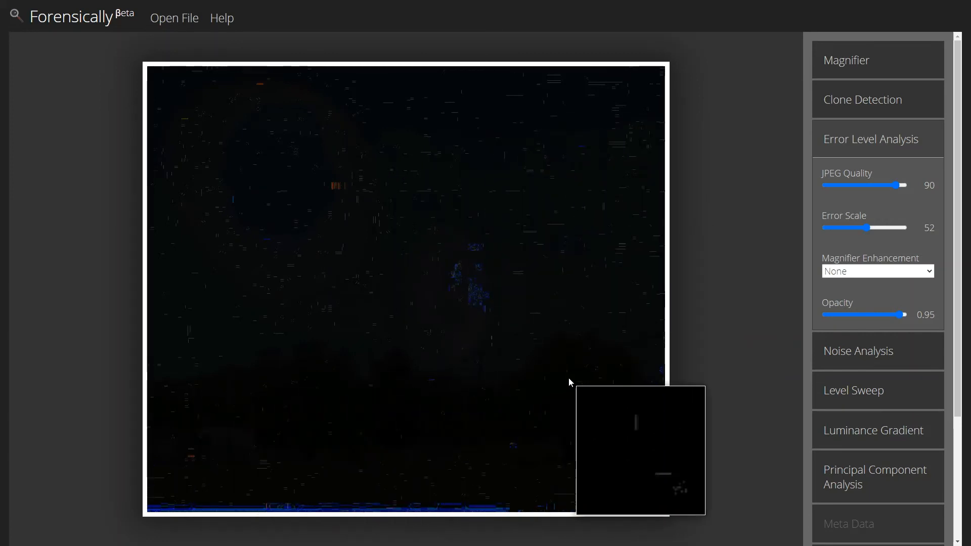
{"action": "mouse_move", "coordinate": [358, 467]}
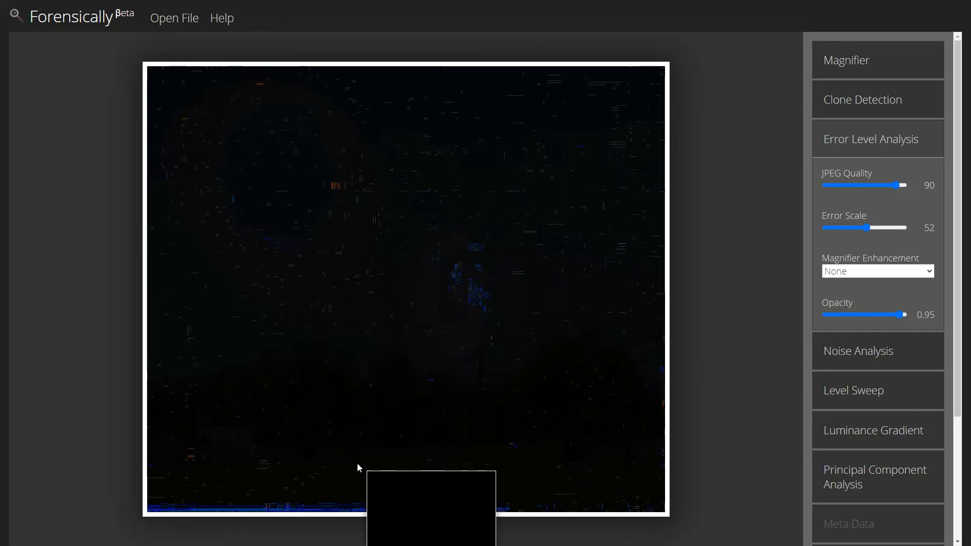
{"action": "mouse_move", "coordinate": [477, 507]}
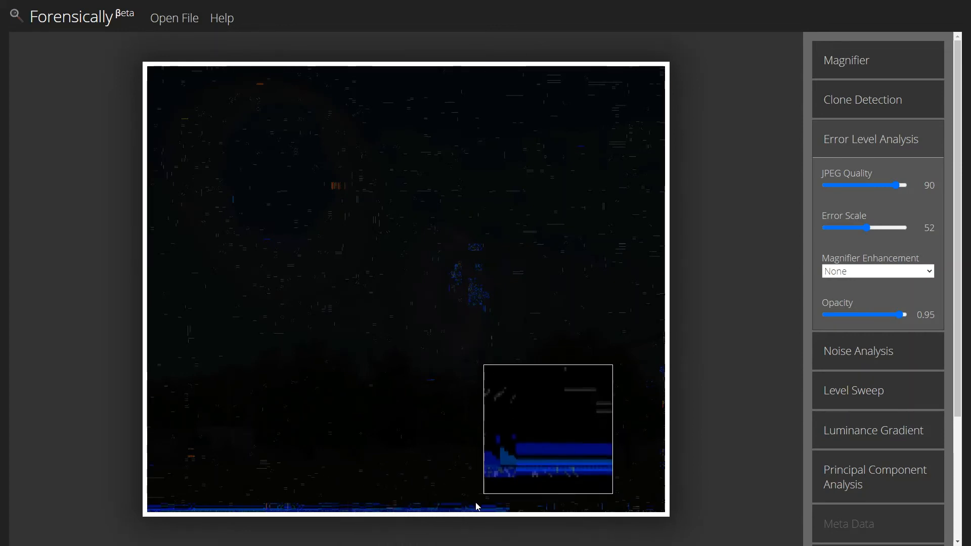
{"action": "mouse_move", "coordinate": [322, 510]}
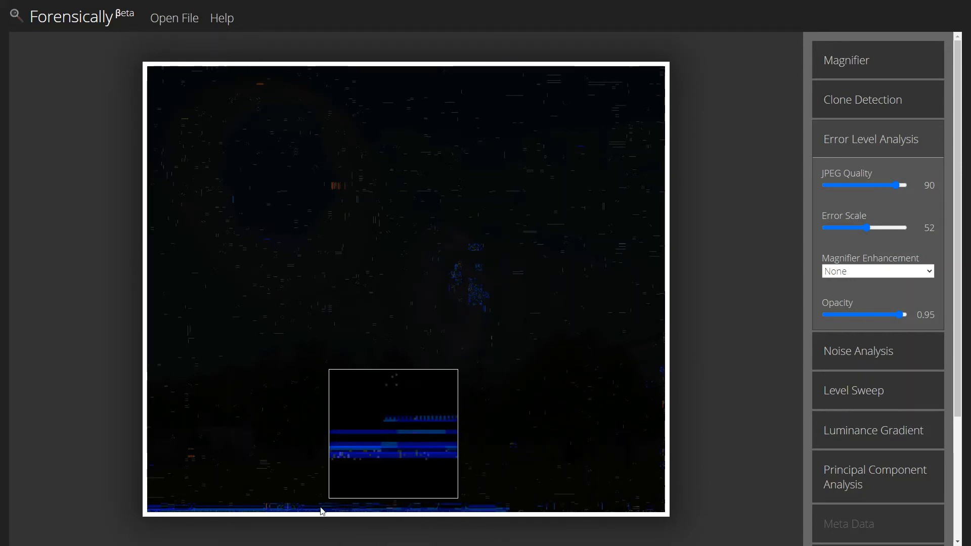
{"action": "mouse_move", "coordinate": [185, 511]}
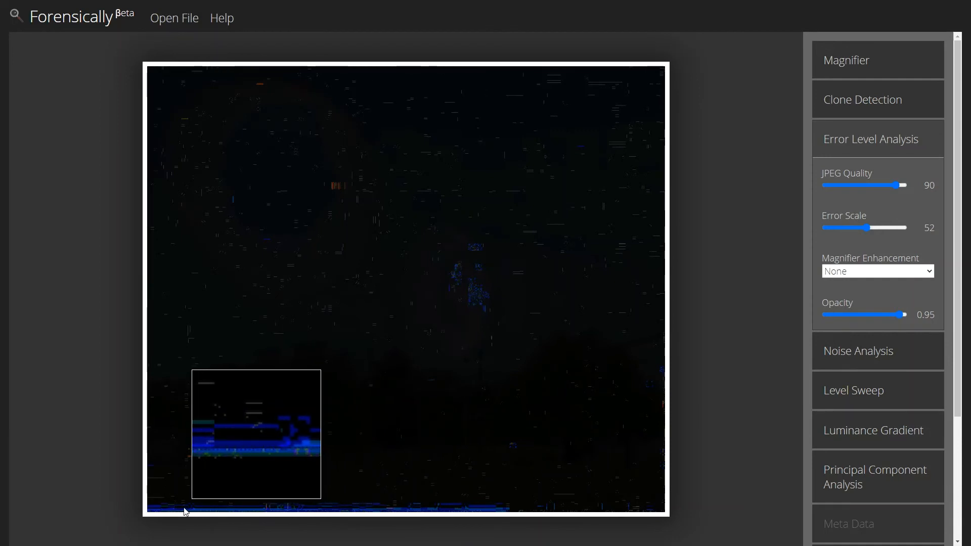
{"action": "mouse_move", "coordinate": [388, 515]}
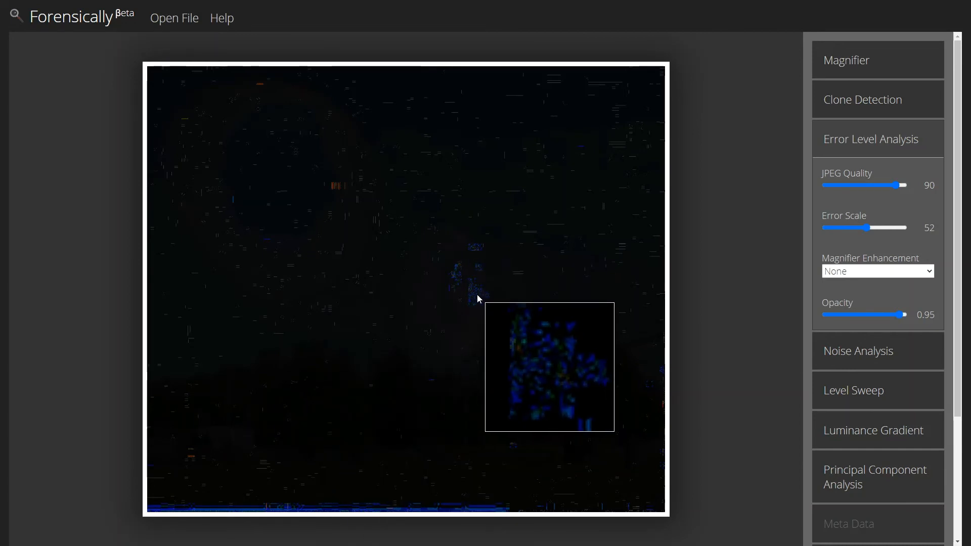
{"action": "mouse_move", "coordinate": [447, 308]}
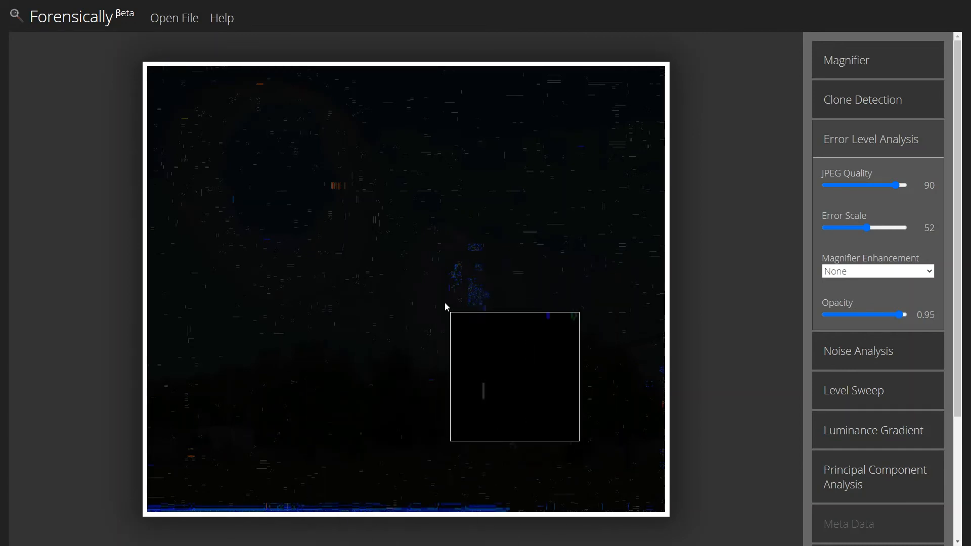
{"action": "mouse_move", "coordinate": [461, 289]}
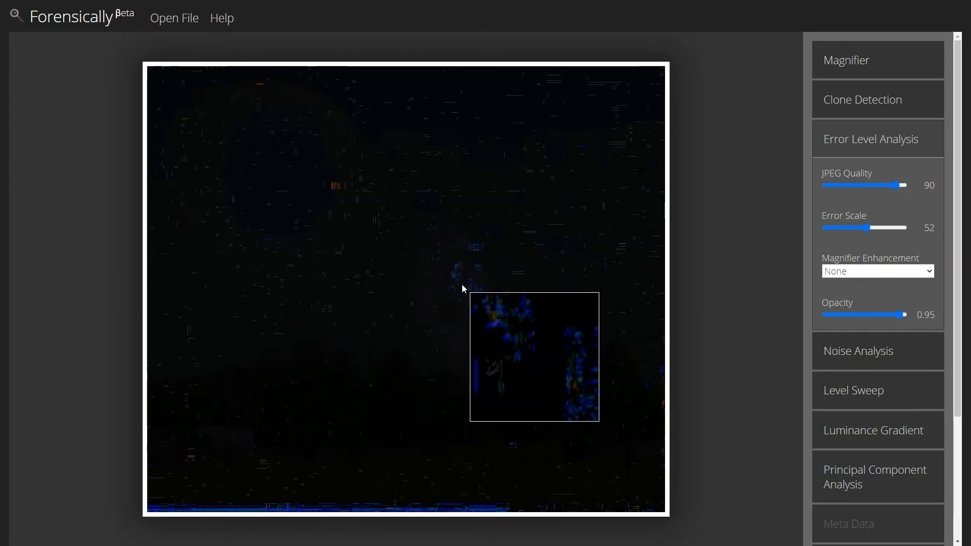
{"action": "mouse_move", "coordinate": [461, 477]}
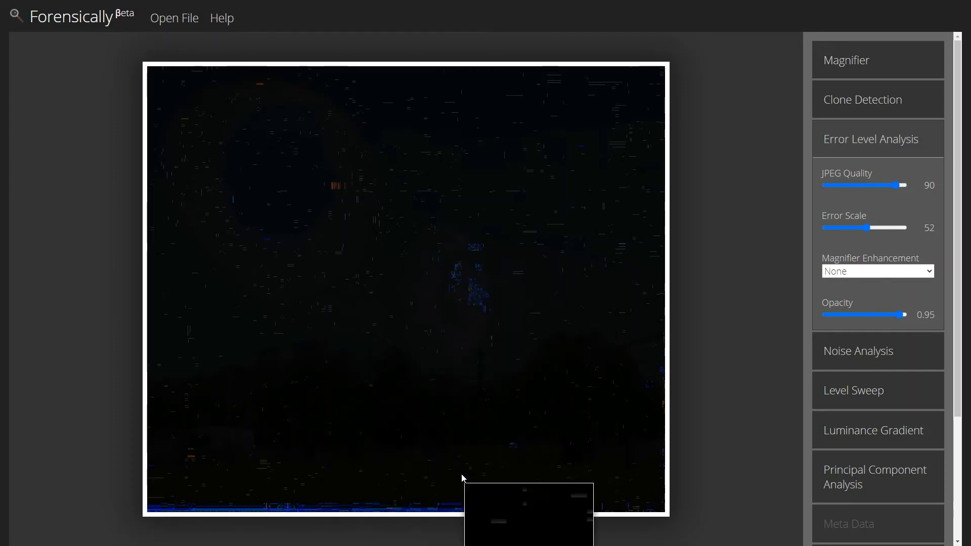
{"action": "mouse_move", "coordinate": [304, 344]}
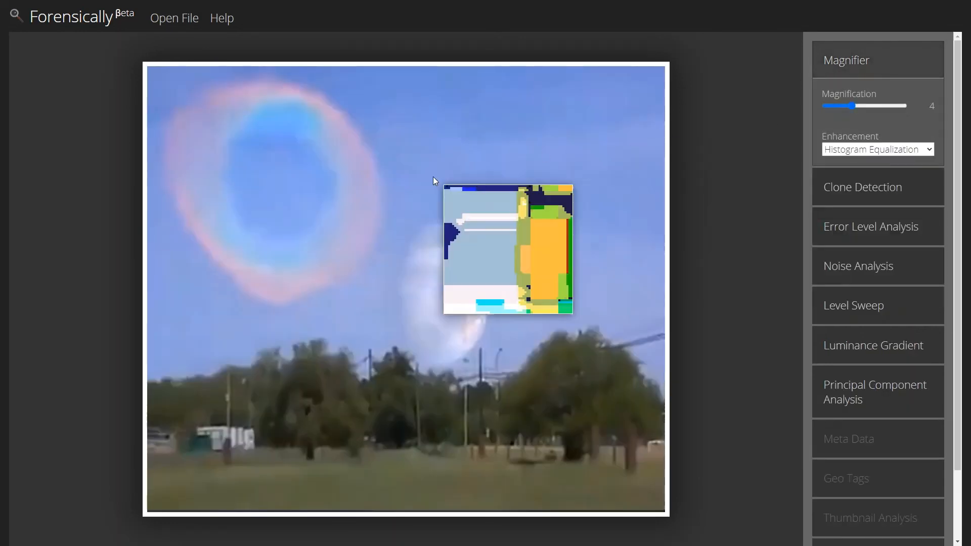
{"action": "mouse_move", "coordinate": [713, 192]}
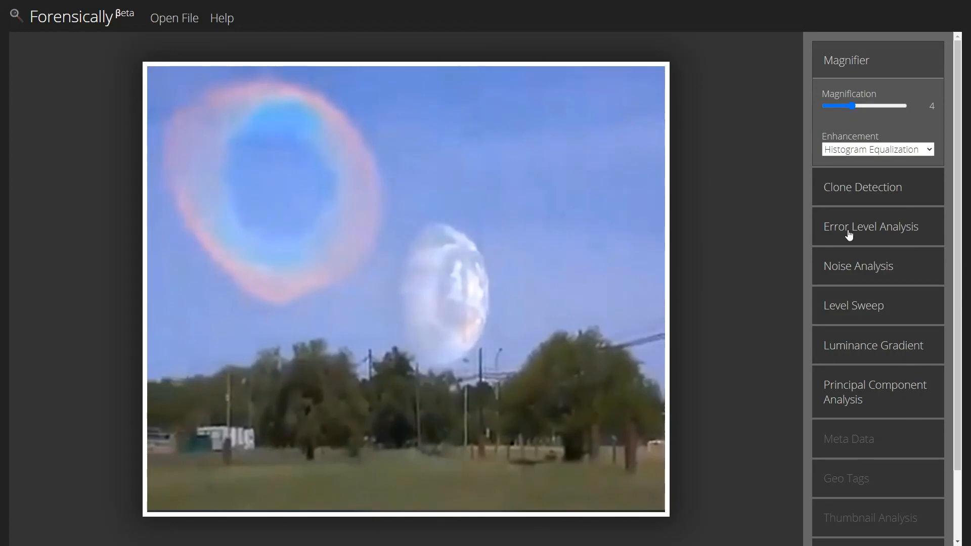
{"action": "mouse_move", "coordinate": [860, 64]}
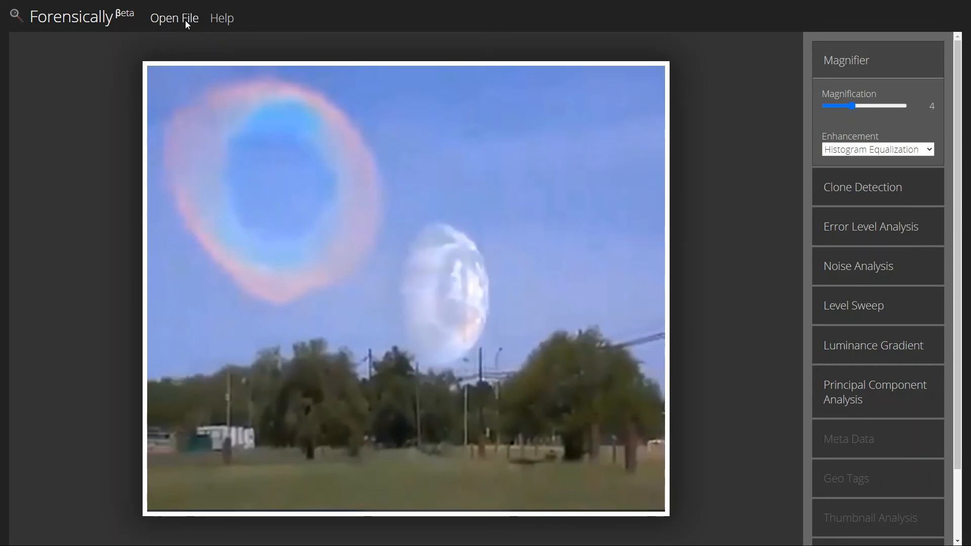
{"action": "mouse_move", "coordinate": [408, 243]}
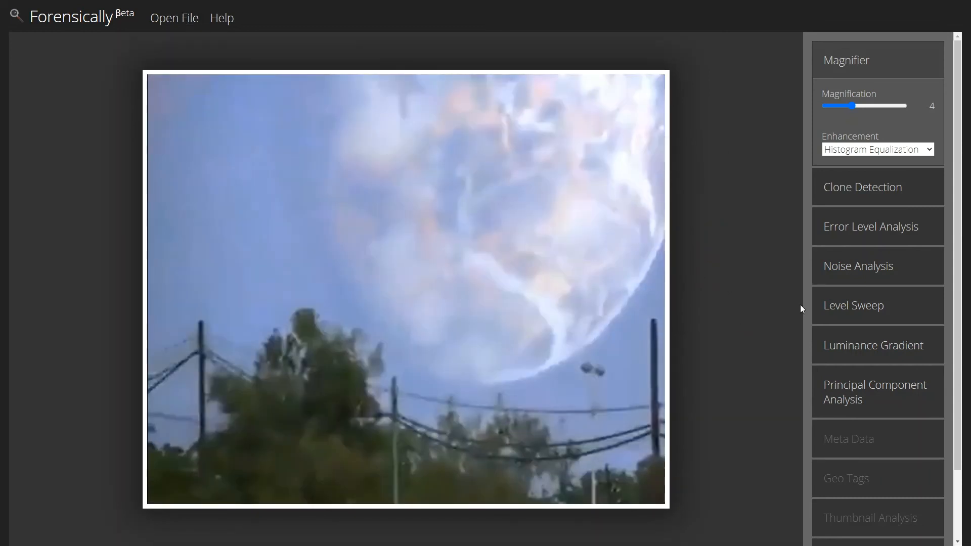
- Show the Error Level Analysis map of the planet-over-power-lines photo
{"action": "left_click", "coordinate": [870, 227]}
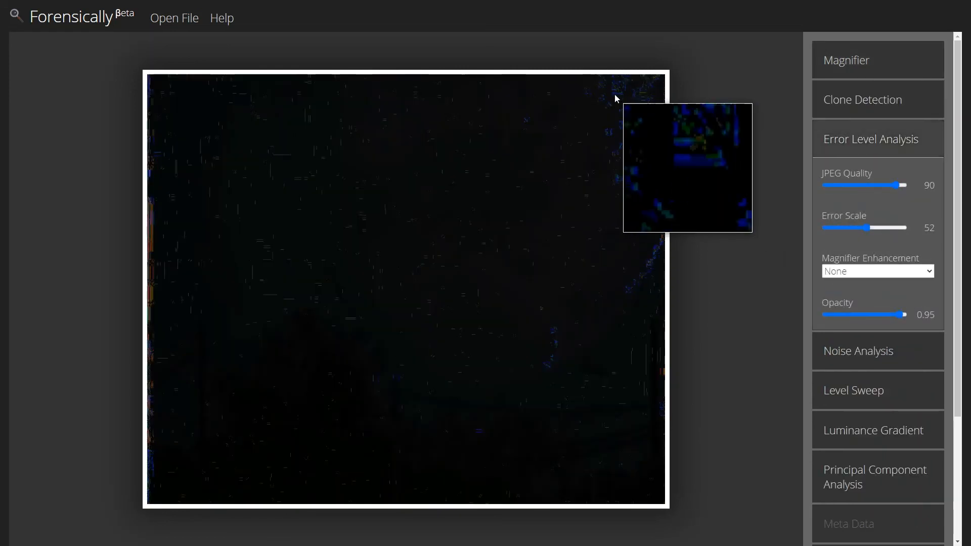
{"action": "mouse_move", "coordinate": [550, 362]}
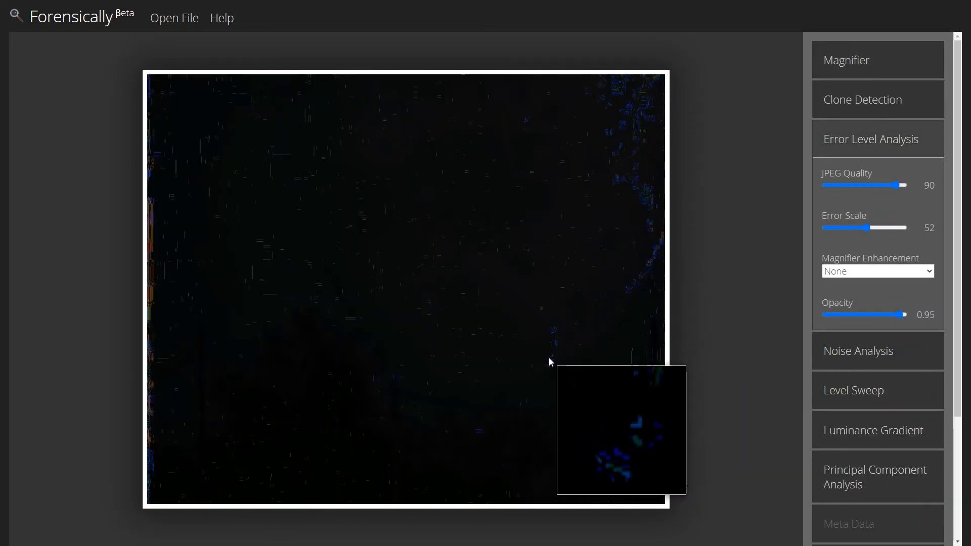
{"action": "mouse_move", "coordinate": [626, 134]}
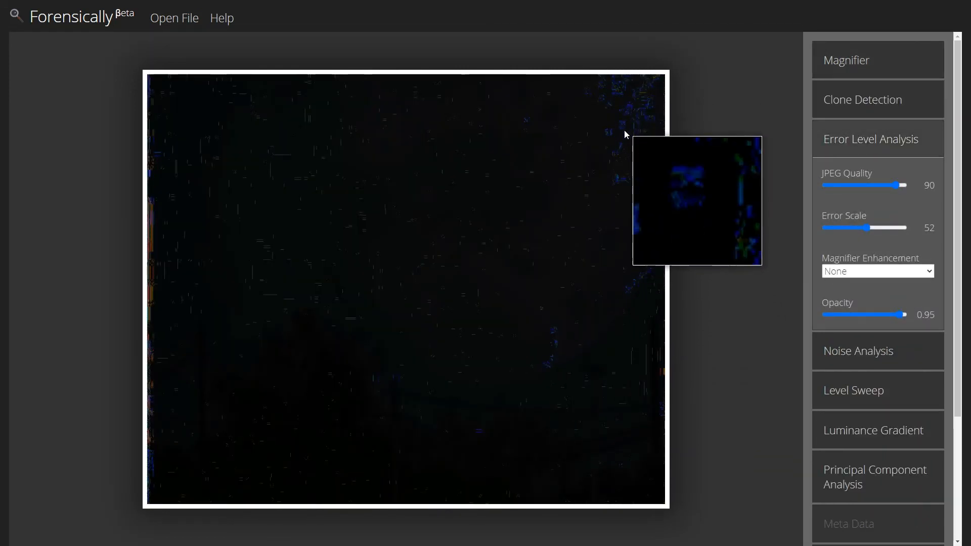
{"action": "mouse_move", "coordinate": [422, 133]}
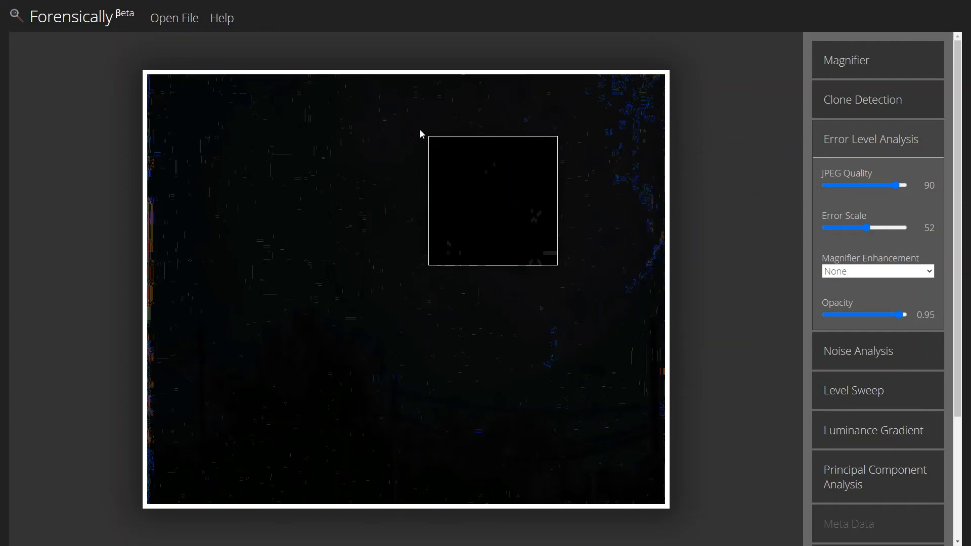
{"action": "mouse_move", "coordinate": [159, 246]}
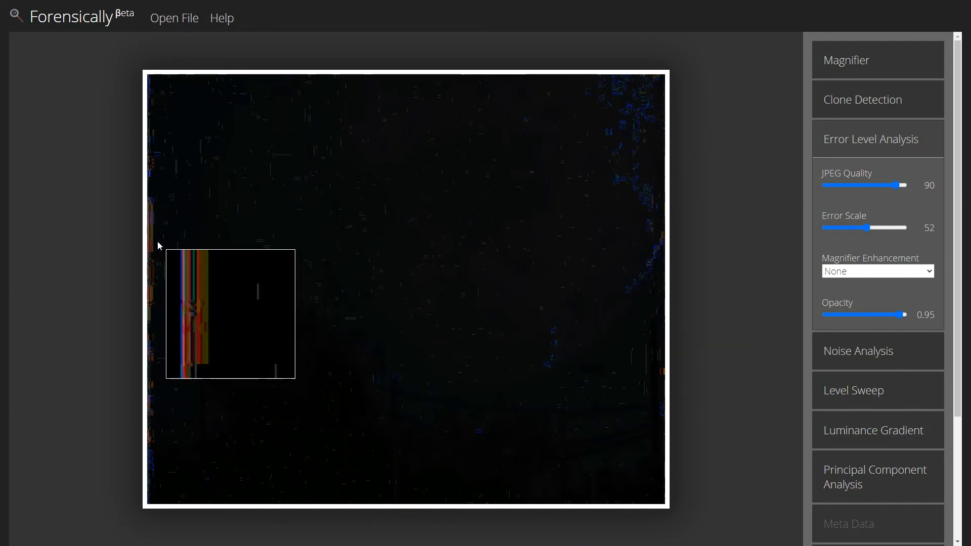
{"action": "mouse_move", "coordinate": [152, 199]}
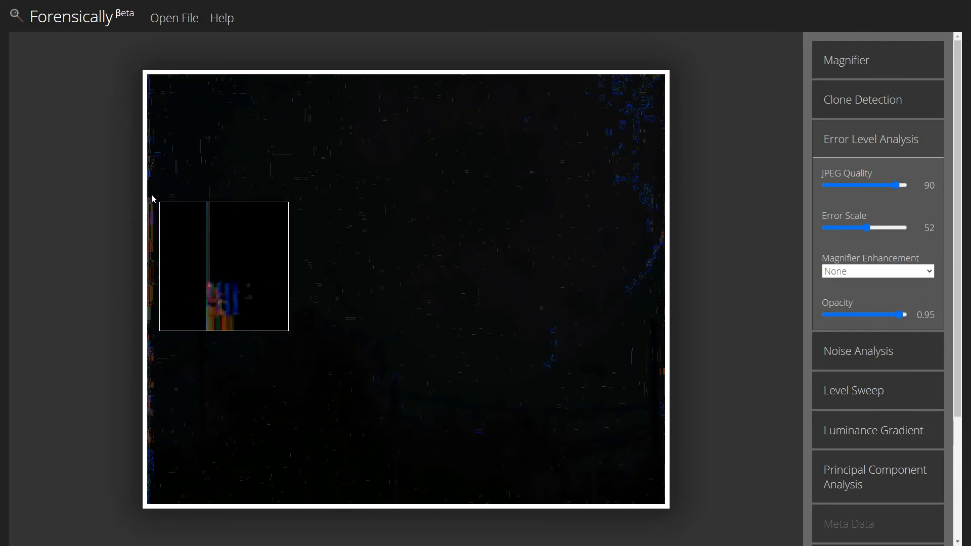
{"action": "mouse_move", "coordinate": [155, 170]}
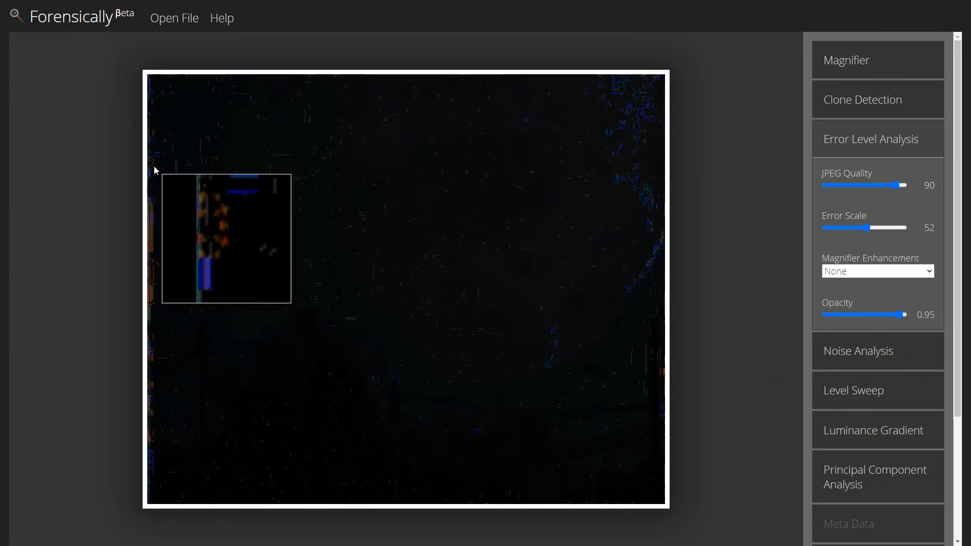
{"action": "mouse_move", "coordinate": [640, 252]}
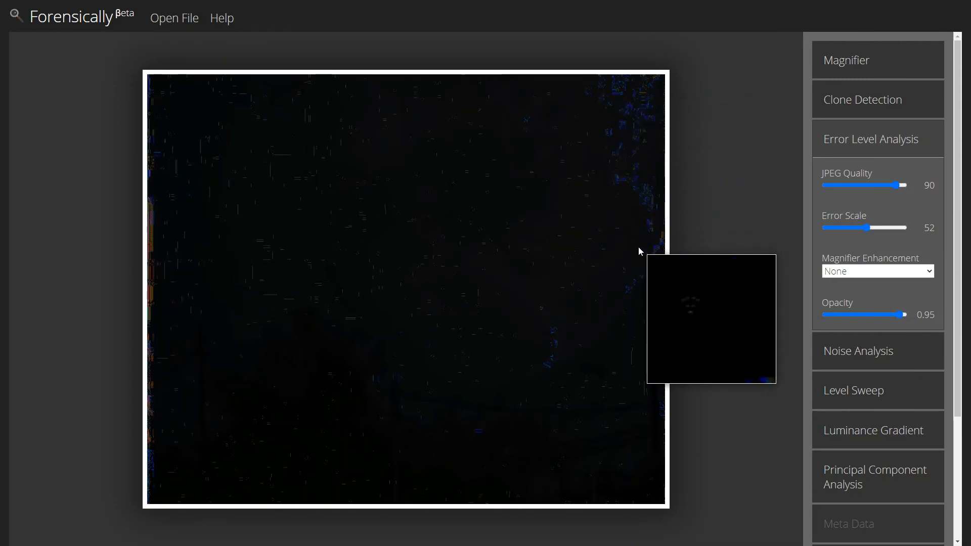
{"action": "mouse_move", "coordinate": [641, 167]}
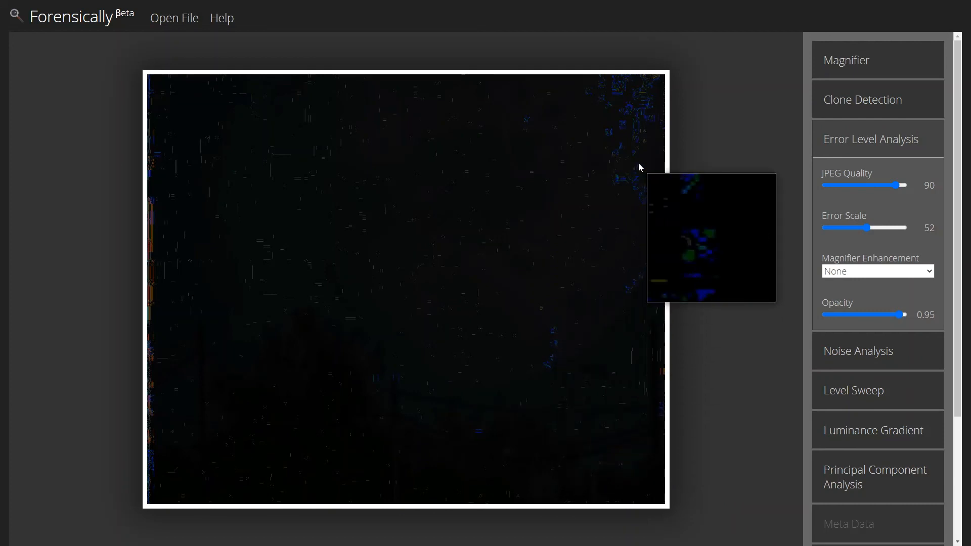
{"action": "mouse_move", "coordinate": [226, 433]}
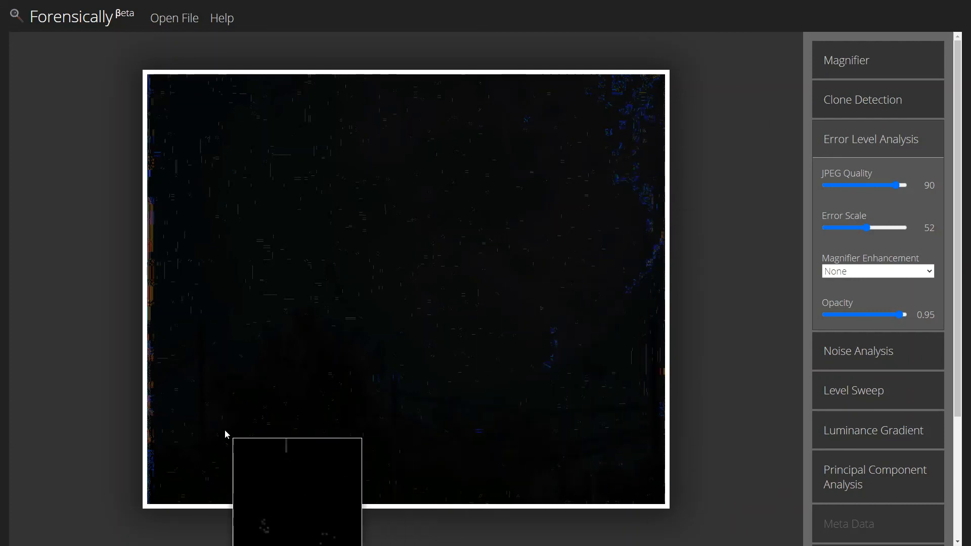
{"action": "mouse_move", "coordinate": [182, 38]}
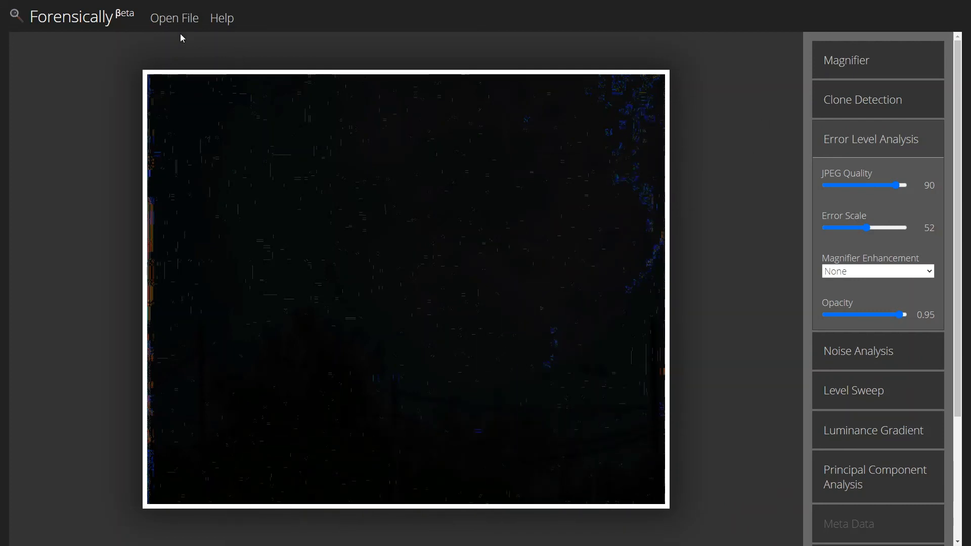
{"action": "mouse_move", "coordinate": [444, 93]}
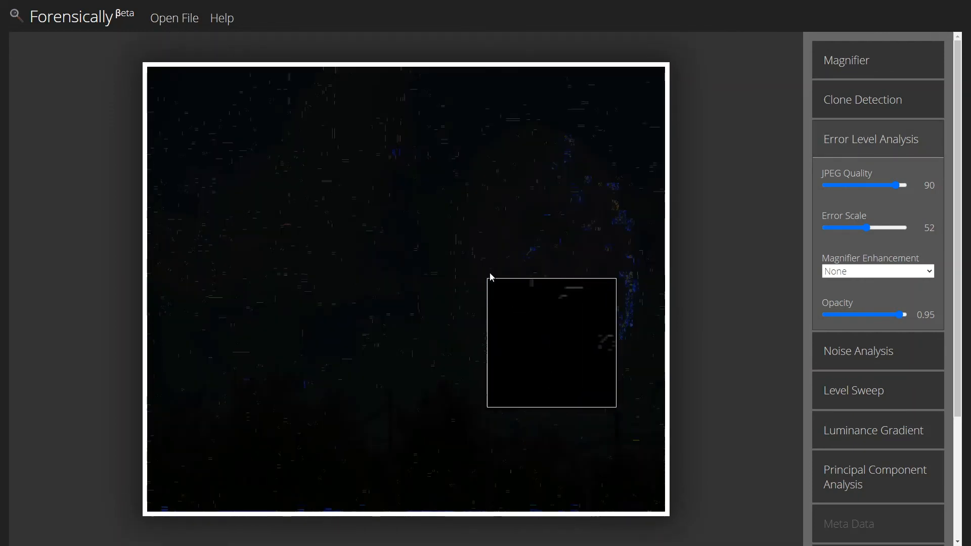
{"action": "mouse_move", "coordinate": [610, 372]}
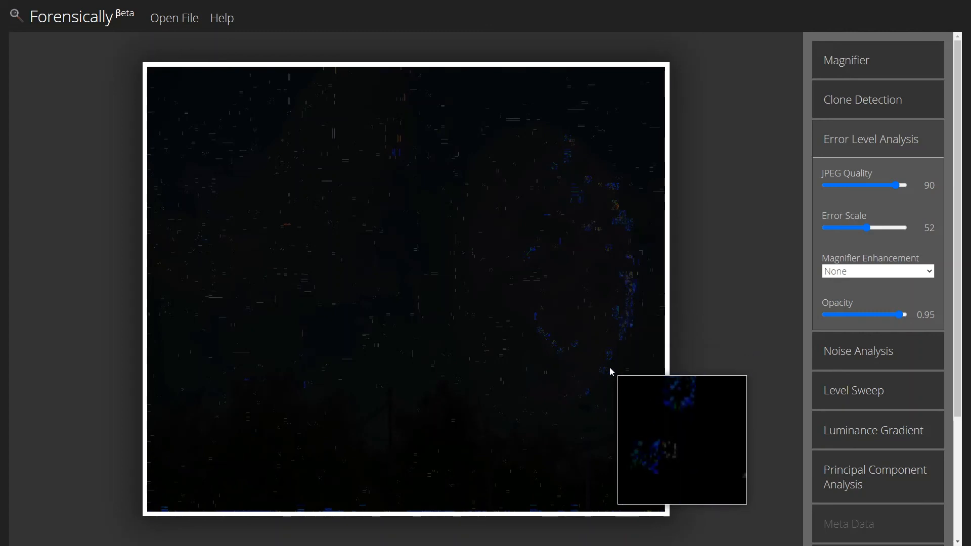
{"action": "mouse_move", "coordinate": [614, 312]}
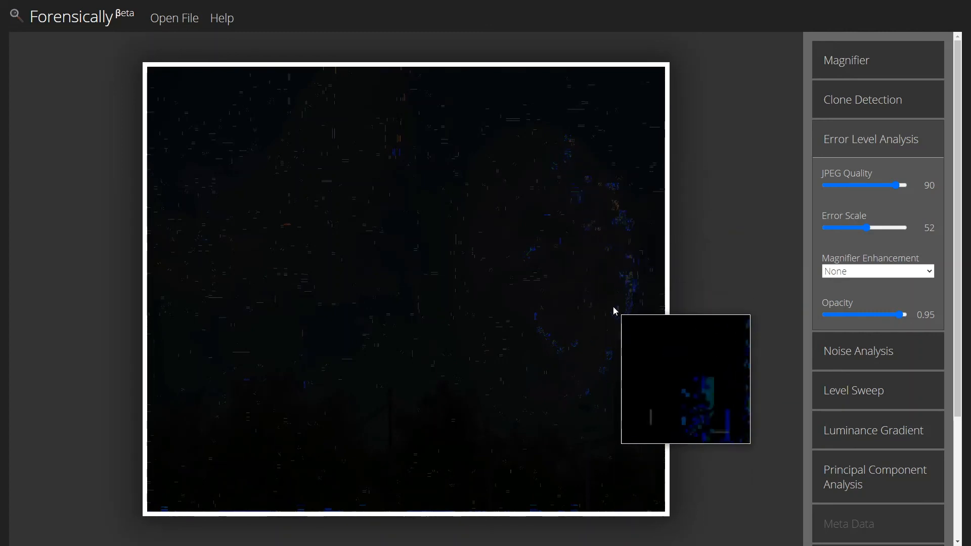
{"action": "mouse_move", "coordinate": [350, 353]}
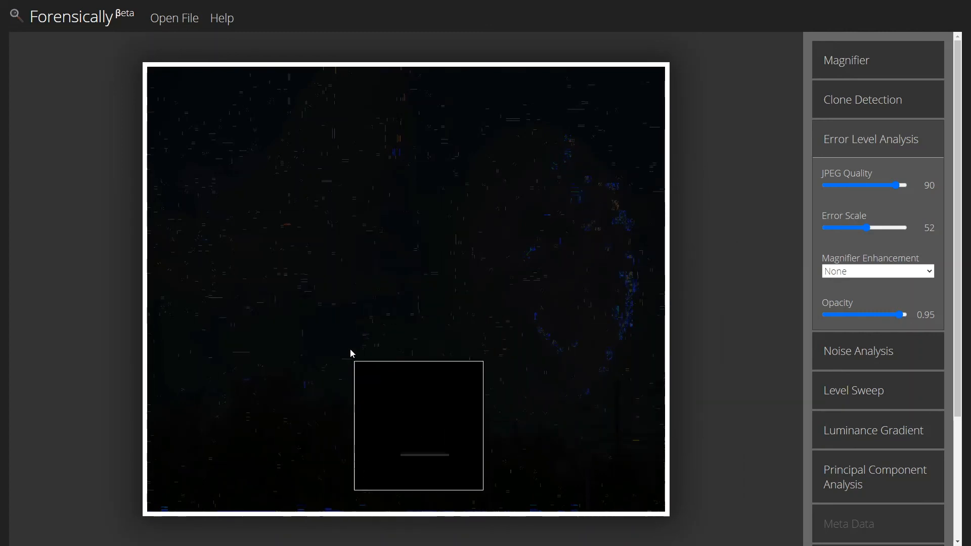
{"action": "mouse_move", "coordinate": [391, 162]}
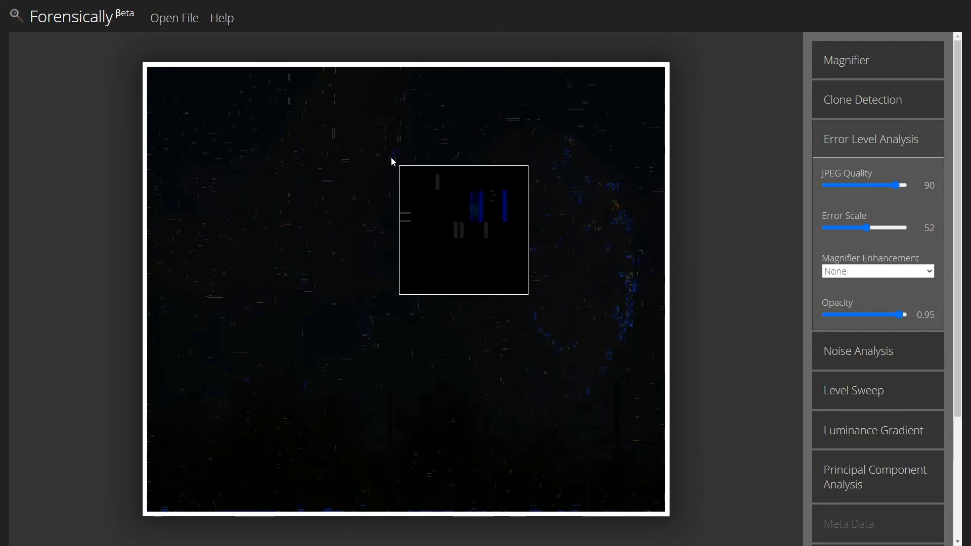
- Compare the histogram-equalized magnifier view of the pink arc with its error levels, ending magnified
{"action": "left_click", "coordinate": [878, 59]}
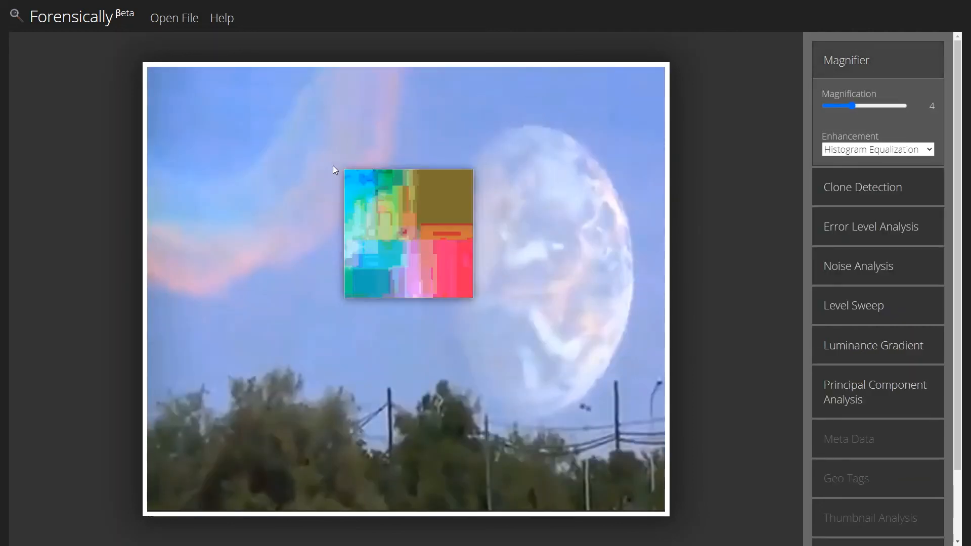
{"action": "mouse_move", "coordinate": [293, 222]}
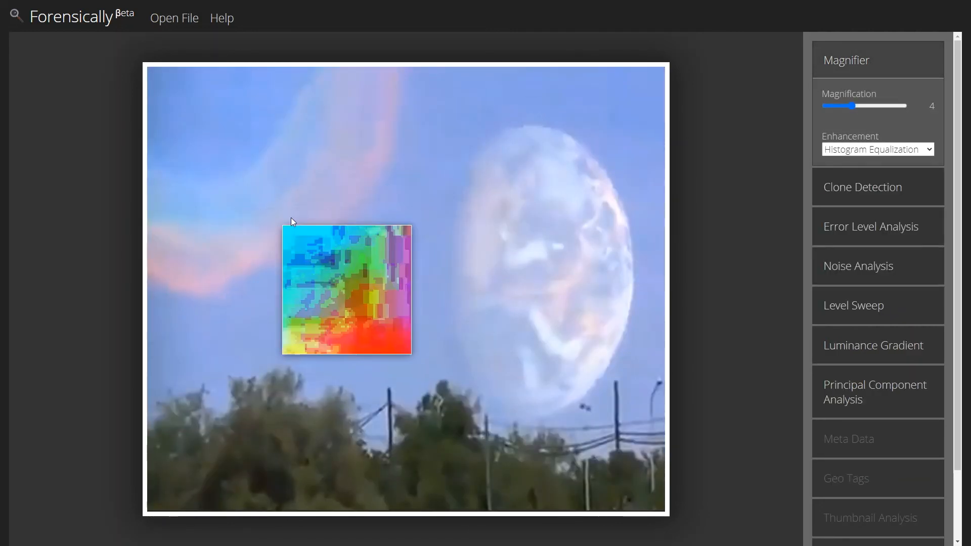
{"action": "left_click", "coordinate": [870, 226]}
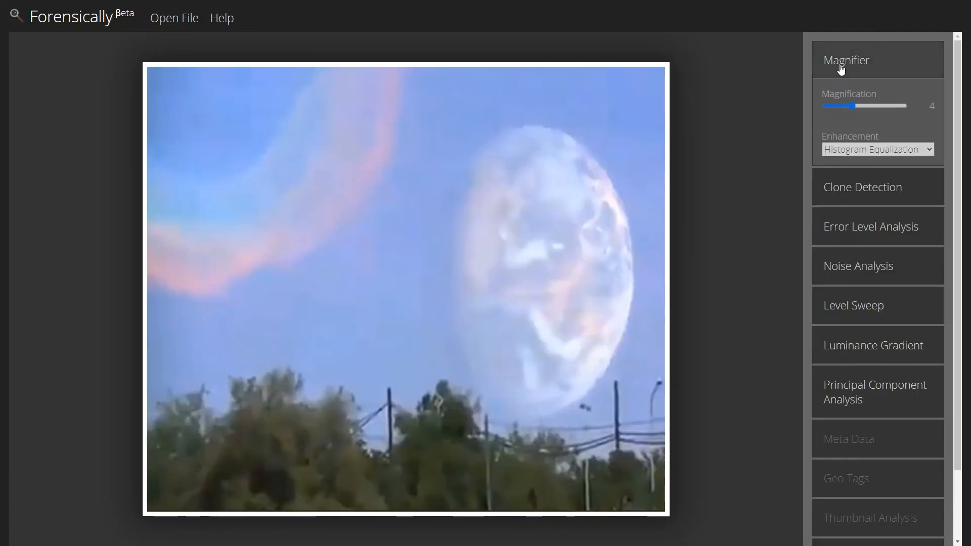
{"action": "mouse_move", "coordinate": [739, 148]}
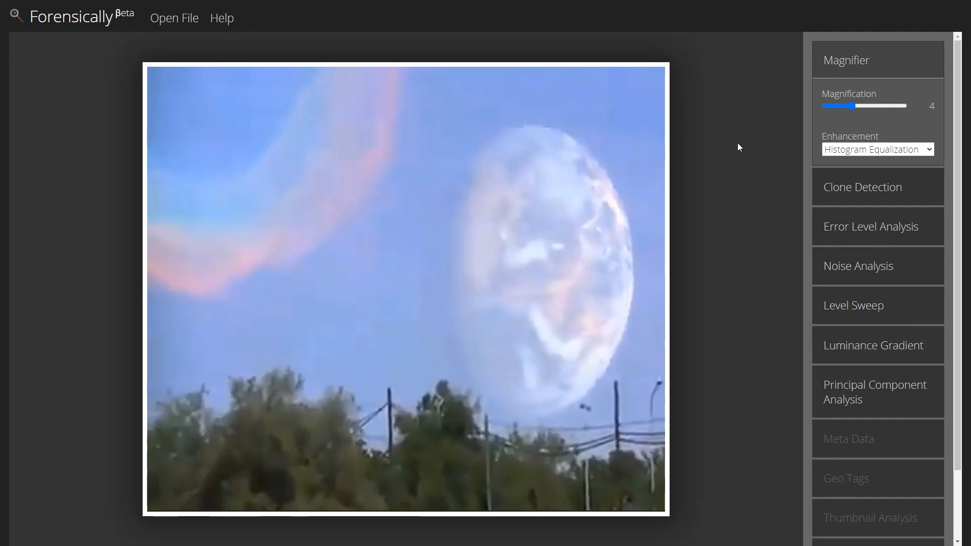
{"action": "mouse_move", "coordinate": [729, 156]}
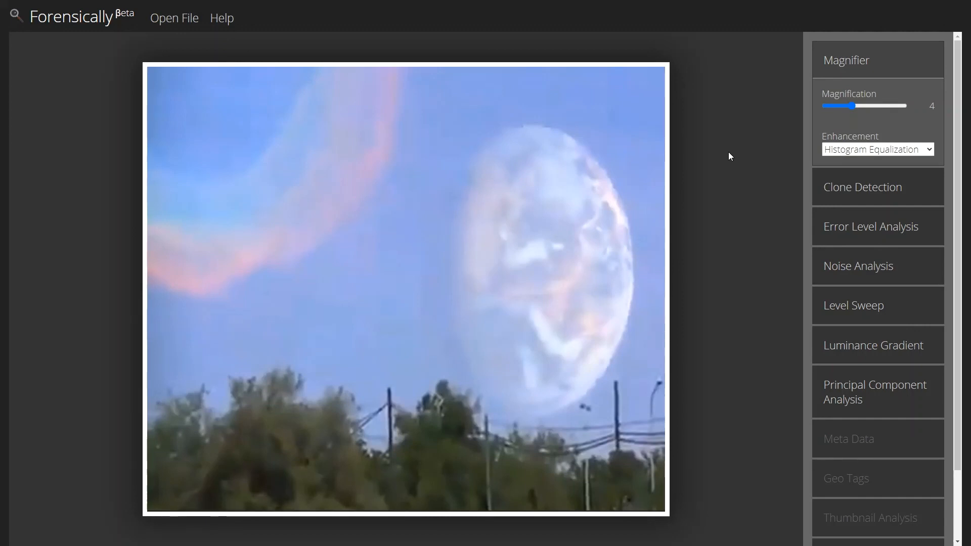
{"action": "left_click", "coordinate": [869, 226]}
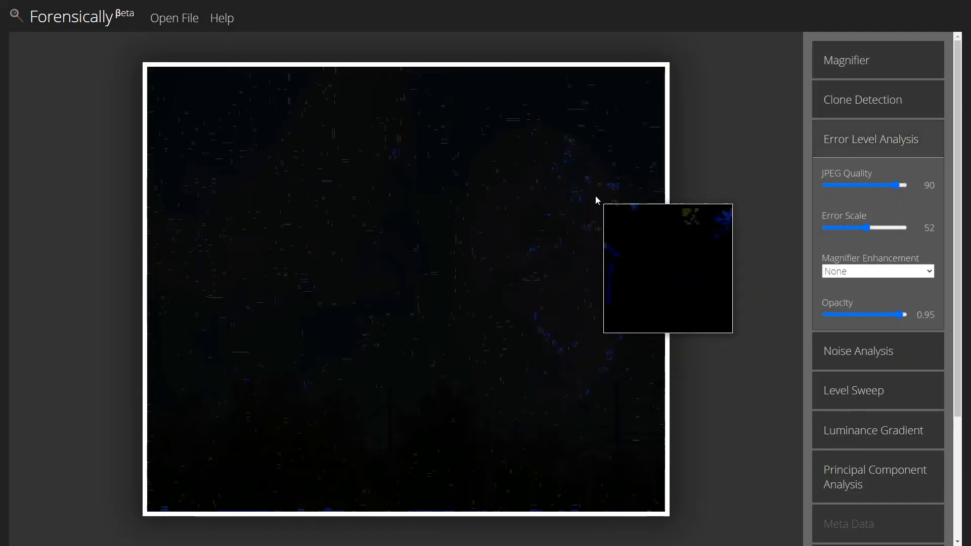
{"action": "mouse_move", "coordinate": [372, 194]}
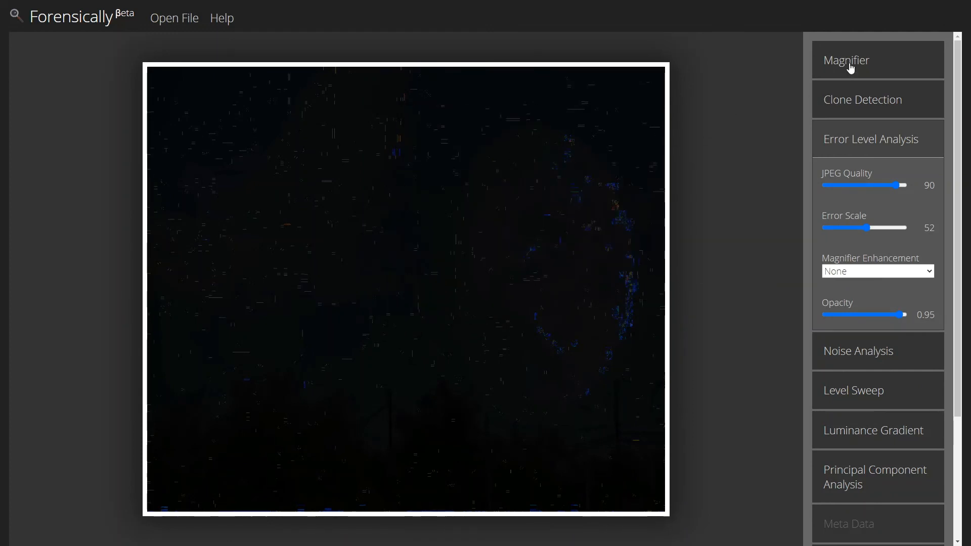
{"action": "left_click", "coordinate": [848, 60]}
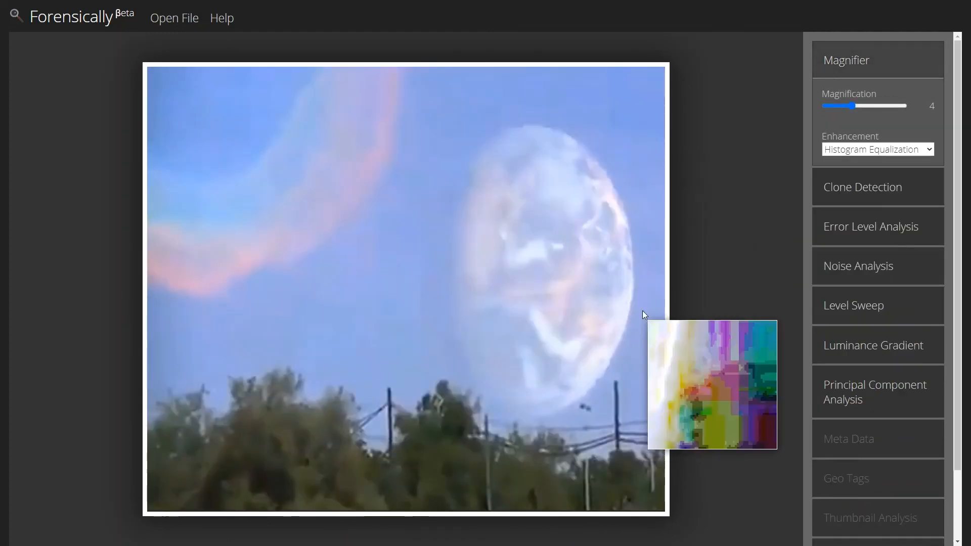
{"action": "mouse_move", "coordinate": [728, 286]}
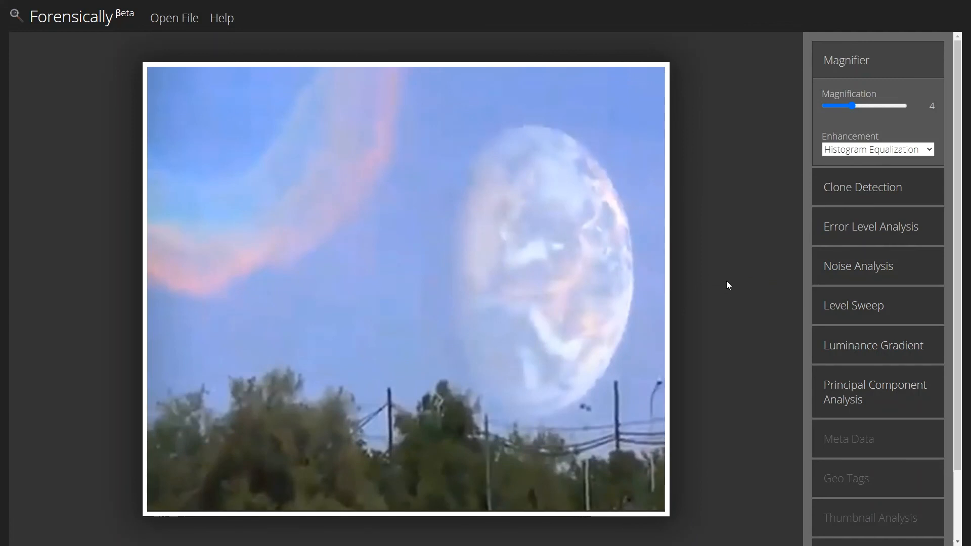